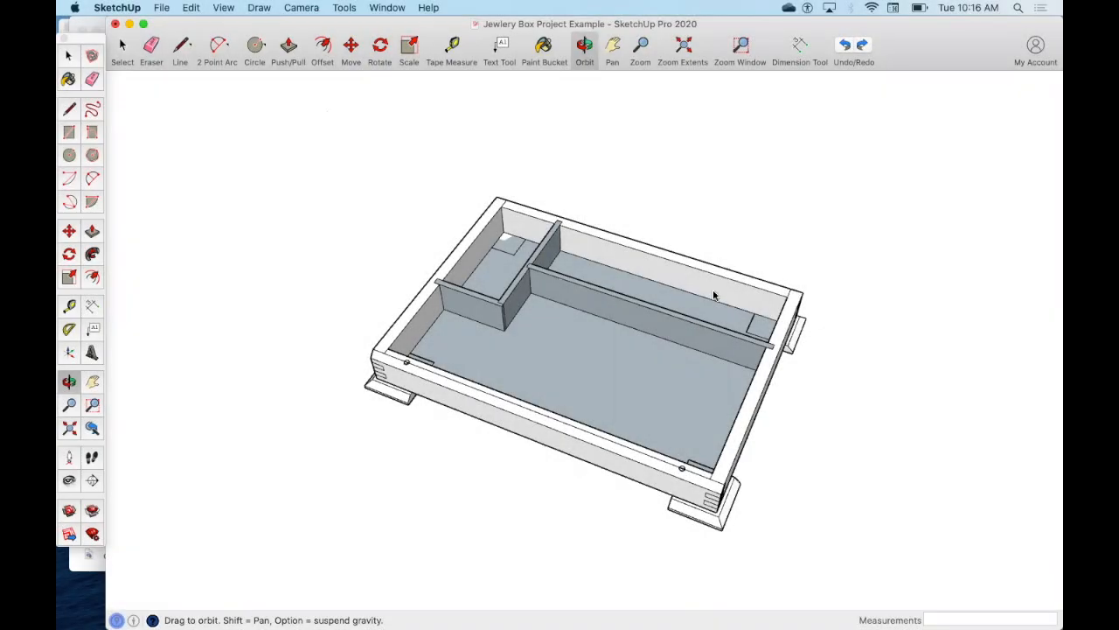
pyautogui.moveTo(662, 459)
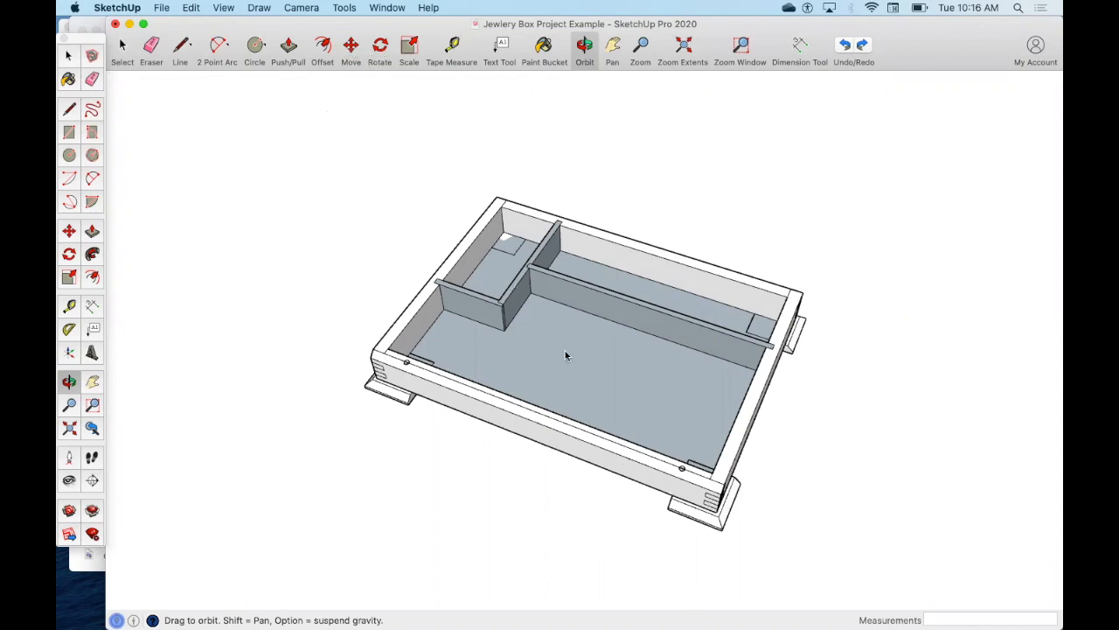
pyautogui.moveTo(300, 7)
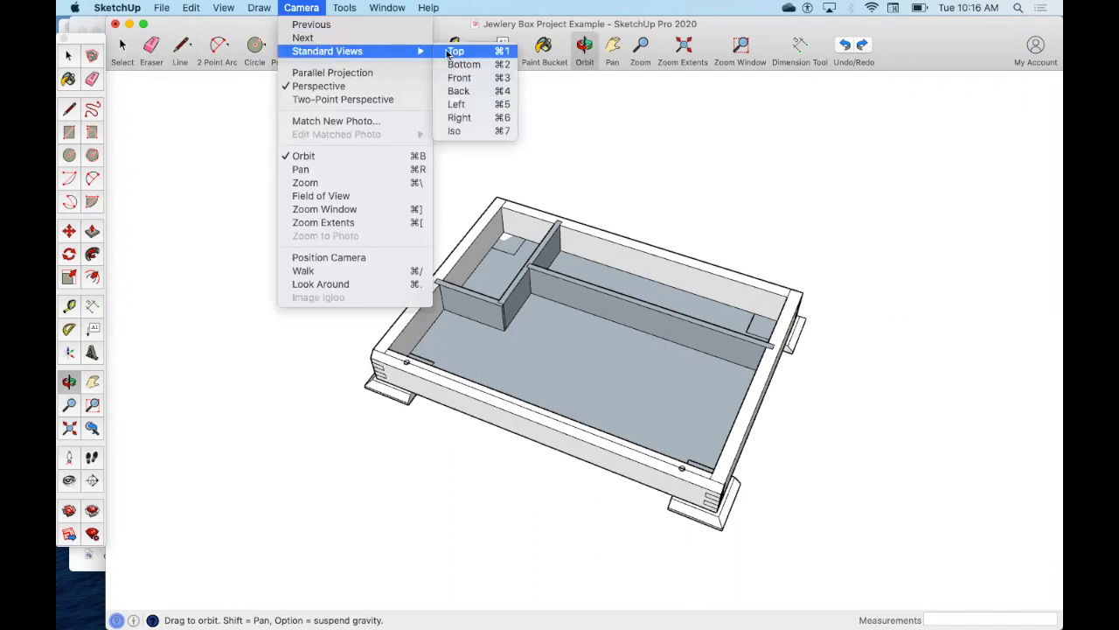
# - Switch to the Top standard view and pan the box toward the left of the window
pyautogui.click(454, 51)
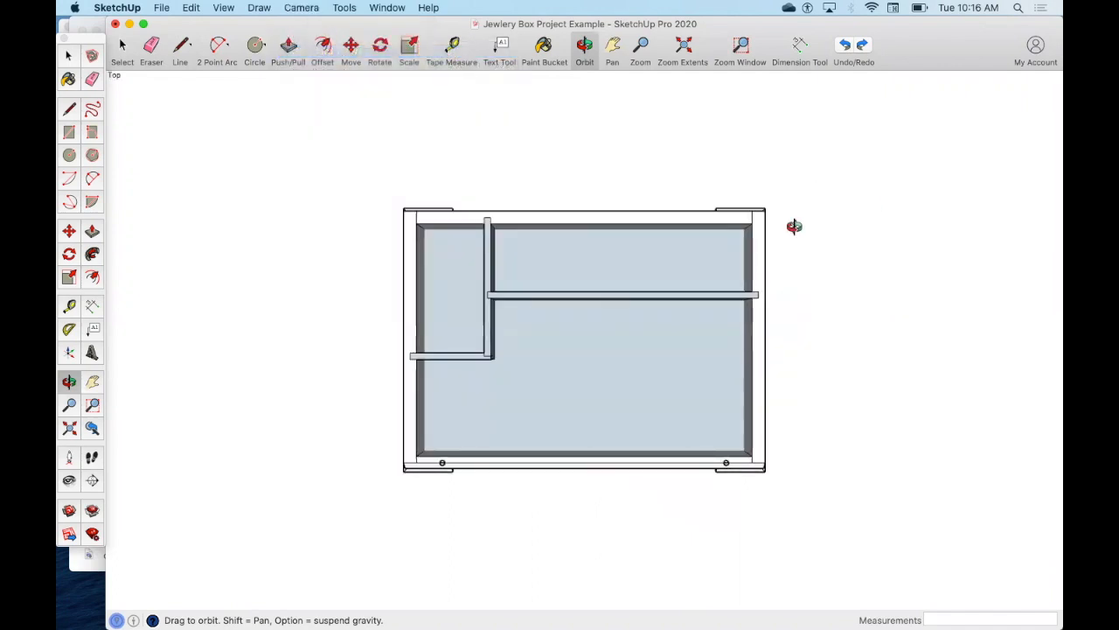
pyautogui.click(612, 48)
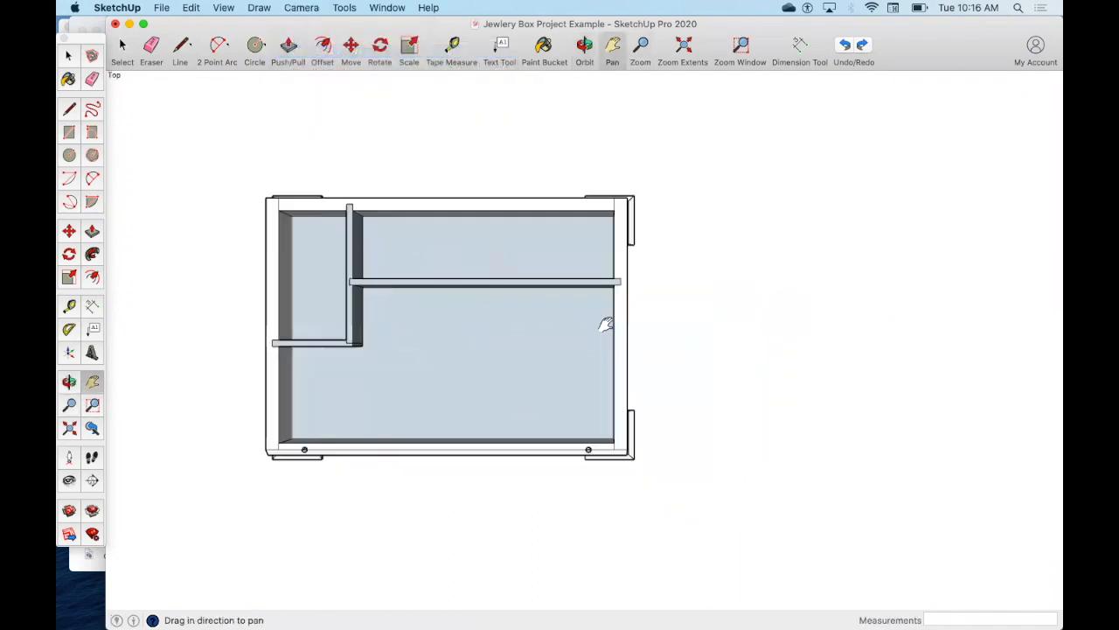
pyautogui.moveTo(603, 324); pyautogui.dragTo(466, 240)
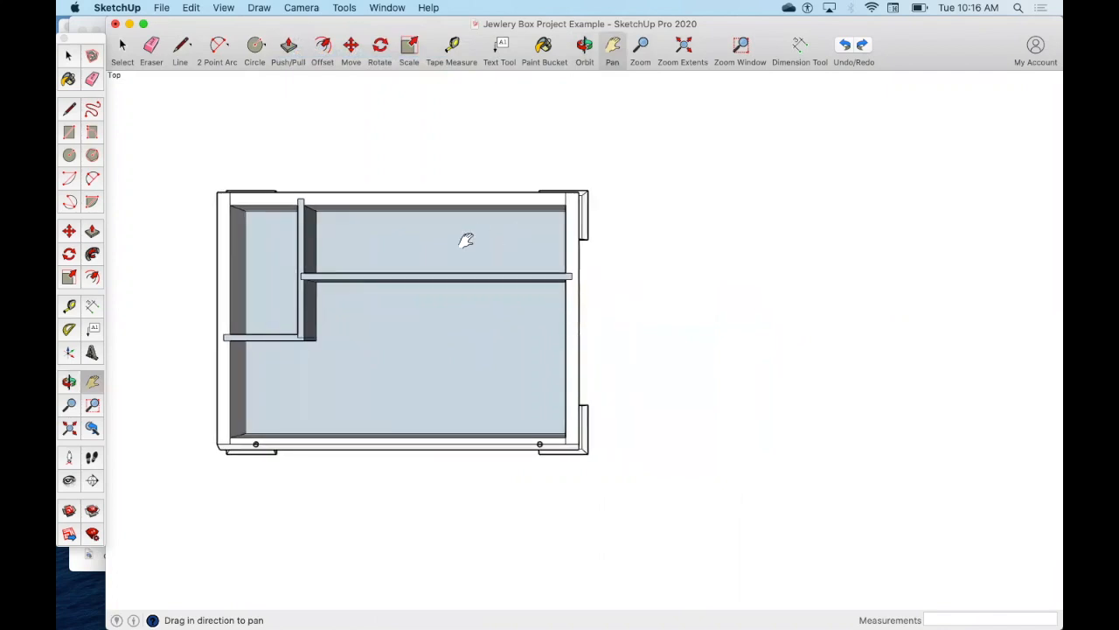
pyautogui.moveTo(184, 74)
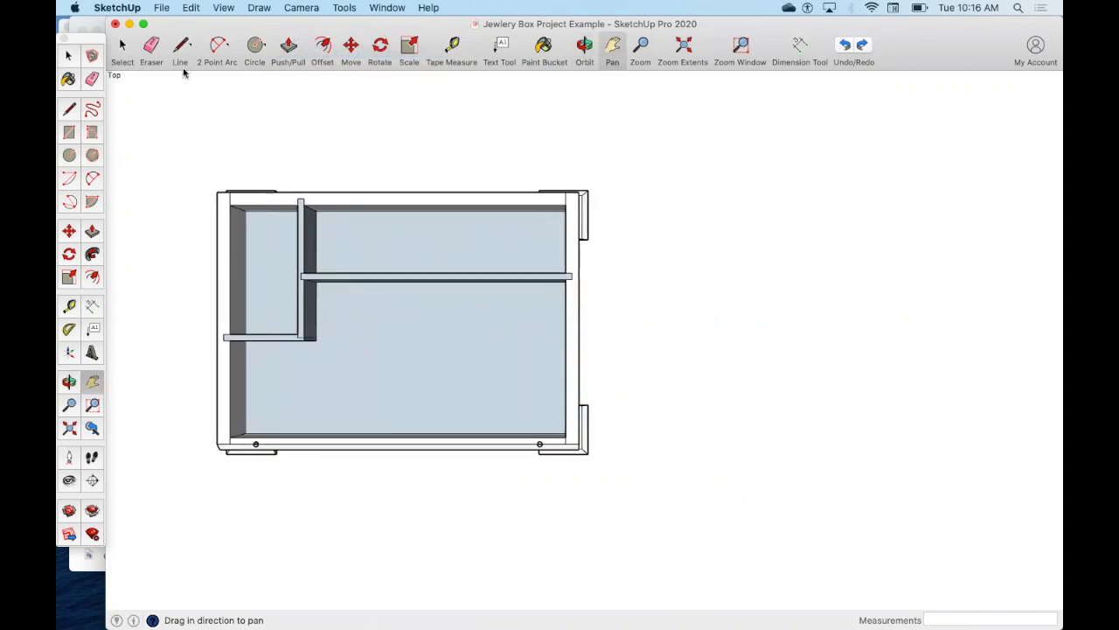
# - Draw four connected Line edges beside the box forming the rectangular lid face, then view it
pyautogui.click(180, 45)
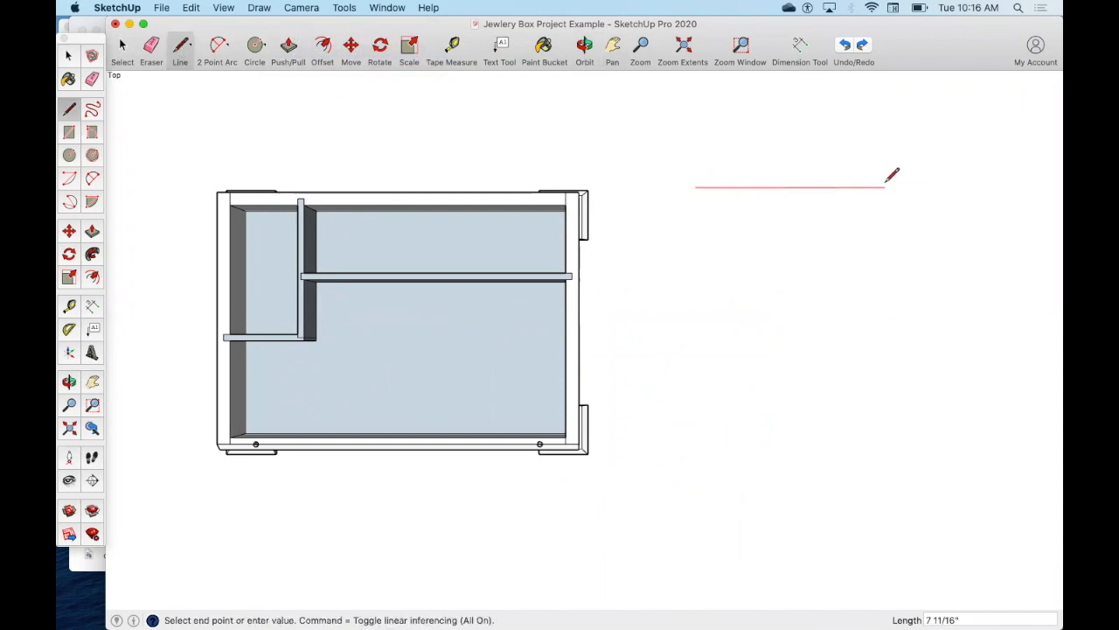
pyautogui.moveTo(891, 174)
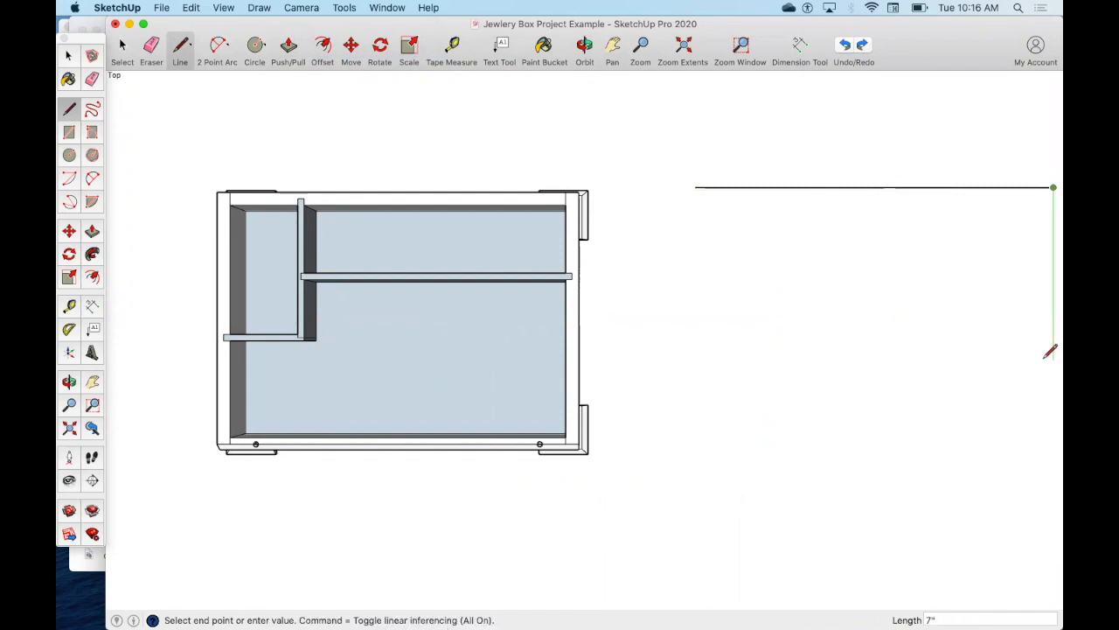
pyautogui.moveTo(1050, 384)
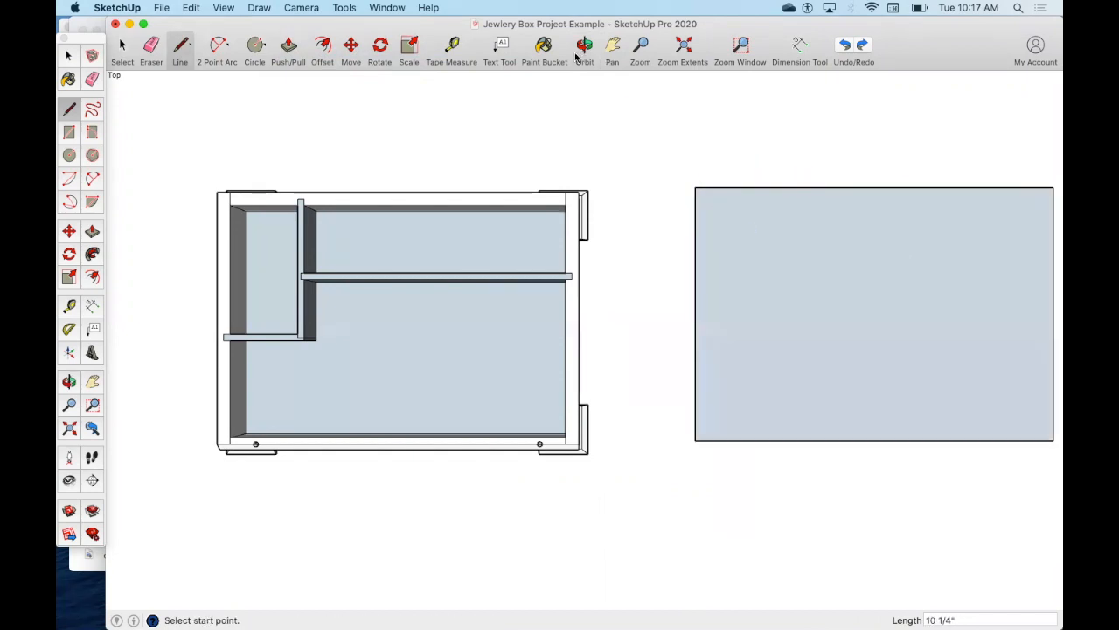
pyautogui.click(612, 46)
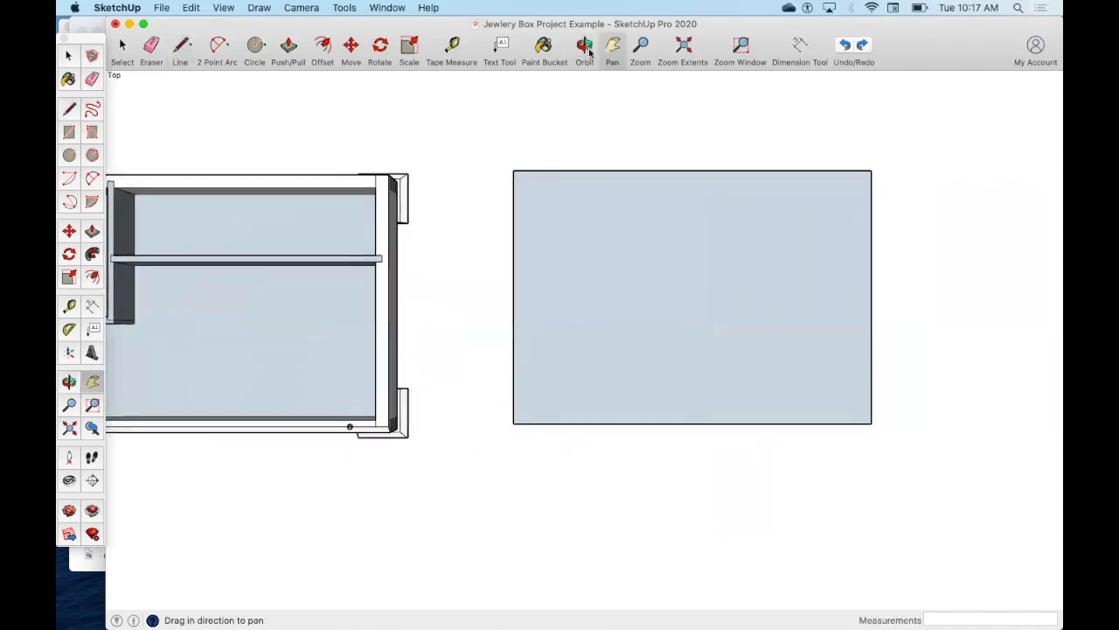
pyautogui.click(584, 46)
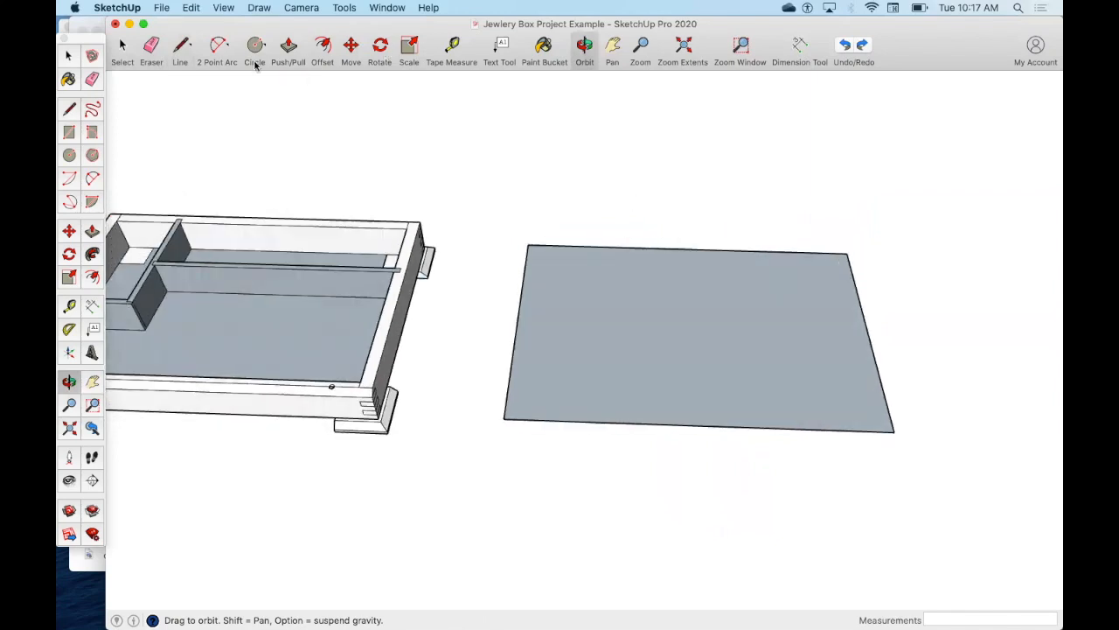
# - Push/Pull the lid rectangle up 1/2" into a thin board
pyautogui.click(289, 50)
pyautogui.write('1/2"')
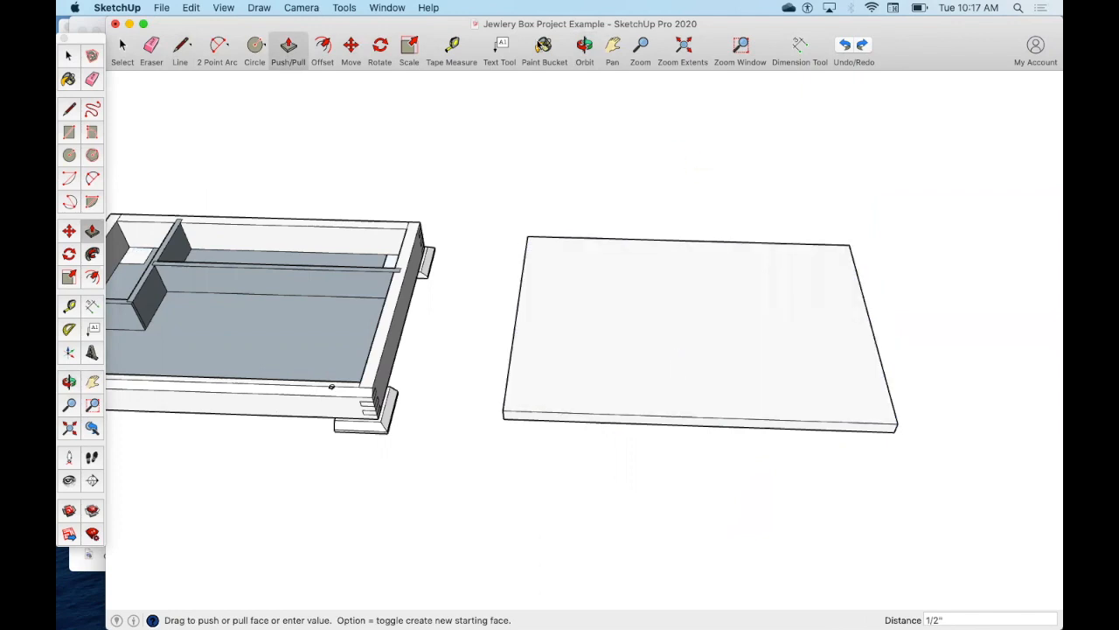
pyautogui.moveTo(645, 128)
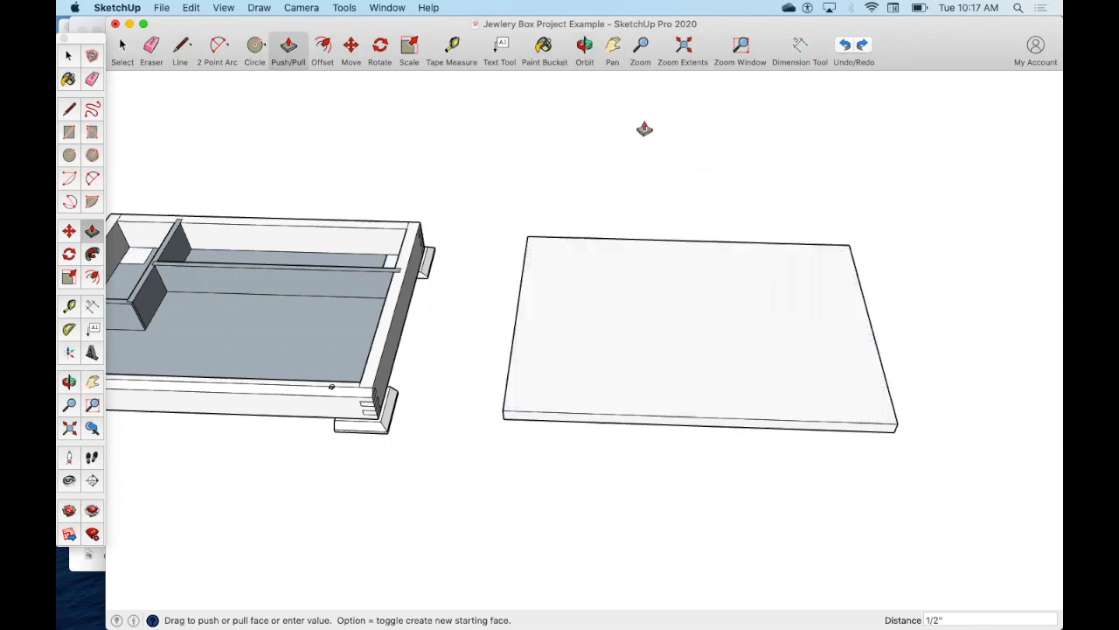
pyautogui.moveTo(825, 356)
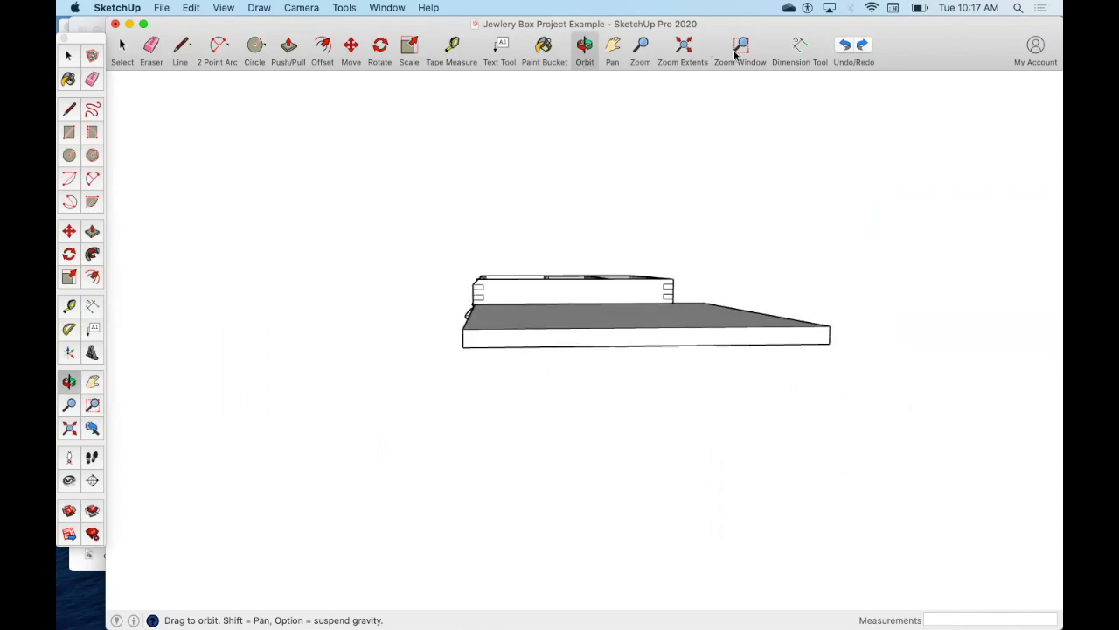
# - Zoom and orbit in to face the lid's front top corner edge
pyautogui.click(288, 46)
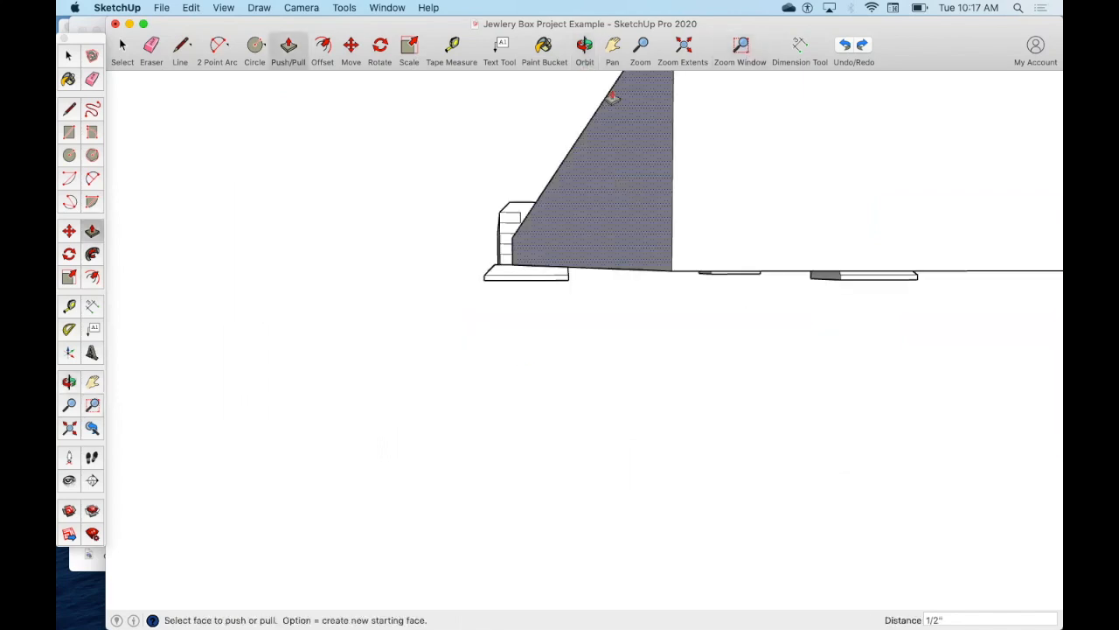
pyautogui.click(640, 50)
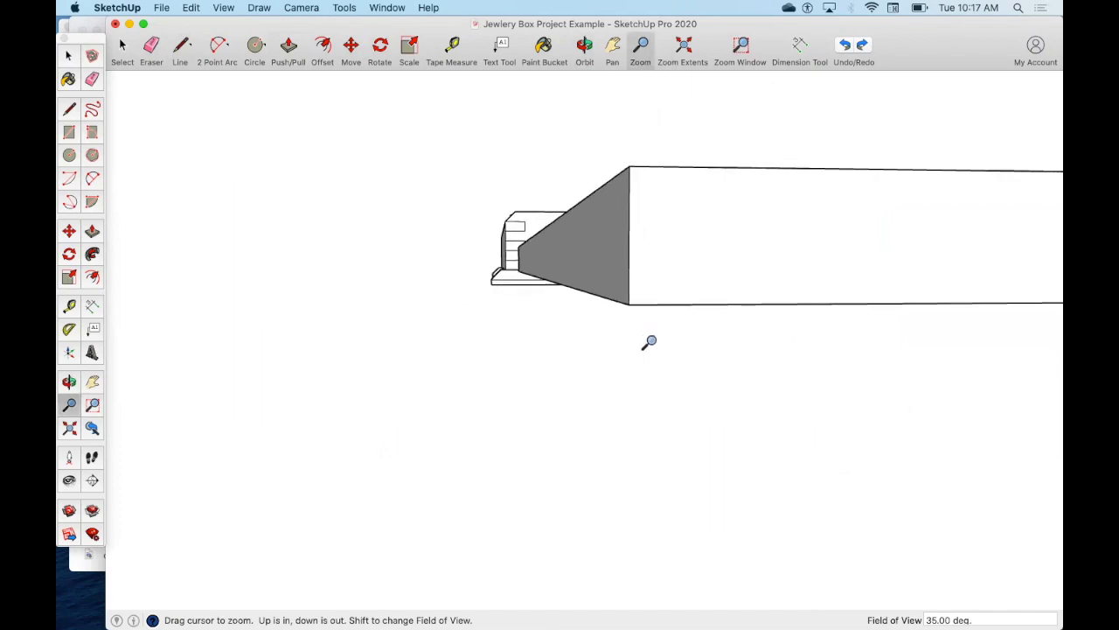
pyautogui.click(584, 46)
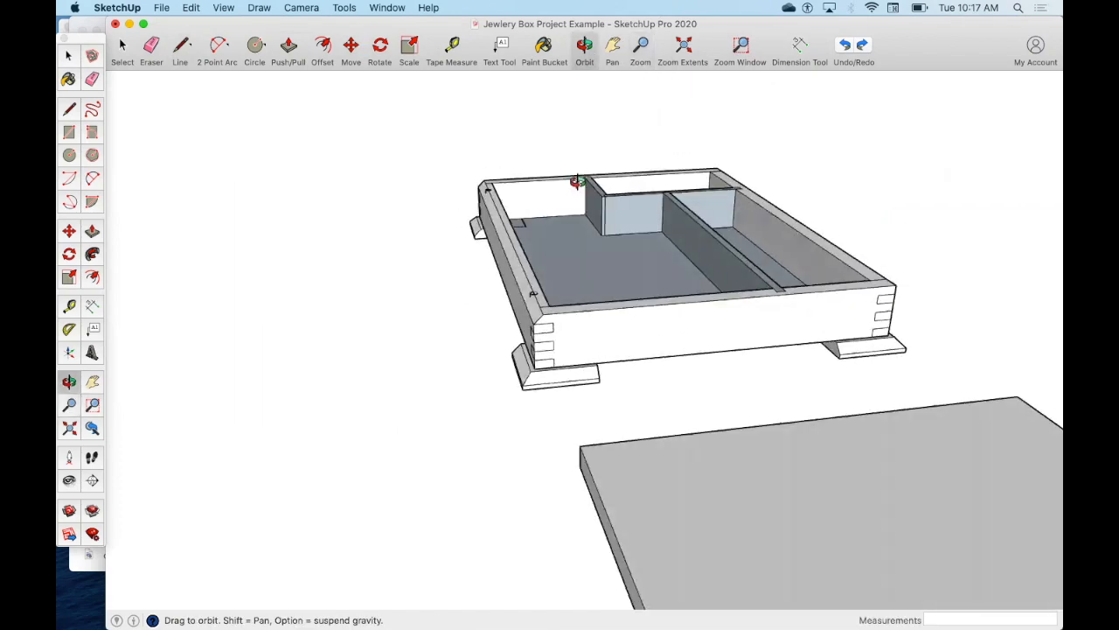
pyautogui.moveTo(575, 181); pyautogui.dragTo(567, 118)
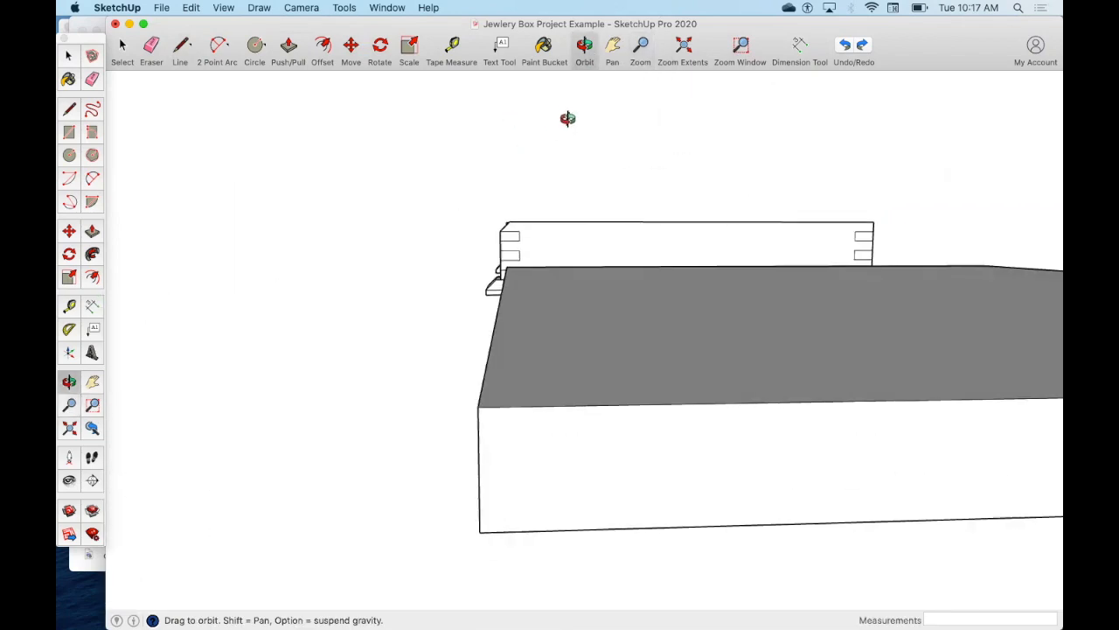
# - Draw 1/4" edges along the top and side from the corner and join them into a diagonal chamfer line
pyautogui.click(180, 45)
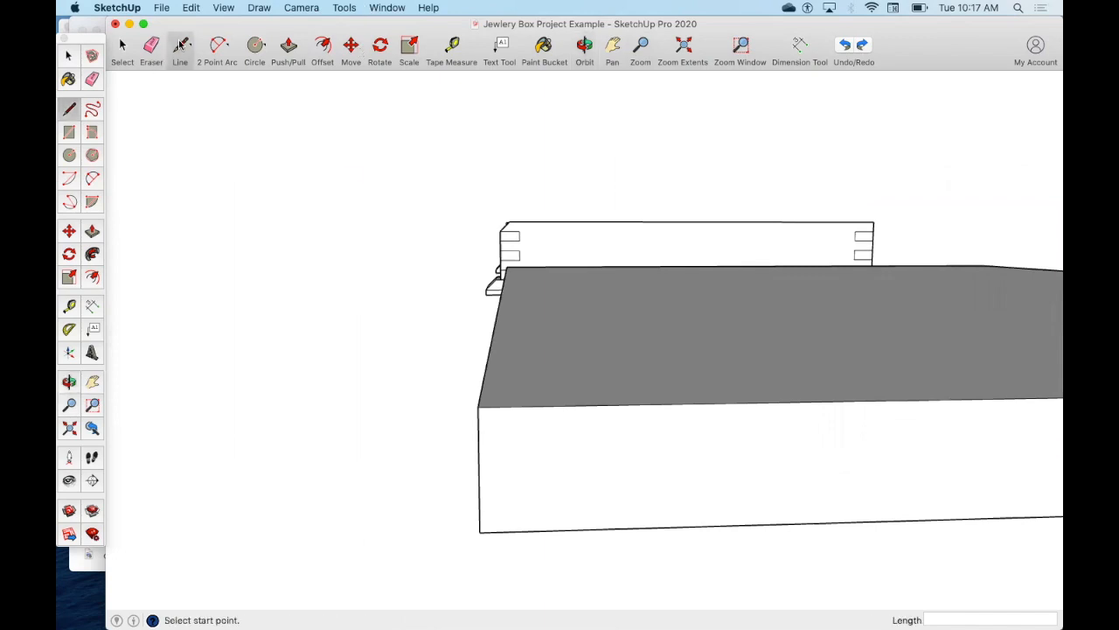
pyautogui.click(477, 406)
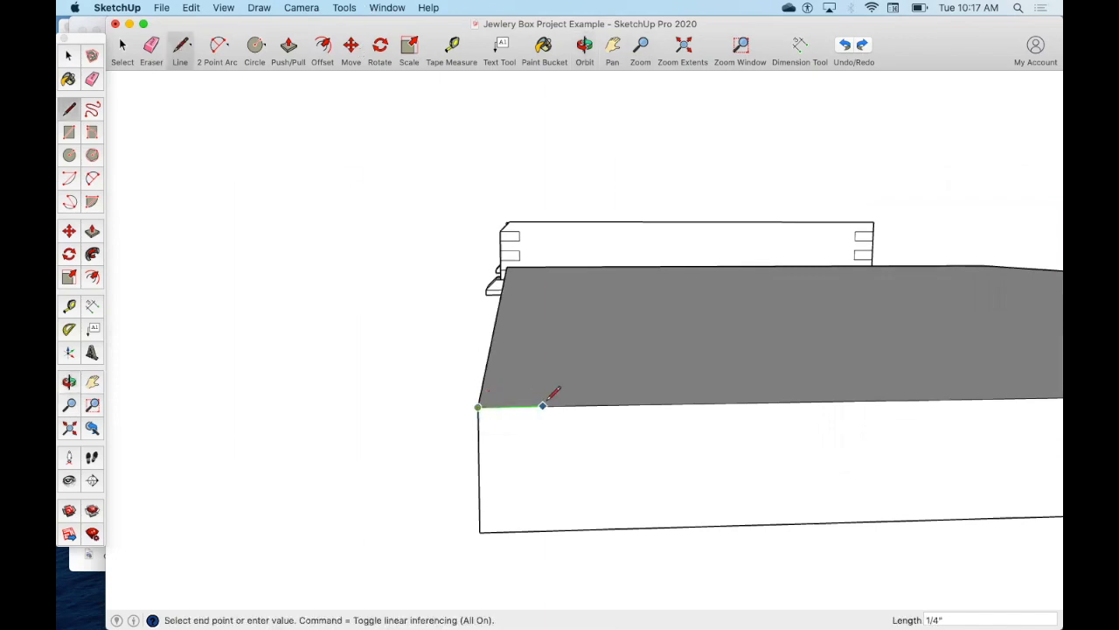
pyautogui.moveTo(576, 405)
pyautogui.write('3/16')
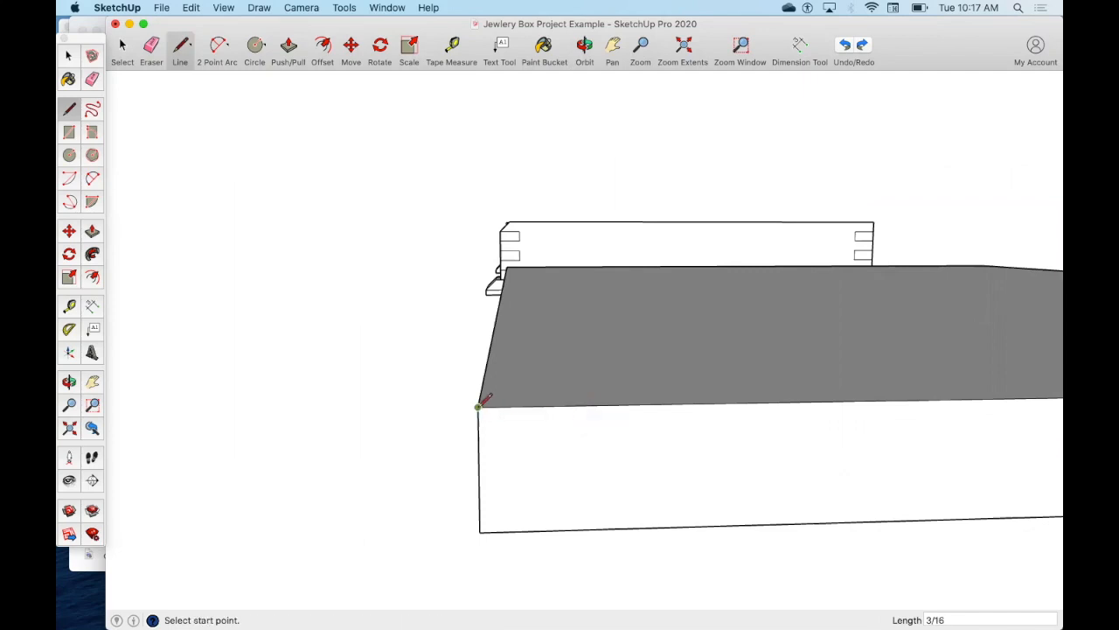
pyautogui.click(478, 406)
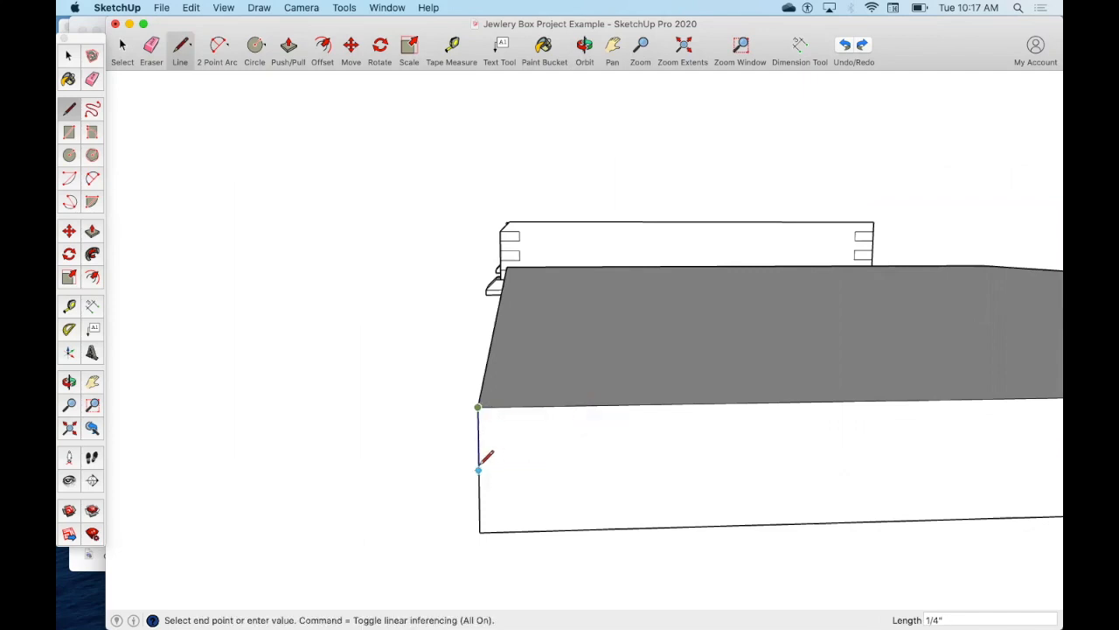
pyautogui.moveTo(478, 471)
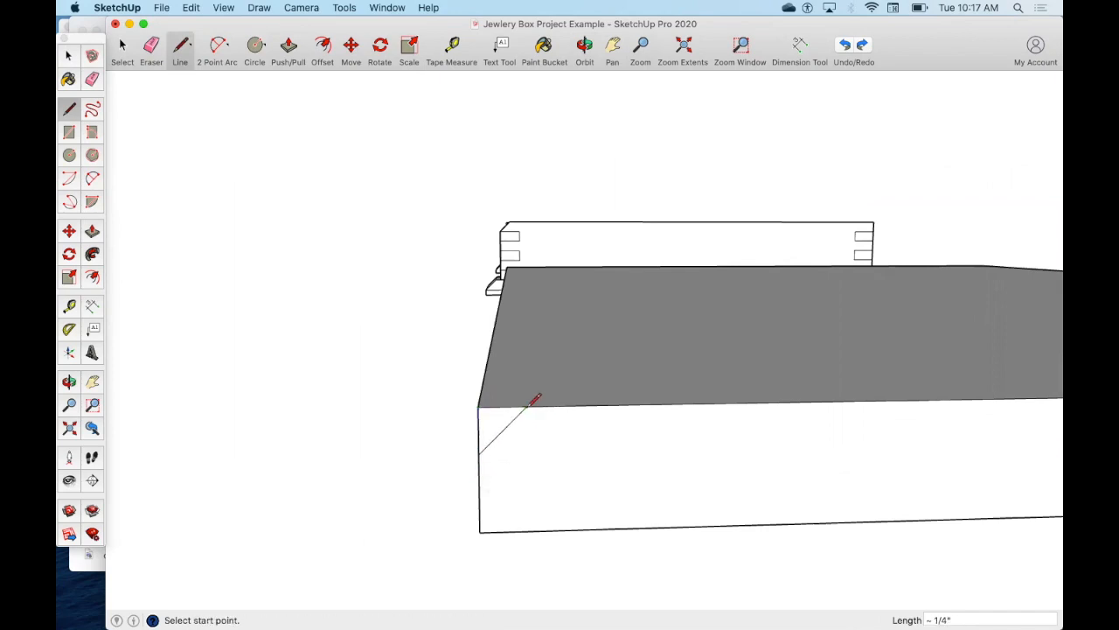
pyautogui.click(640, 49)
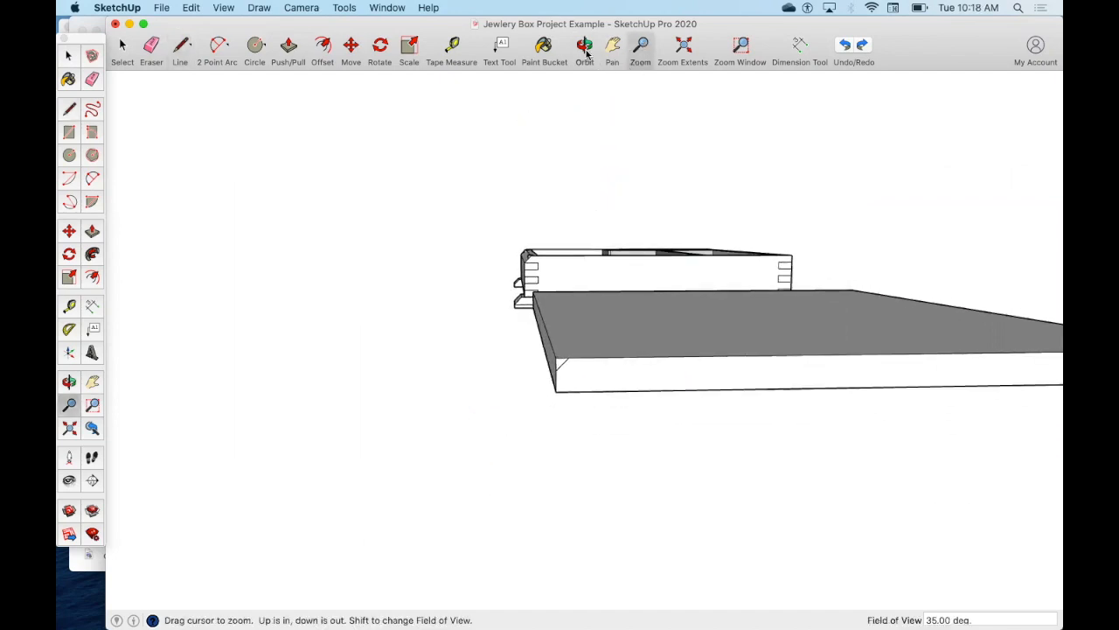
# - Sweep the corner chamfer triangle around the lid's top perimeter with Follow Me
pyautogui.click(585, 45)
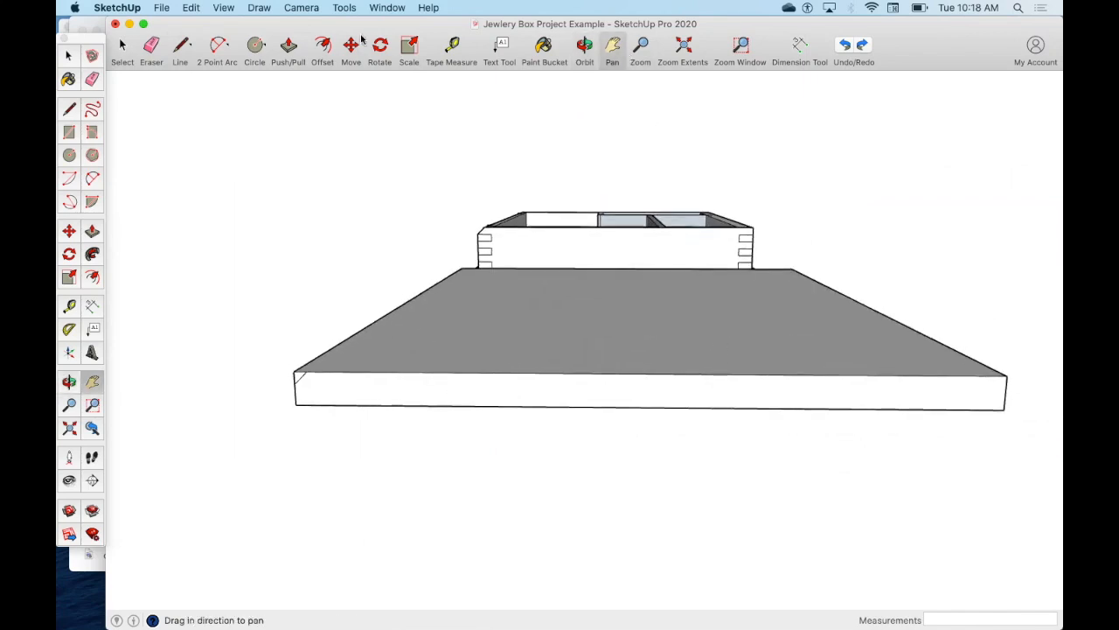
pyautogui.click(344, 7)
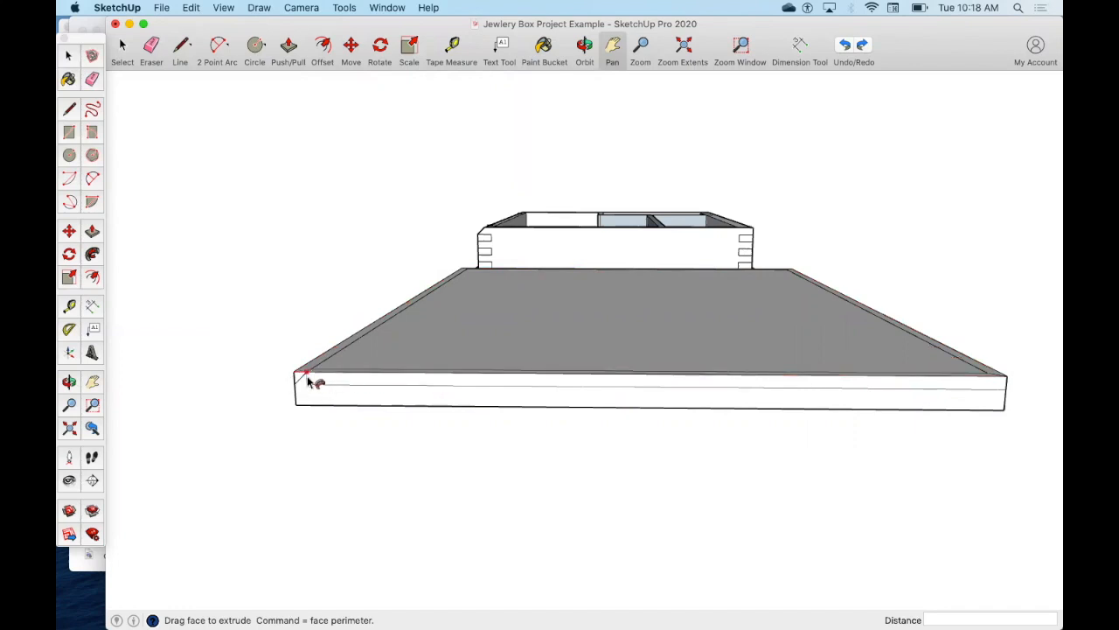
pyautogui.moveTo(304, 378)
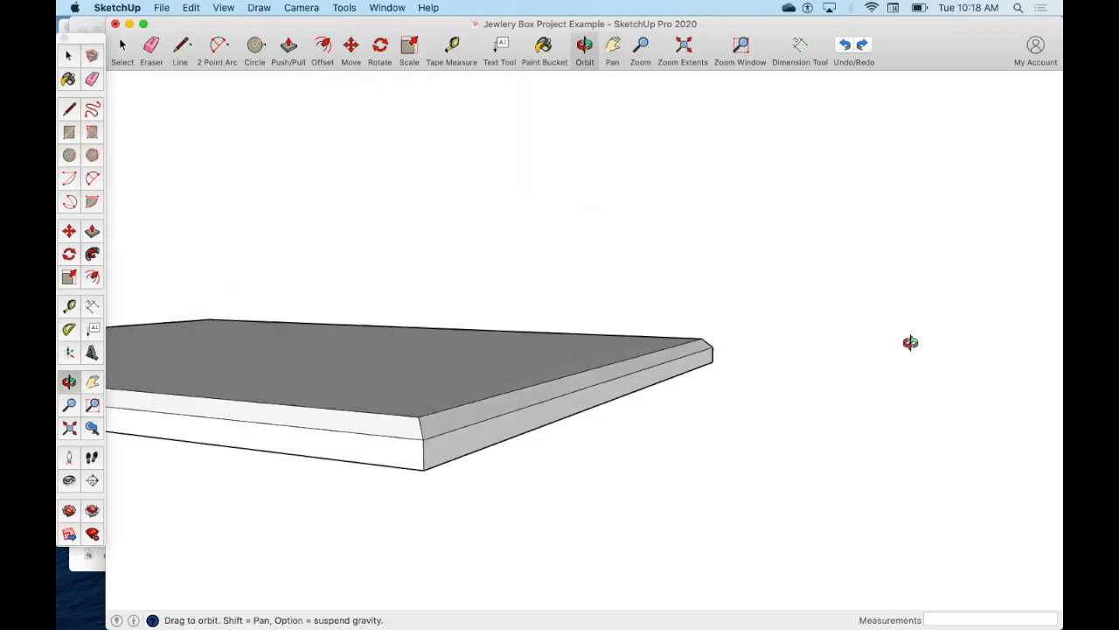
# - Orbit around the beveled lid and box, then Zoom Window onto the hinge hole in the box's back rim
pyautogui.moveTo(910, 342); pyautogui.dragTo(634, 359)
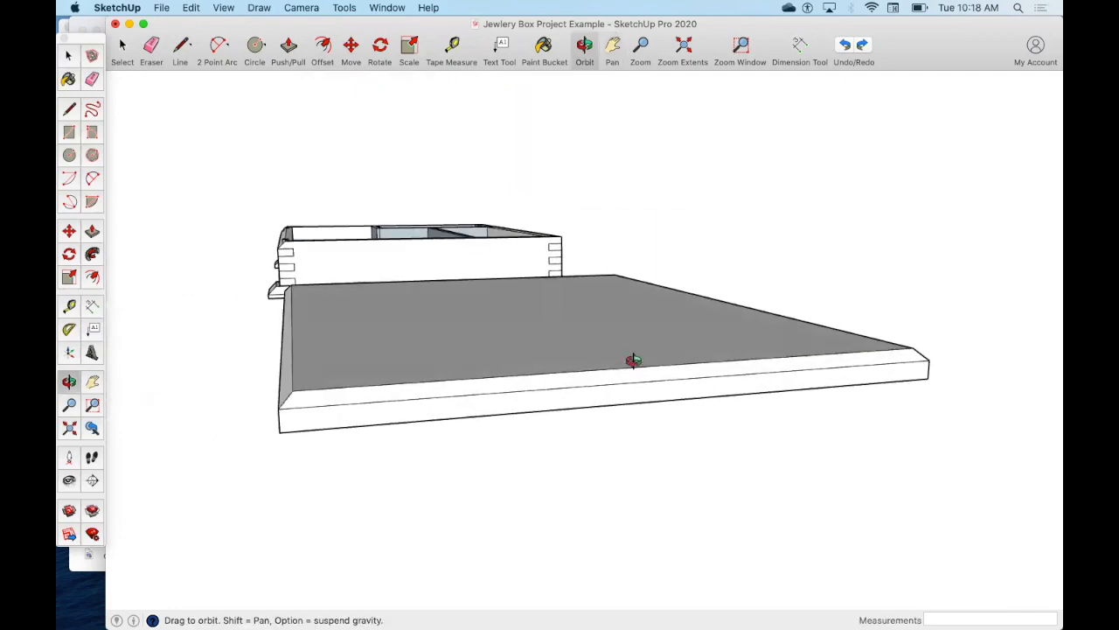
pyautogui.moveTo(634, 360); pyautogui.dragTo(339, 420)
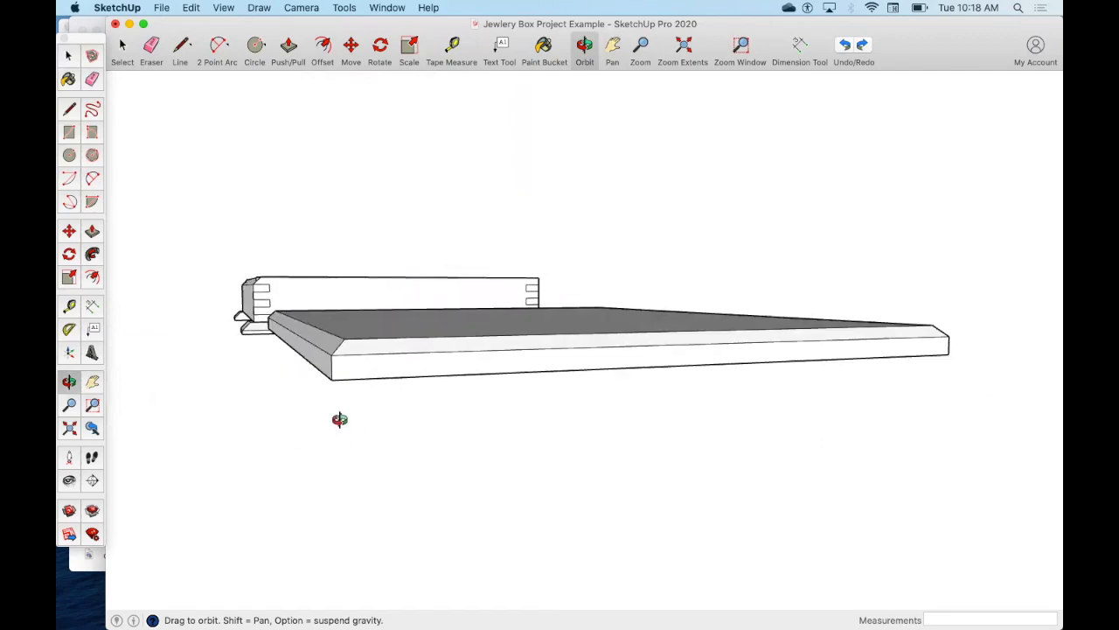
pyautogui.moveTo(339, 420); pyautogui.dragTo(275, 327)
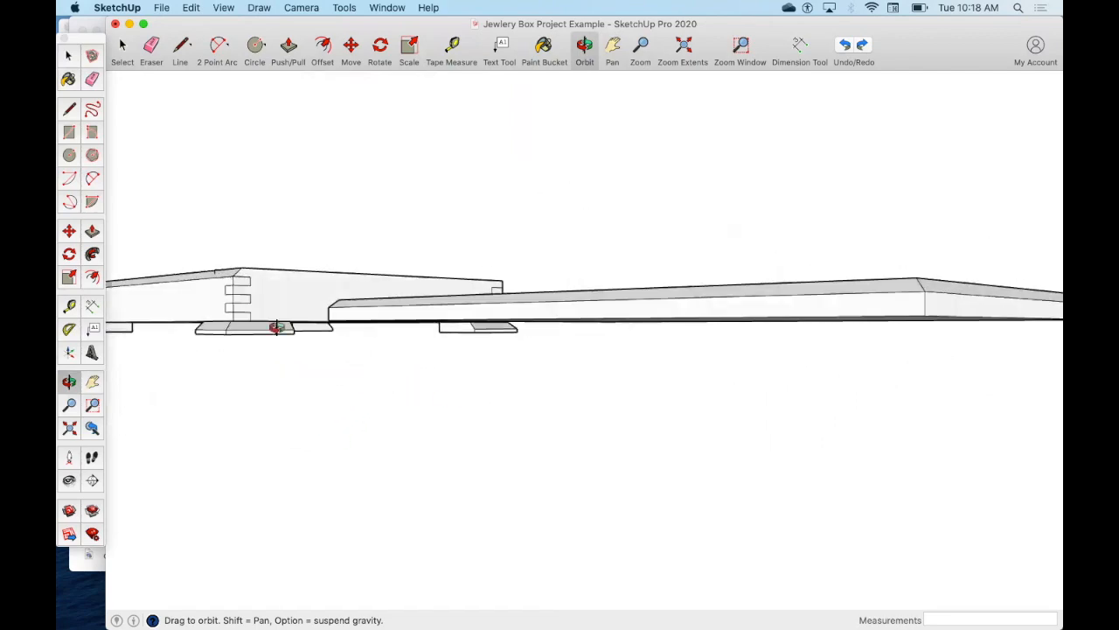
pyautogui.moveTo(276, 328); pyautogui.dragTo(398, 513)
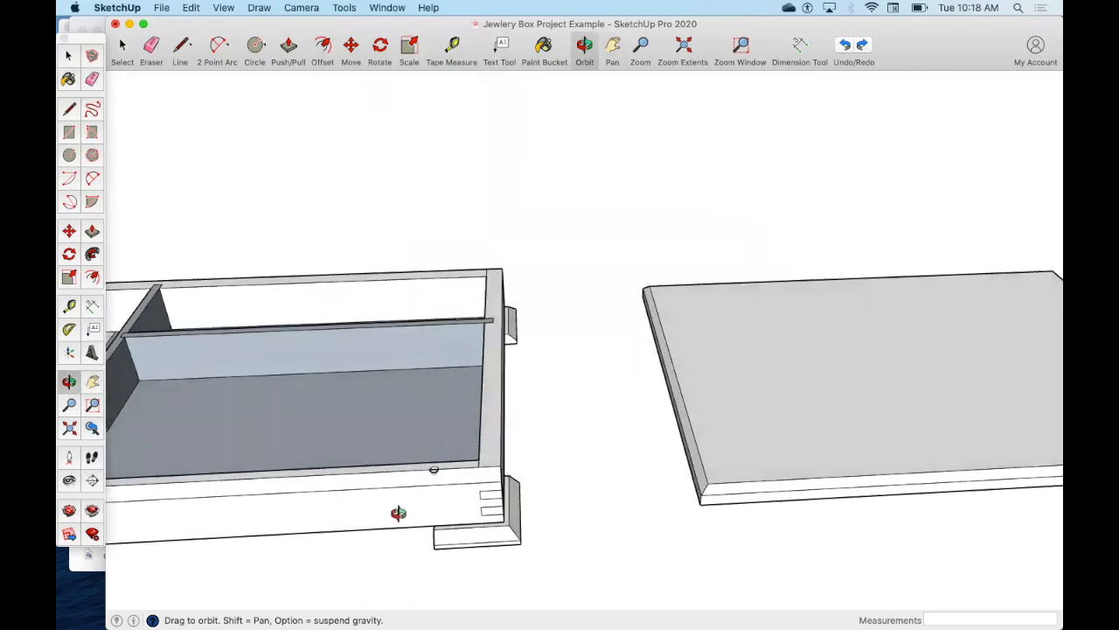
pyautogui.moveTo(399, 513); pyautogui.dragTo(414, 534)
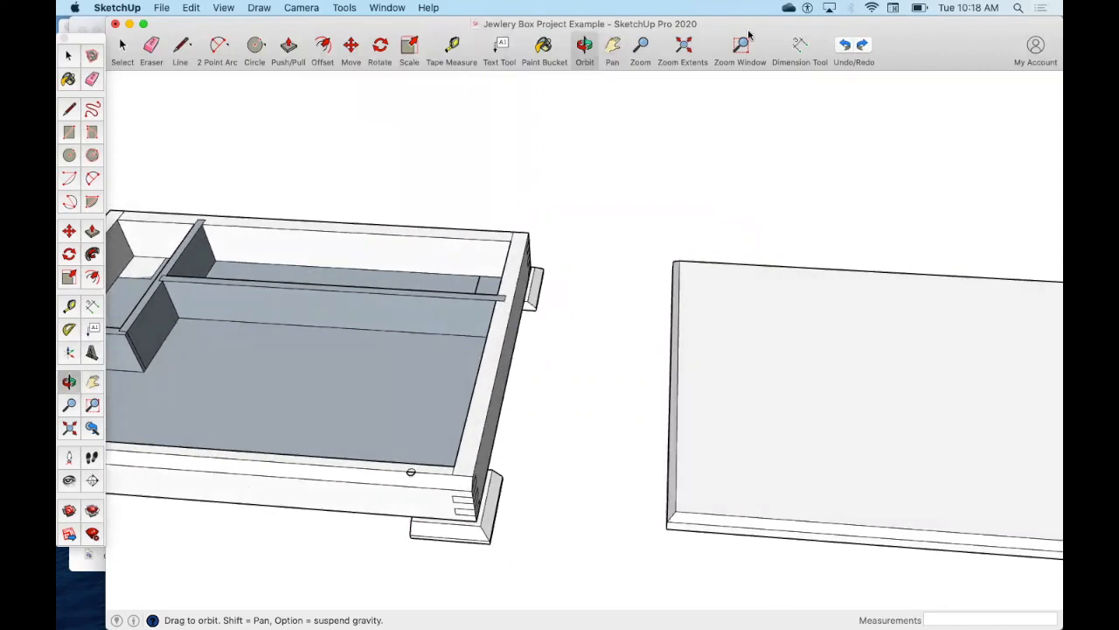
pyautogui.click(739, 48)
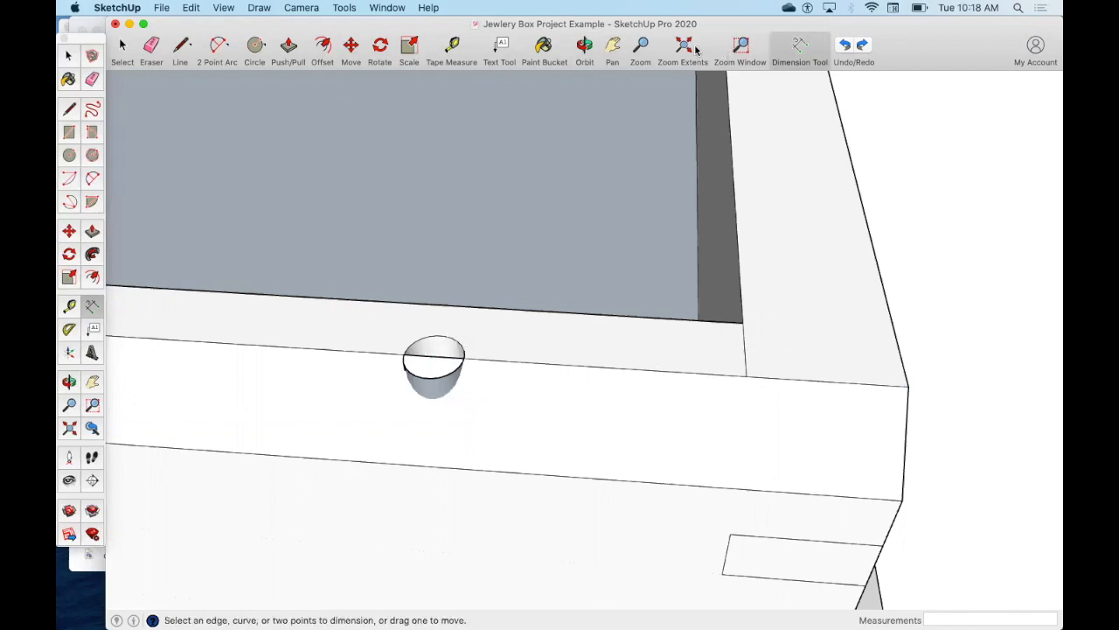
# - Zoom Extents, close in on the lid and orbit until its flat face is viewed squarely
pyautogui.click(682, 45)
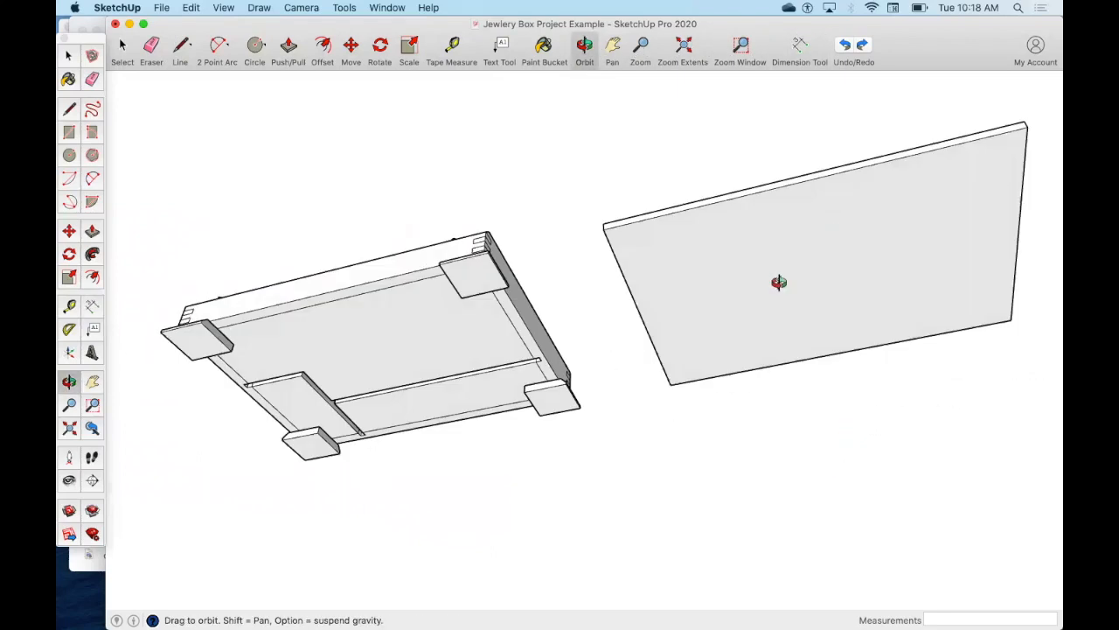
pyautogui.click(740, 49)
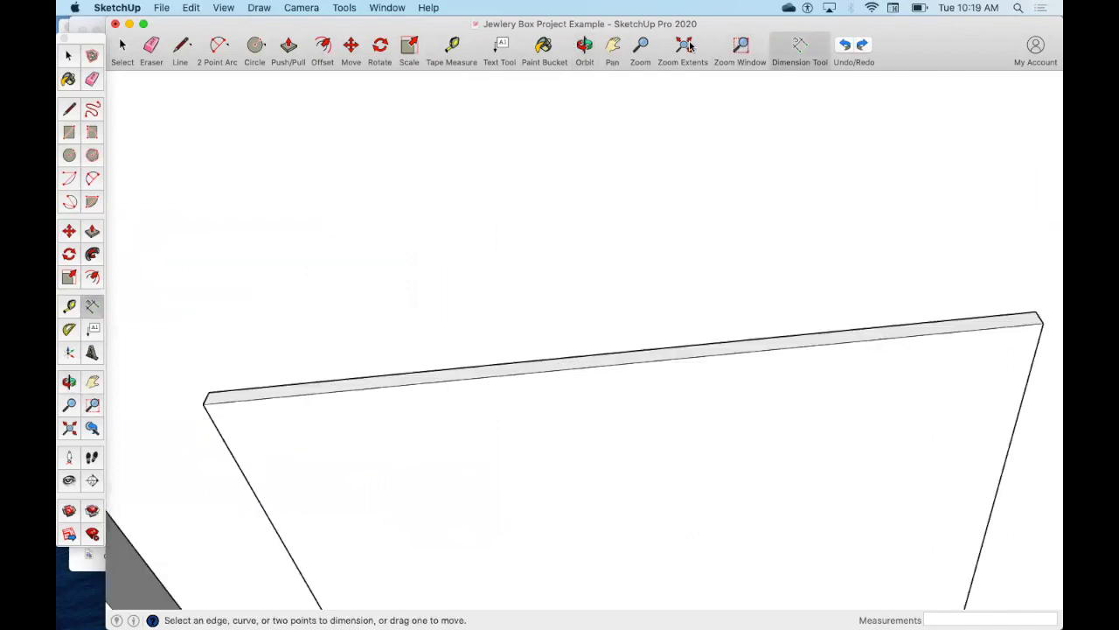
pyautogui.click(584, 48)
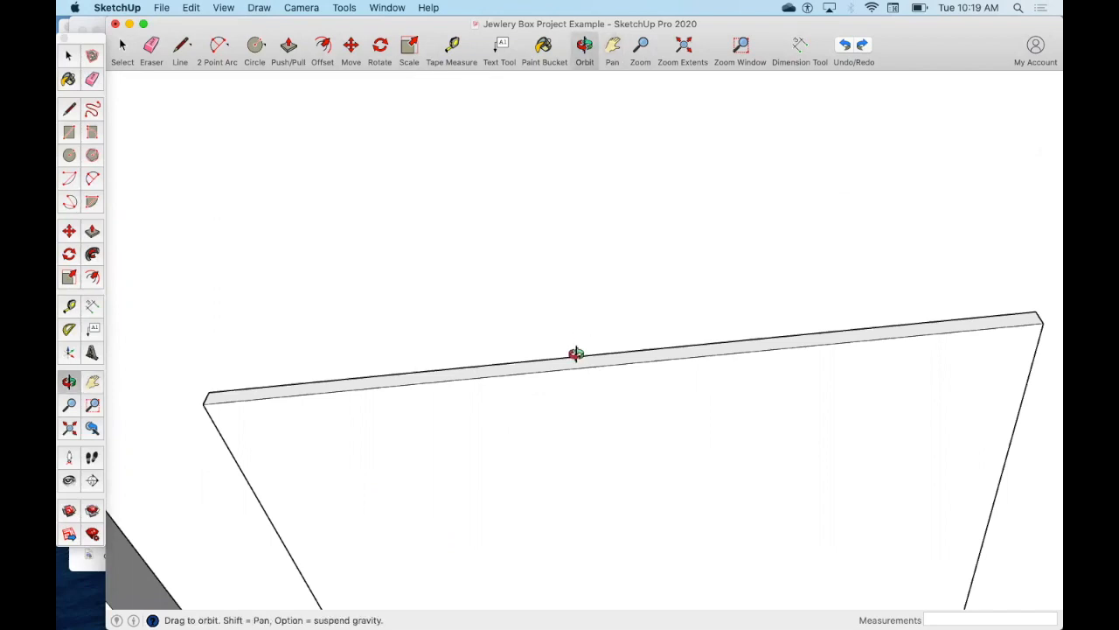
pyautogui.moveTo(577, 353); pyautogui.dragTo(617, 274)
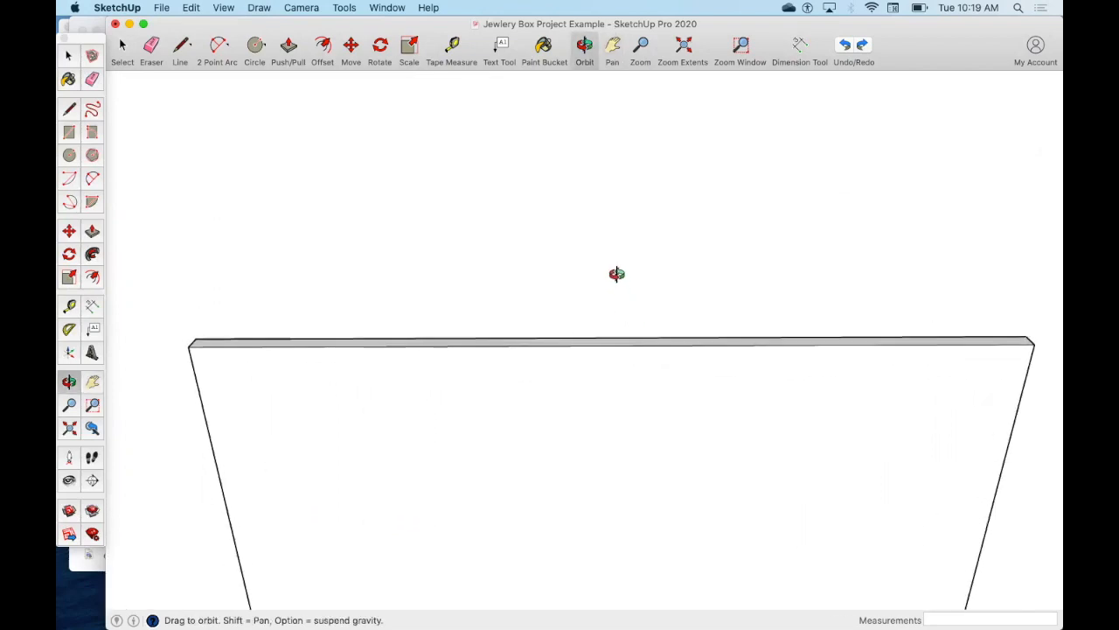
pyautogui.moveTo(796, 237)
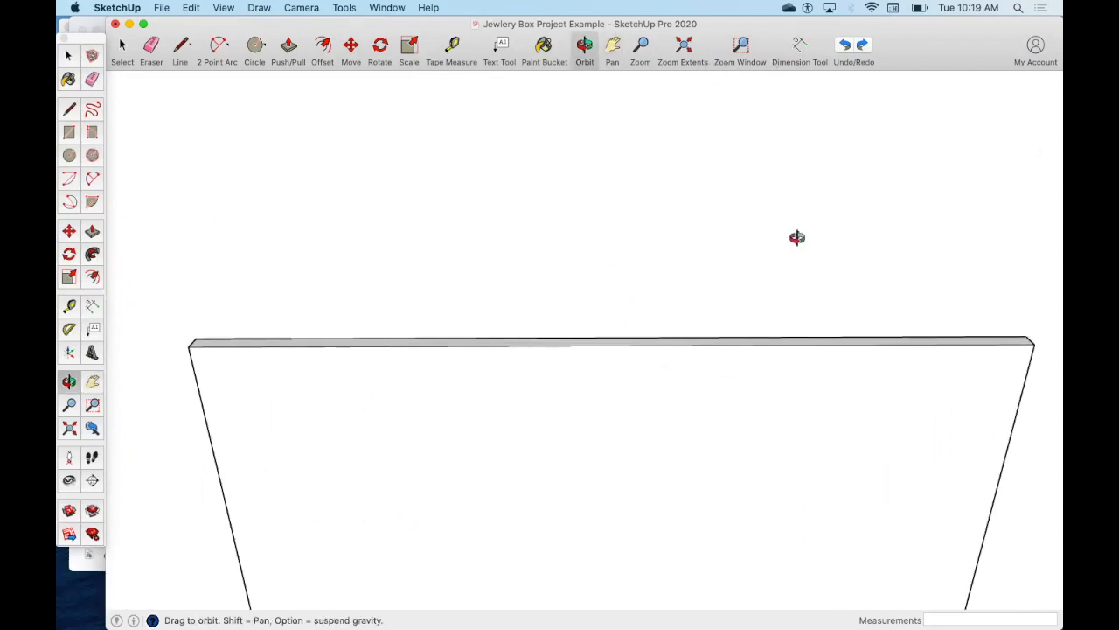
pyautogui.click(180, 45)
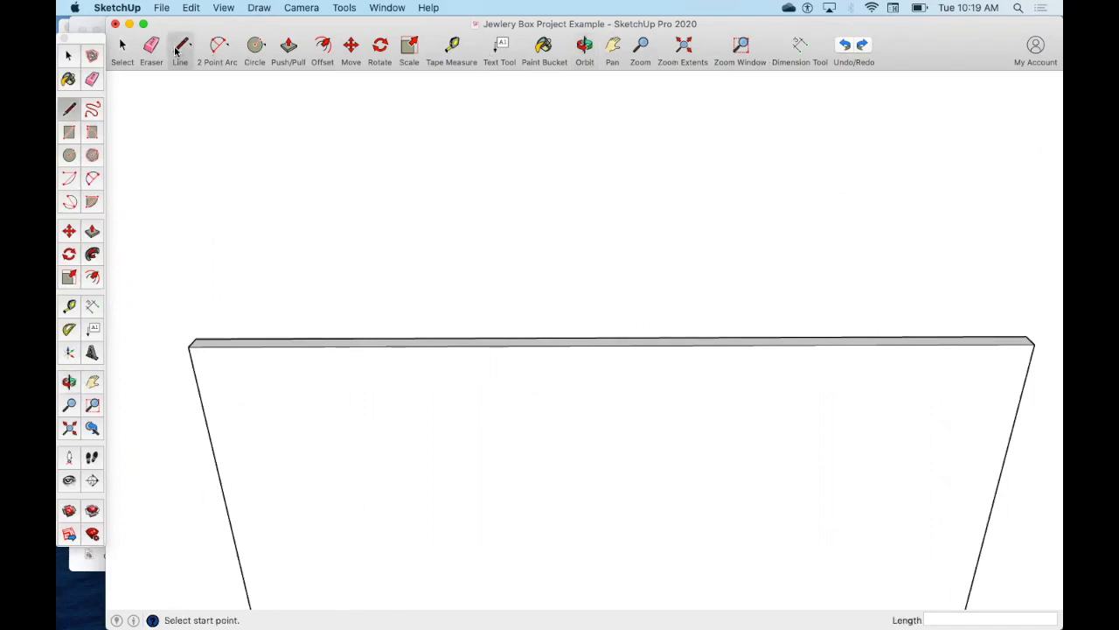
# - Draw a guide line along the lid's back edge and measure 1.75 in from the right end
pyautogui.click(188, 347)
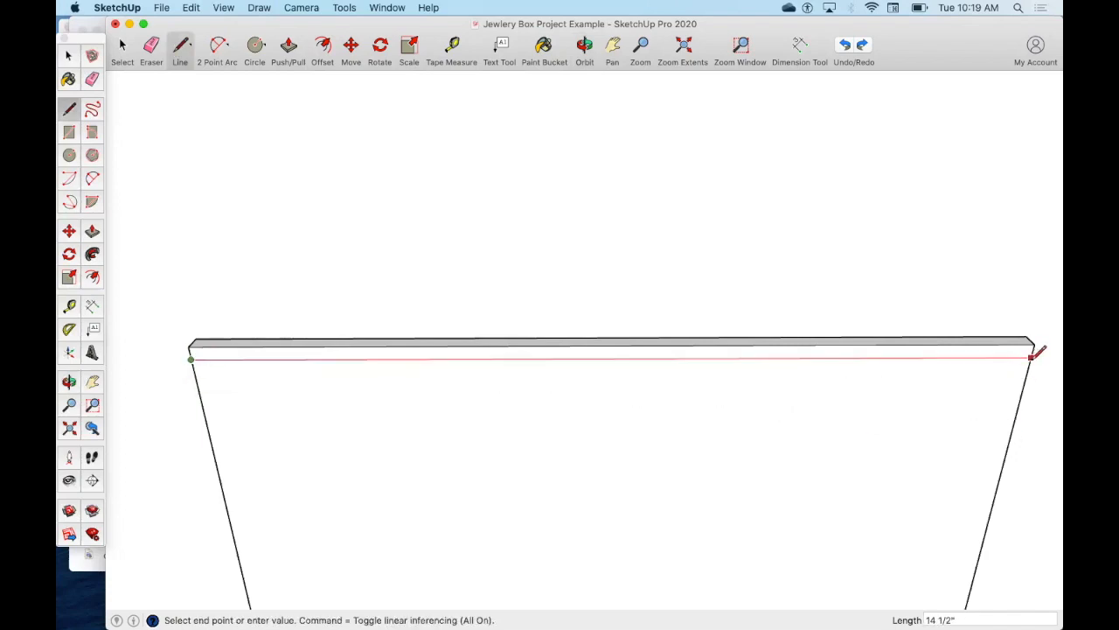
pyautogui.click(1032, 341)
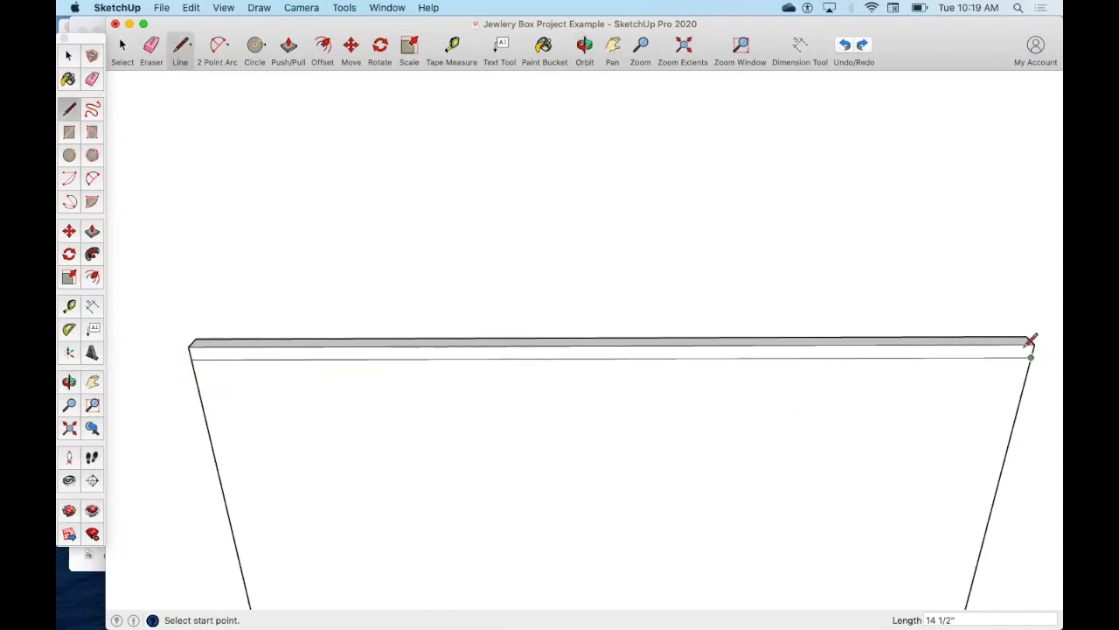
pyautogui.click(1030, 357)
pyautogui.write('1.7')
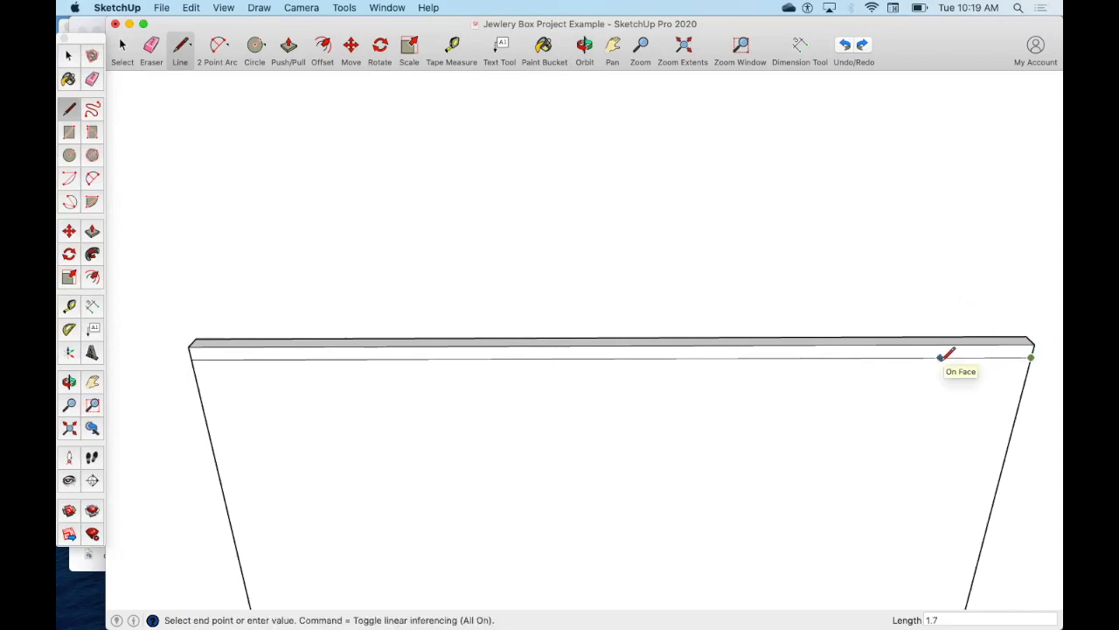
pyautogui.click(945, 355)
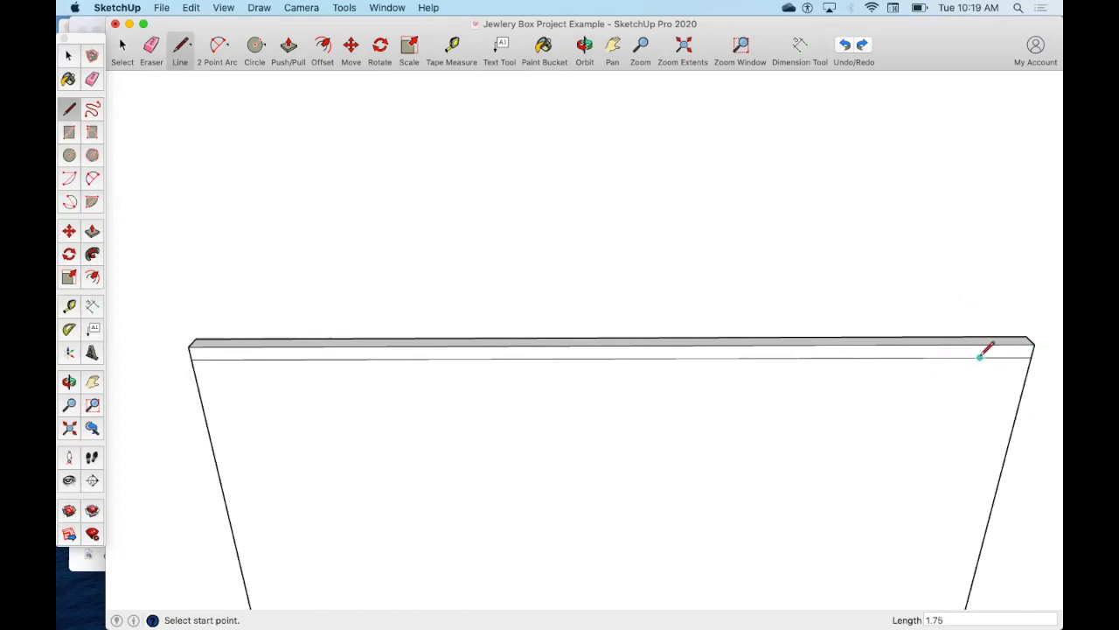
pyautogui.moveTo(947, 353)
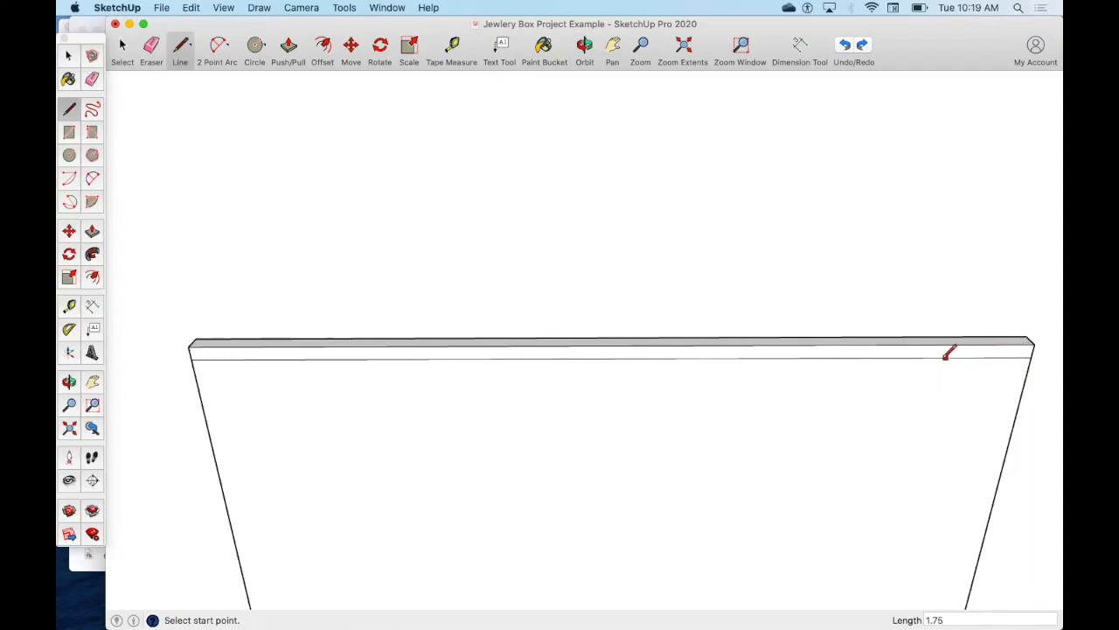
# - Mark short tick lines at the hinge points 1.75 in from the right and left ends
pyautogui.click(948, 351)
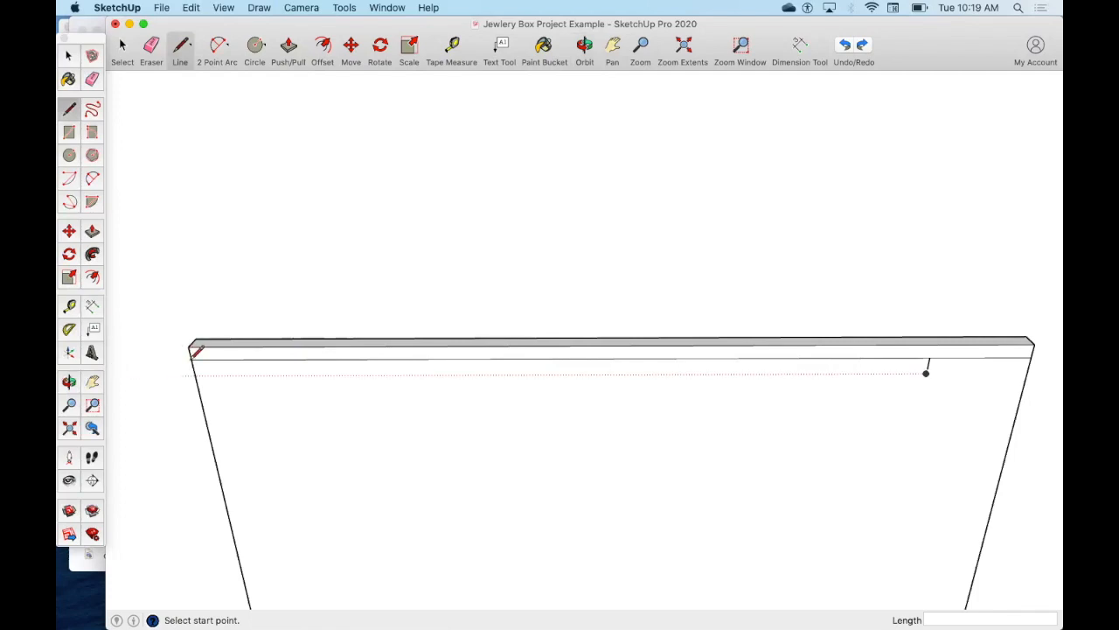
pyautogui.click(196, 354)
pyautogui.write('1.75')
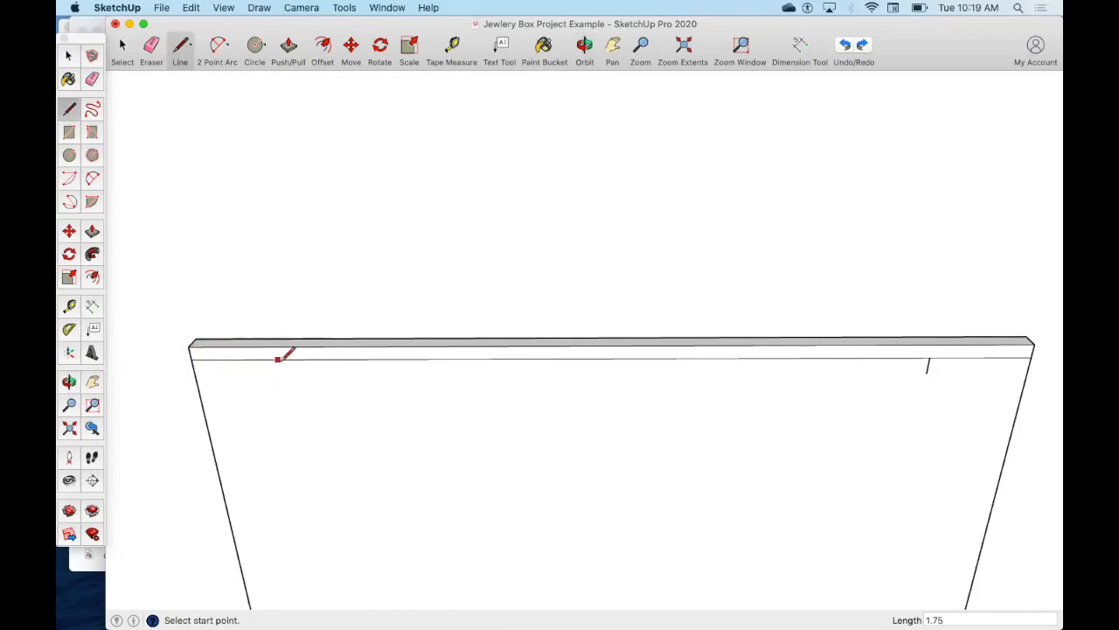
pyautogui.click(279, 359)
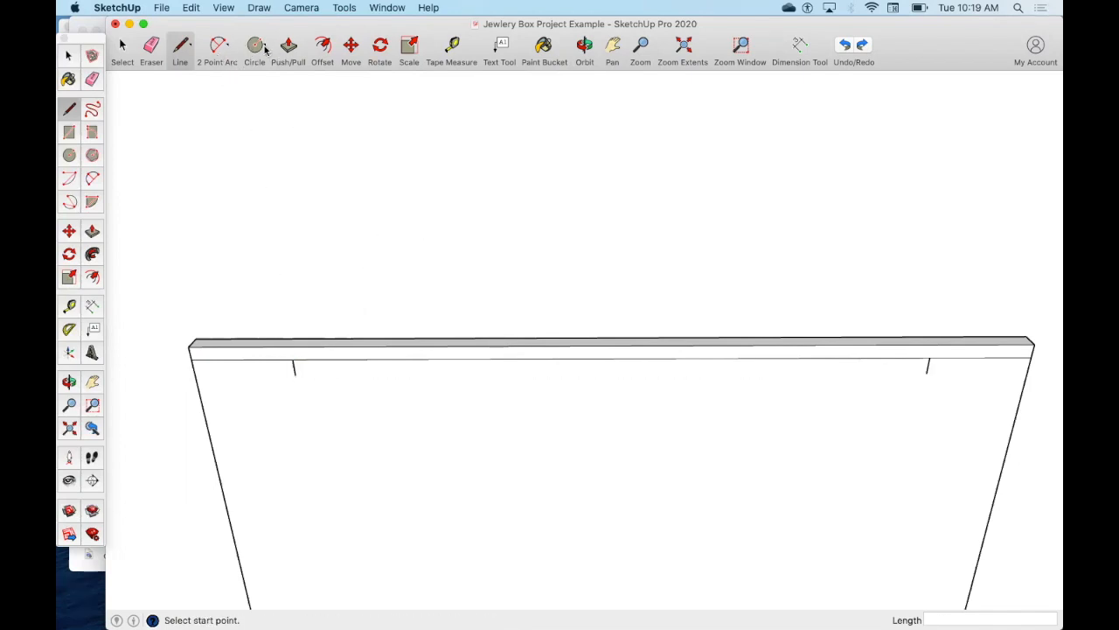
# - Draw a 2.5 mm-radius circle at each of the two hinge tick marks
pyautogui.click(254, 46)
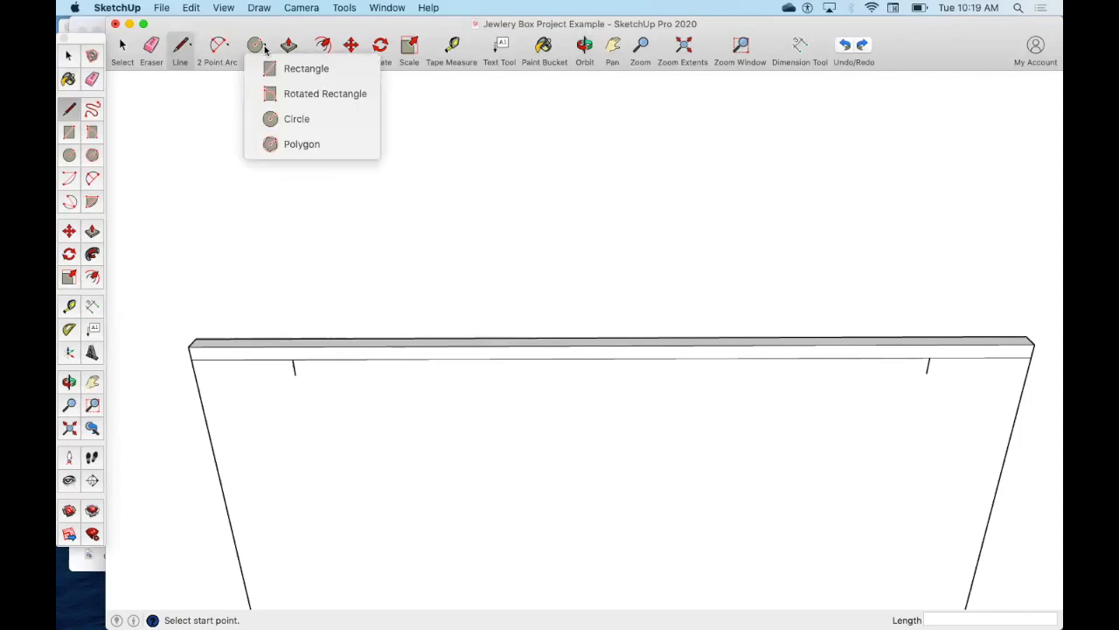
pyautogui.moveTo(278, 56)
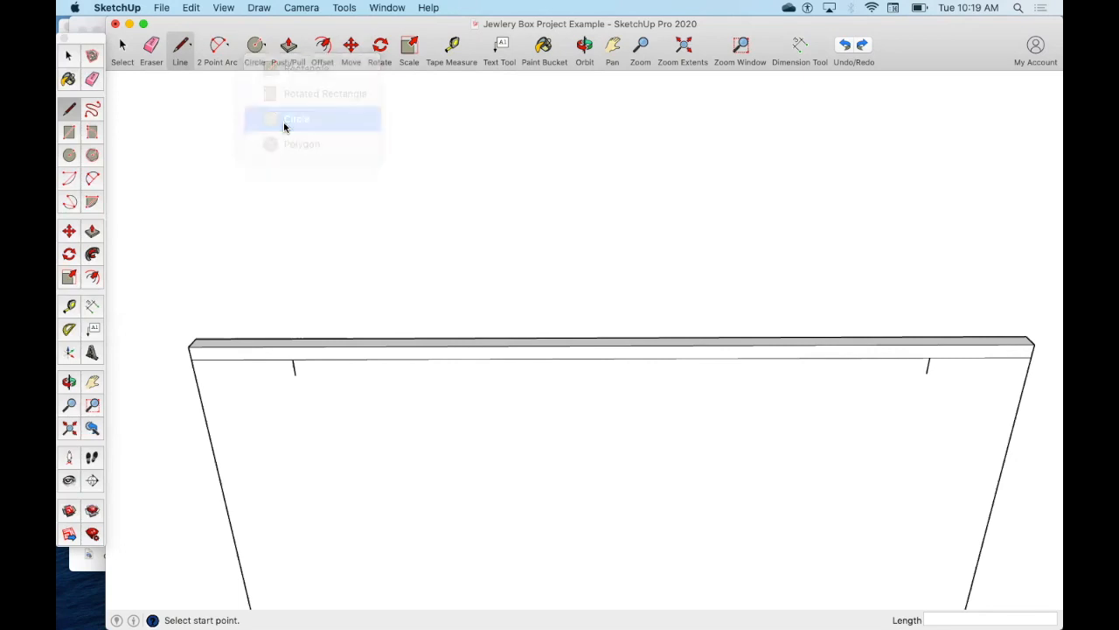
pyautogui.click(297, 119)
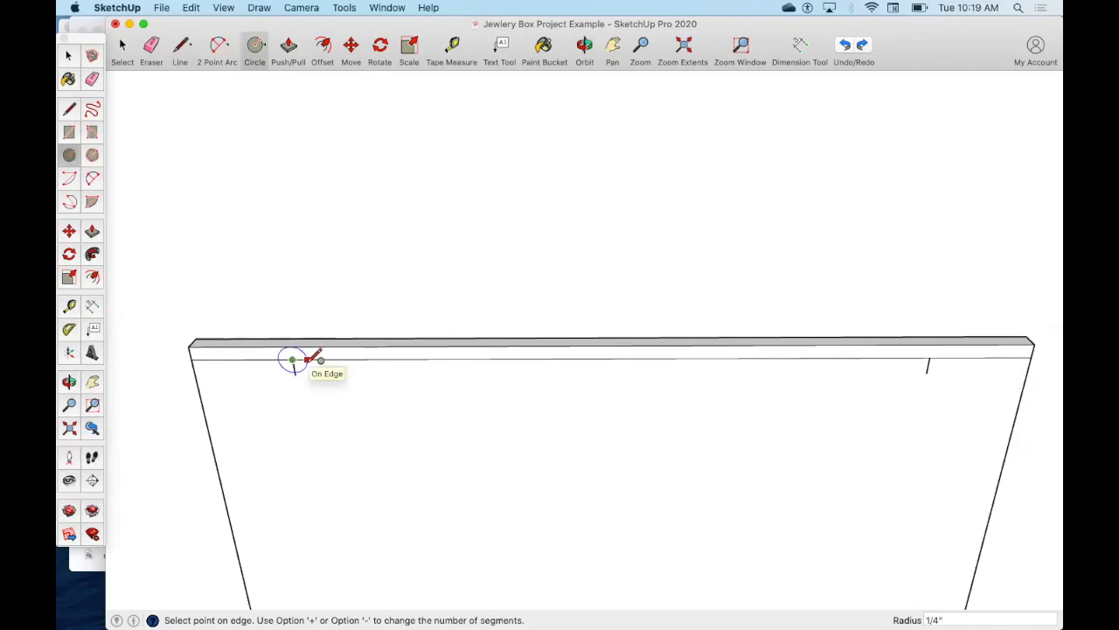
pyautogui.write('2.5mm')
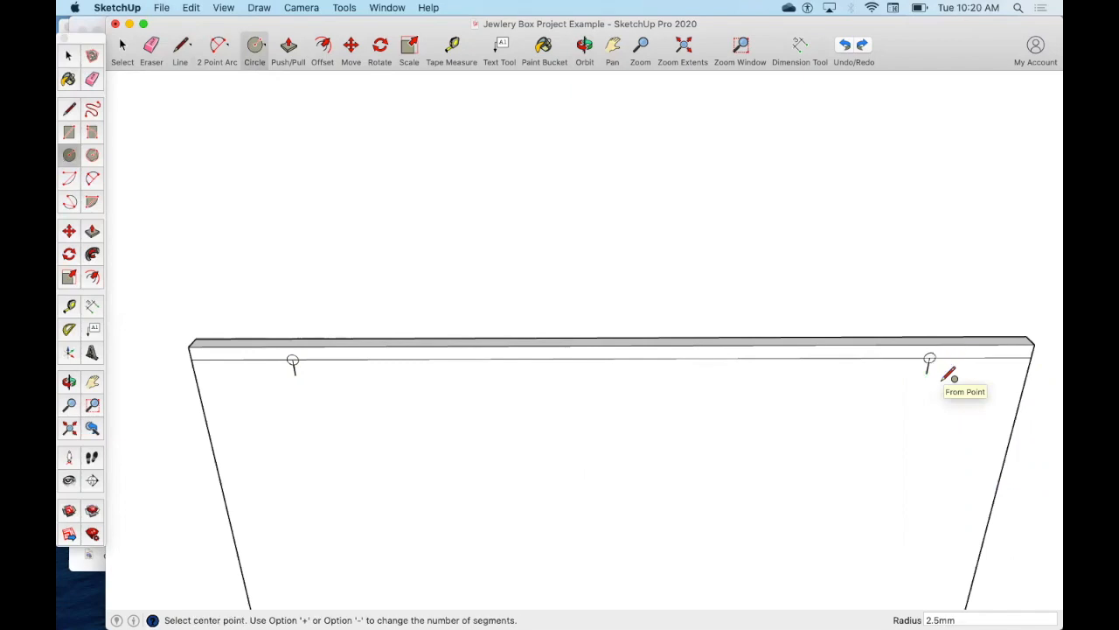
pyautogui.click(151, 44)
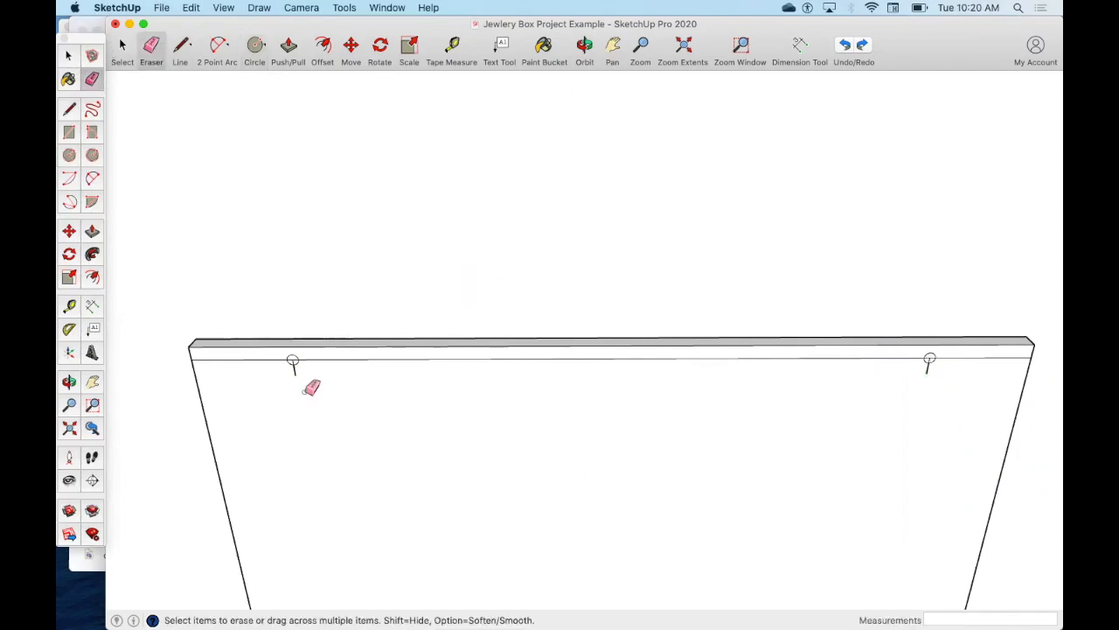
pyautogui.moveTo(306, 374)
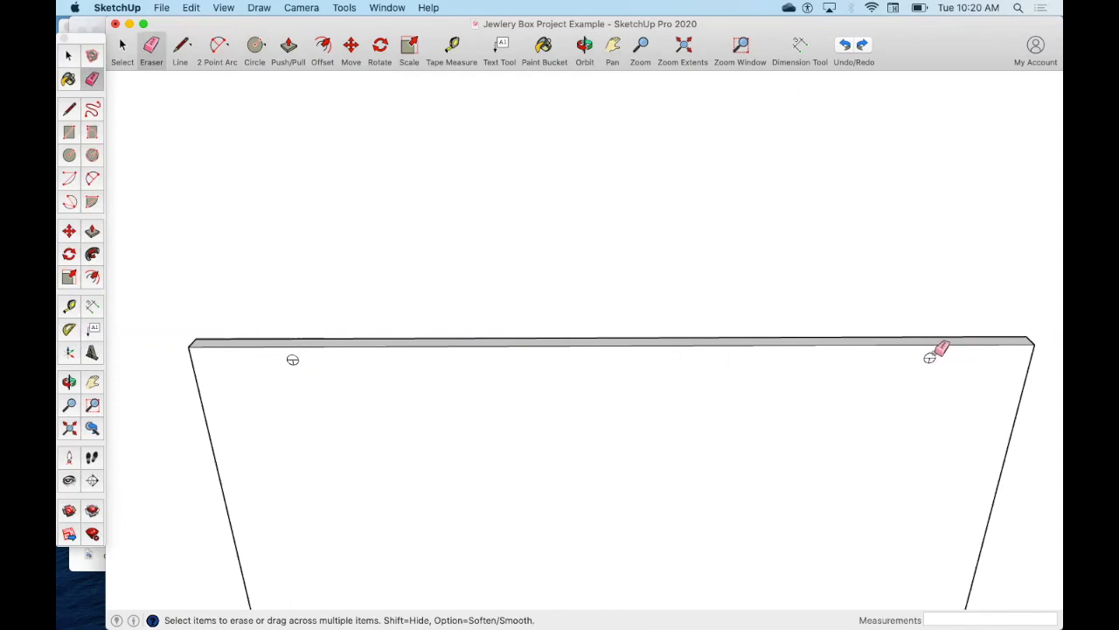
pyautogui.moveTo(297, 397)
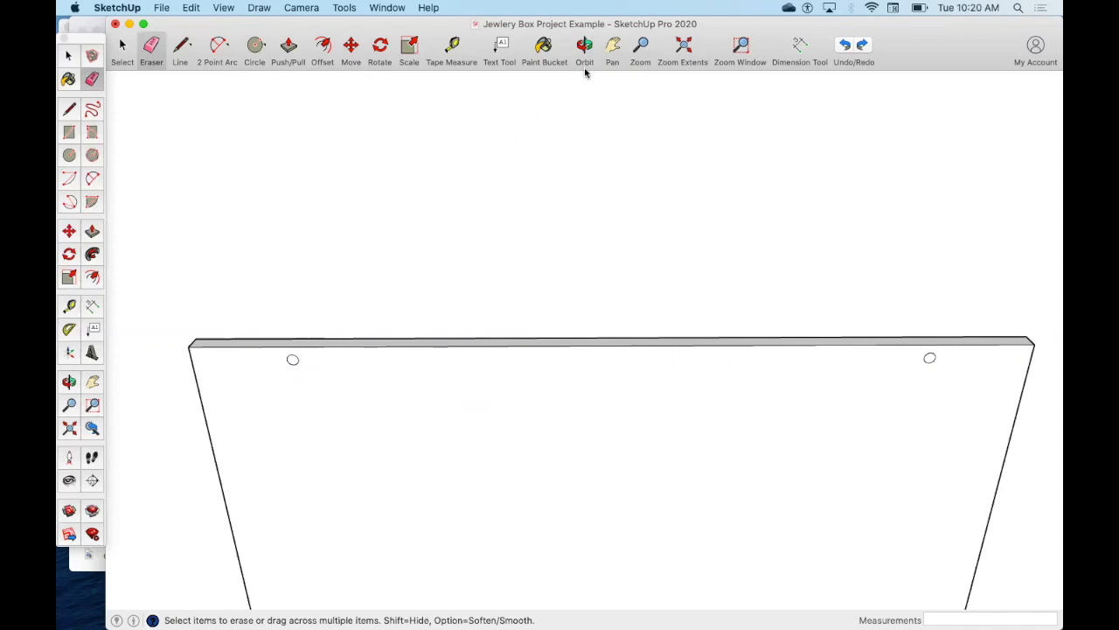
# - Erase the helper guide line and tick marks, leaving only the two hinge circles
pyautogui.click(584, 50)
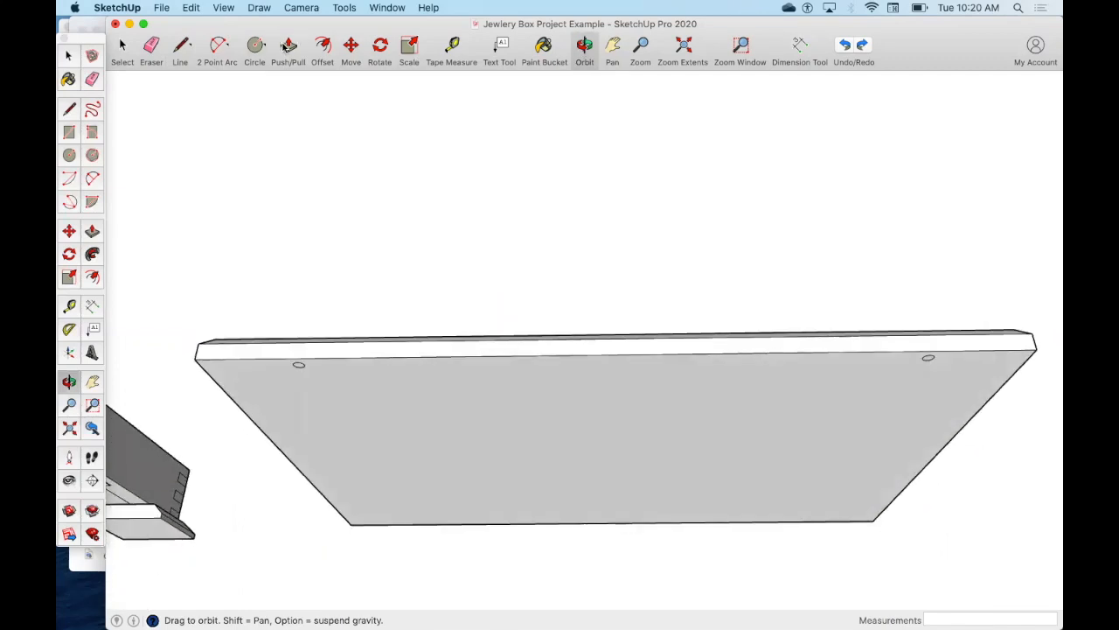
# - Push both circles about 5/16 inch into the lid as hinge holes, then view lid beside box
pyautogui.click(289, 48)
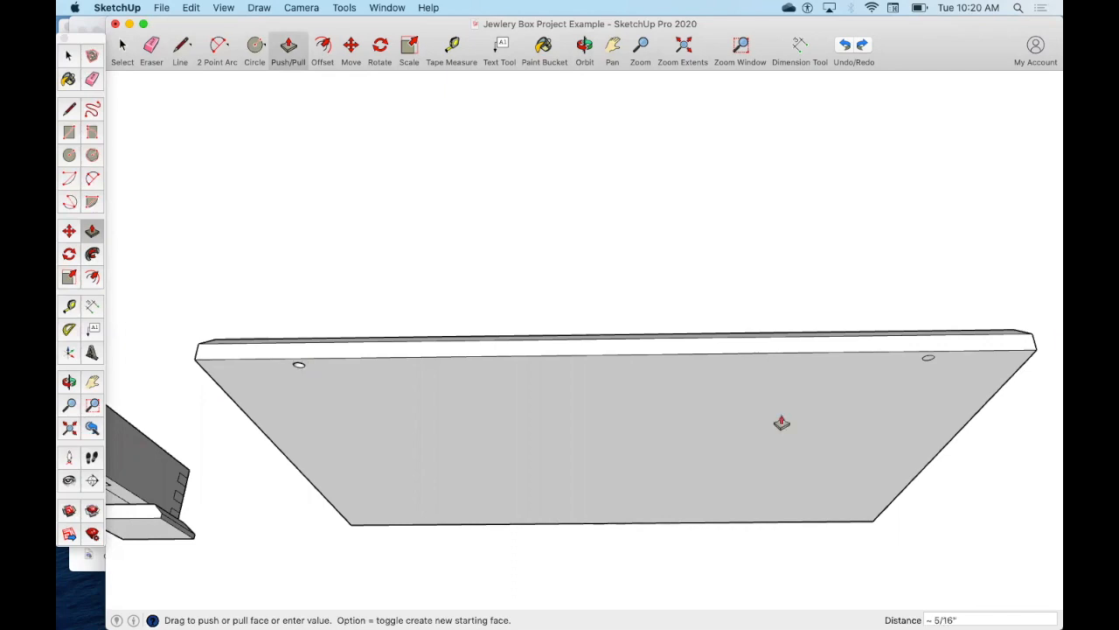
pyautogui.moveTo(929, 364)
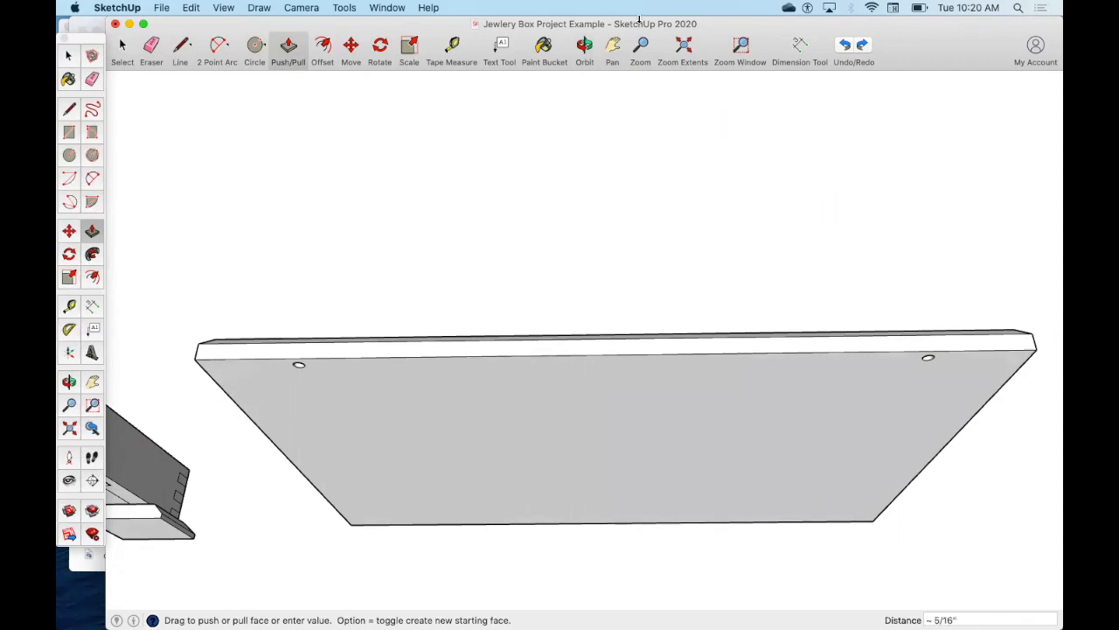
pyautogui.click(584, 48)
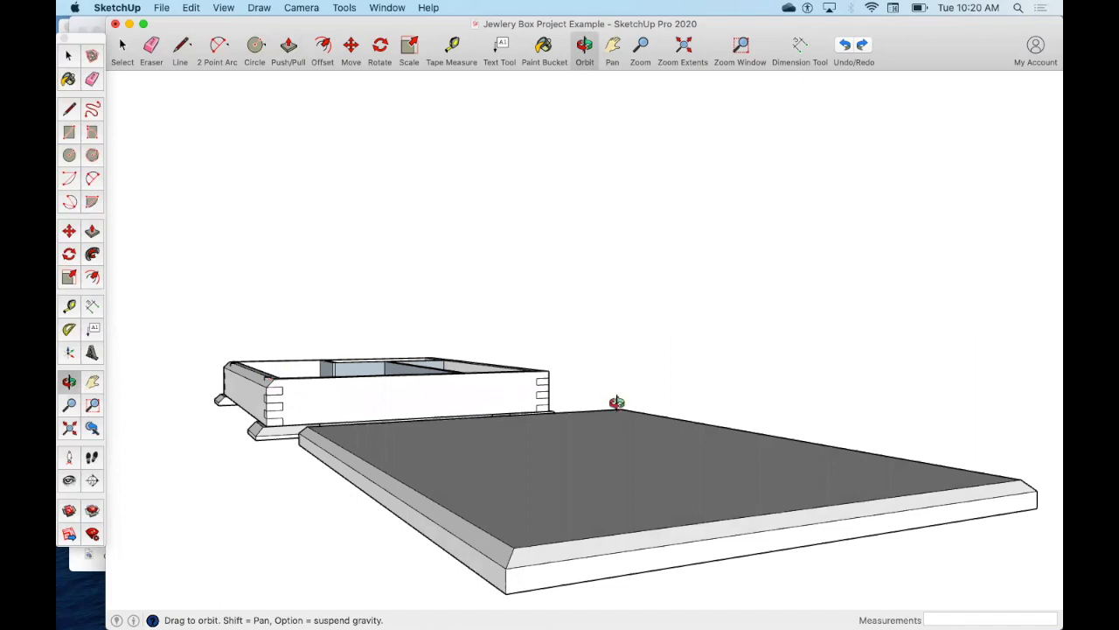
pyautogui.moveTo(620, 59)
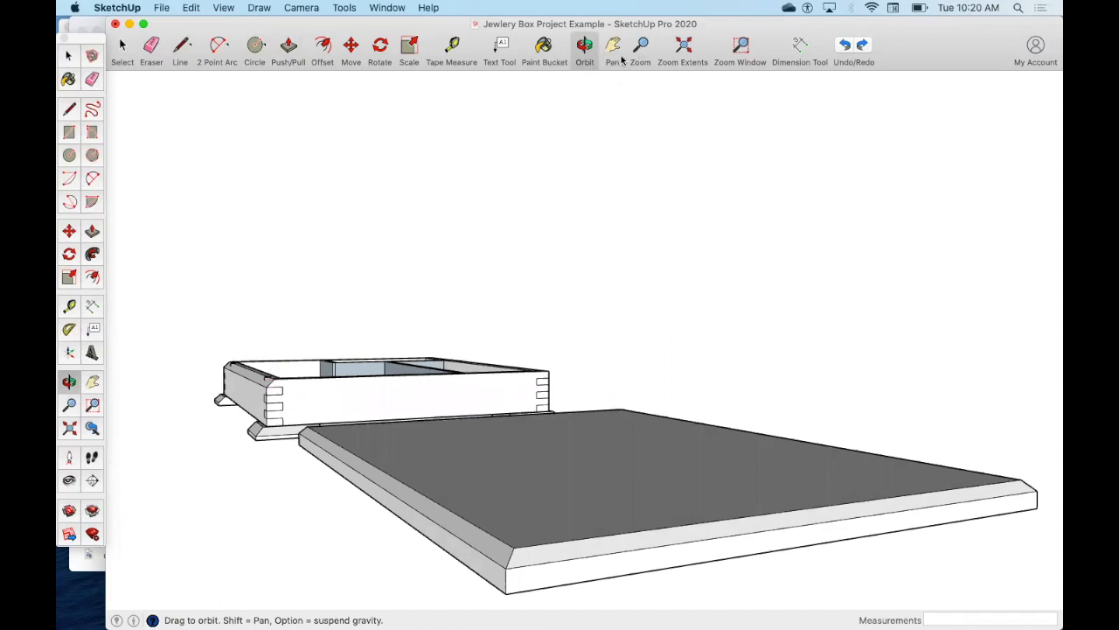
pyautogui.click(612, 48)
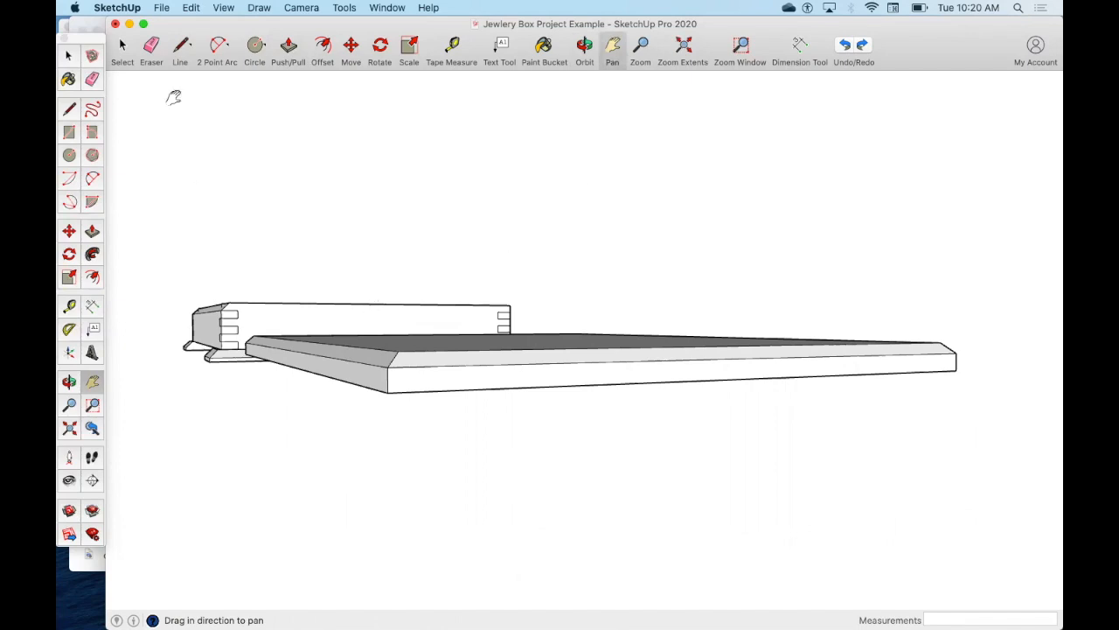
pyautogui.click(180, 49)
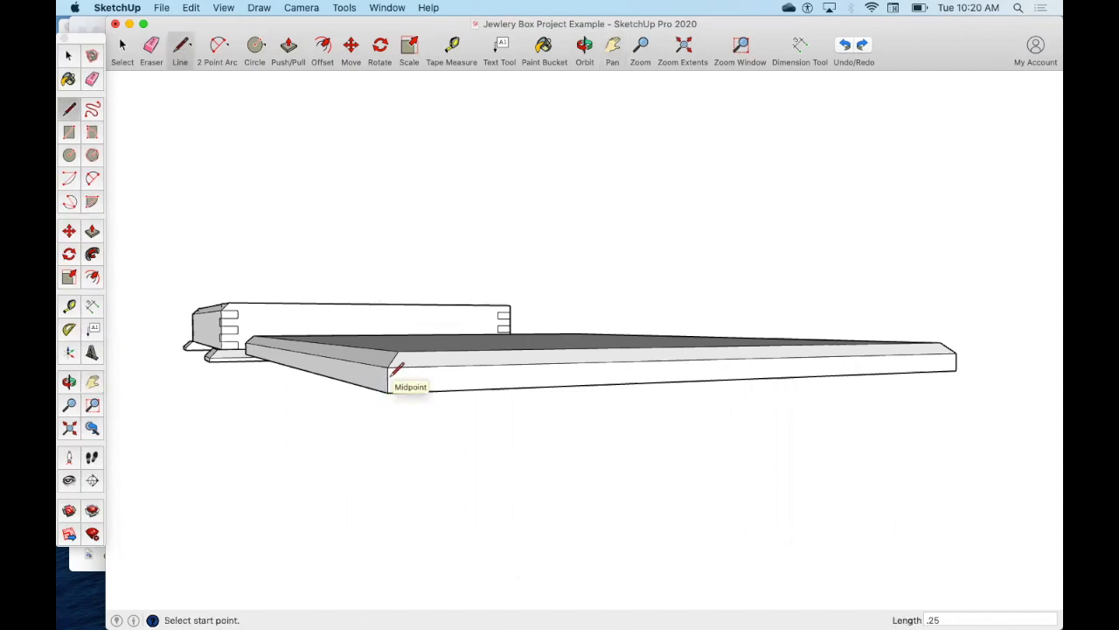
pyautogui.click(388, 392)
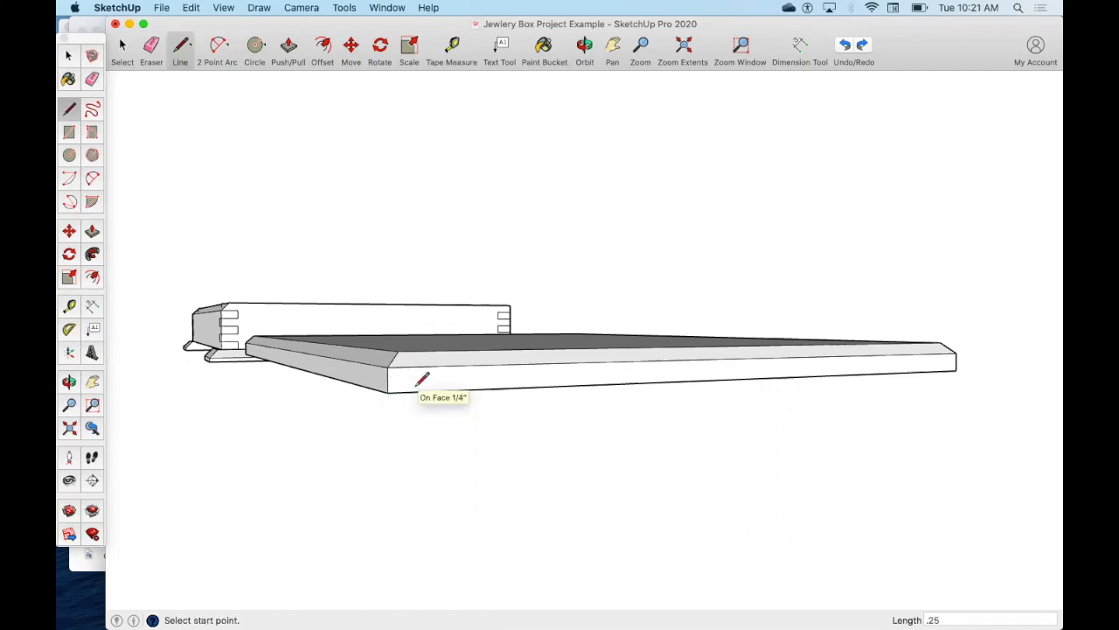
pyautogui.click(420, 381)
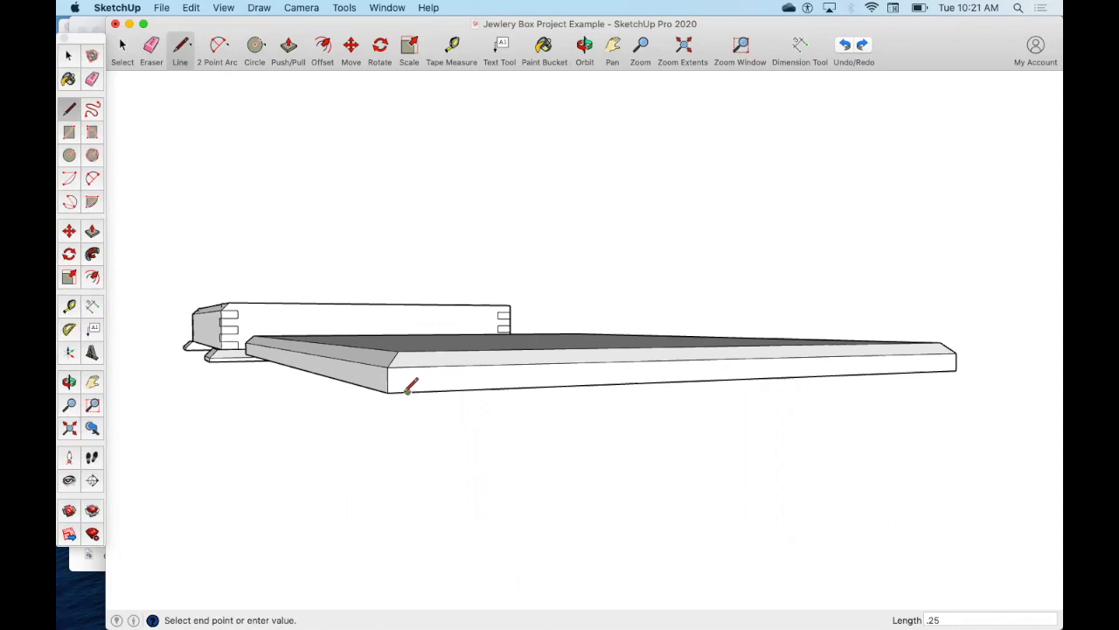
pyautogui.click(408, 389)
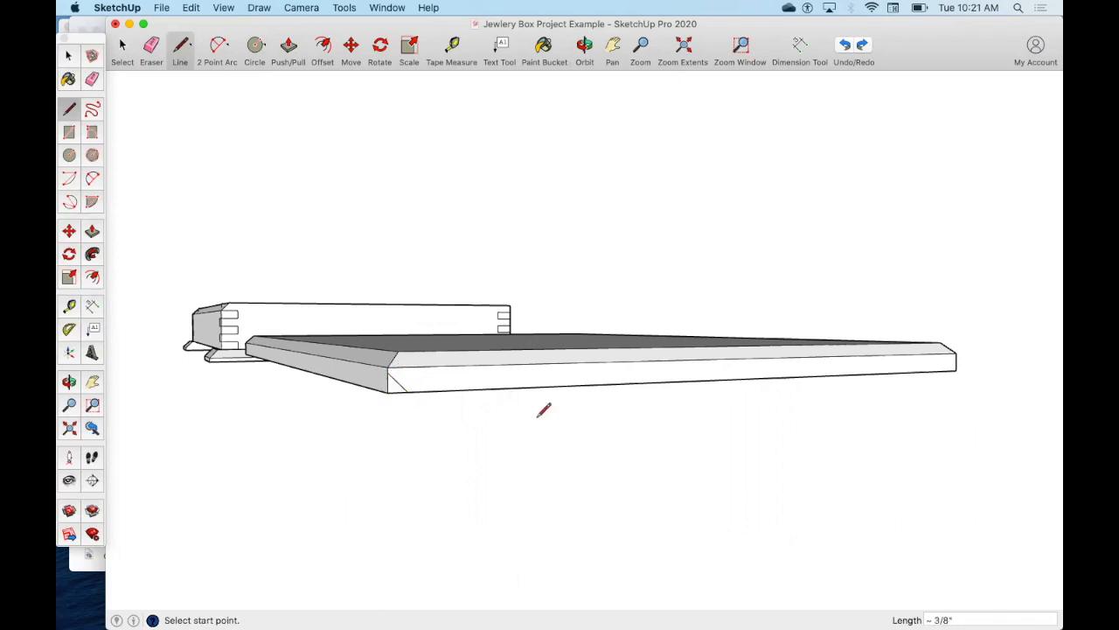
pyautogui.click(301, 7)
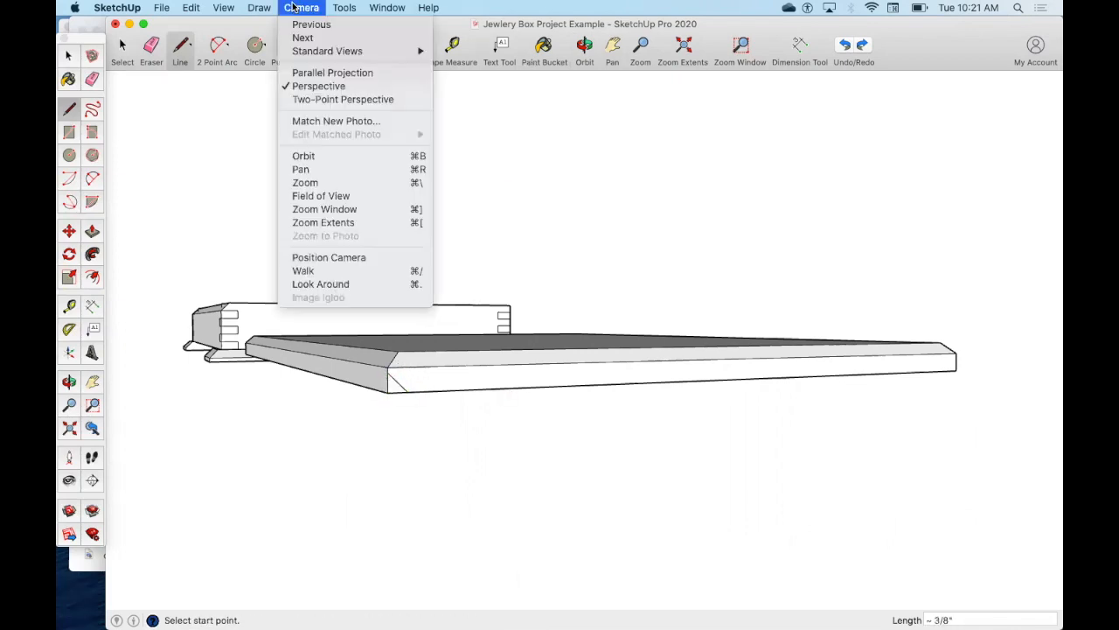
pyautogui.click(343, 7)
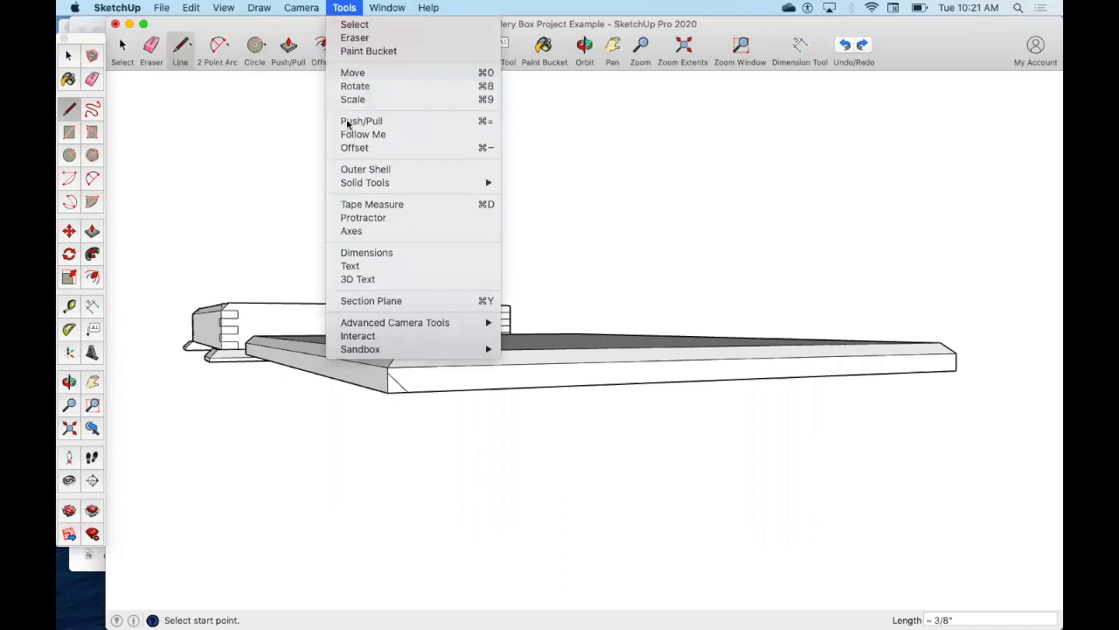
pyautogui.click(361, 121)
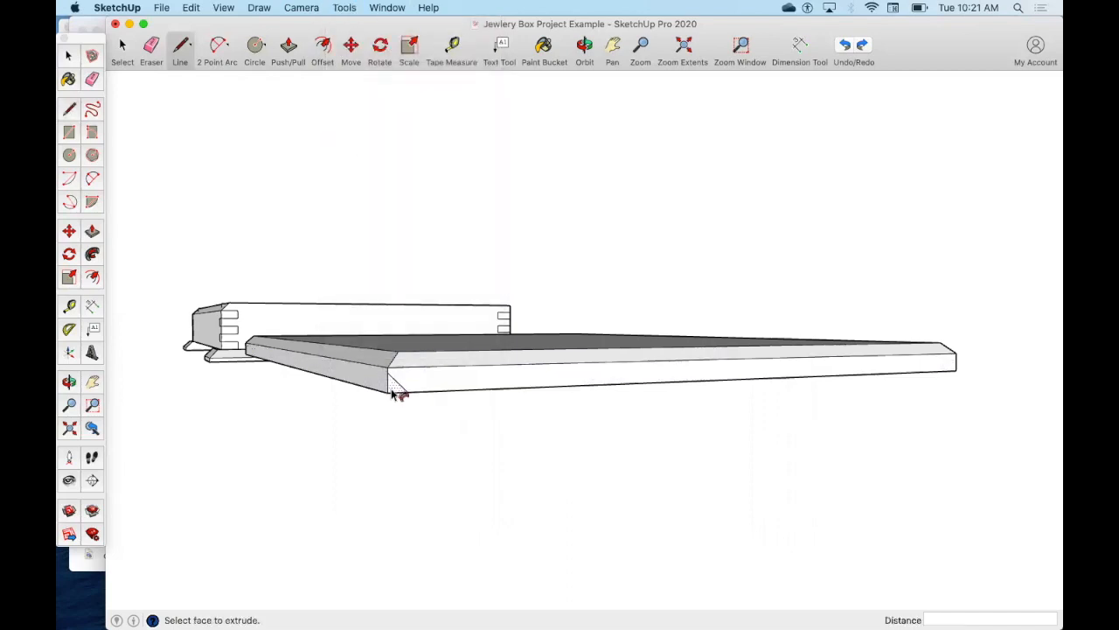
pyautogui.moveTo(250, 350)
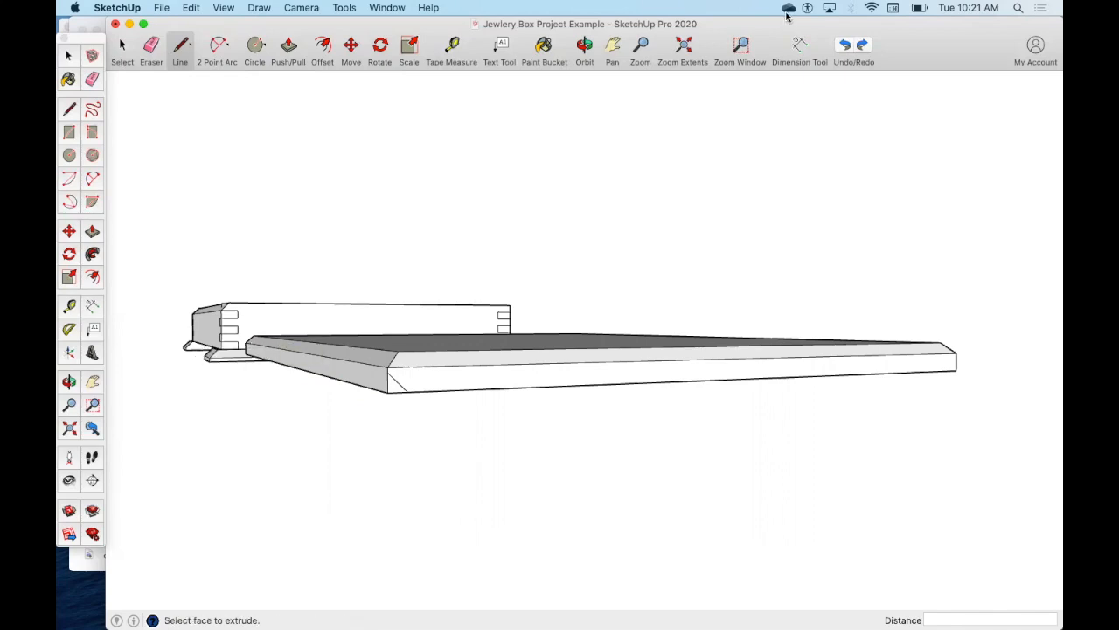
pyautogui.click(612, 48)
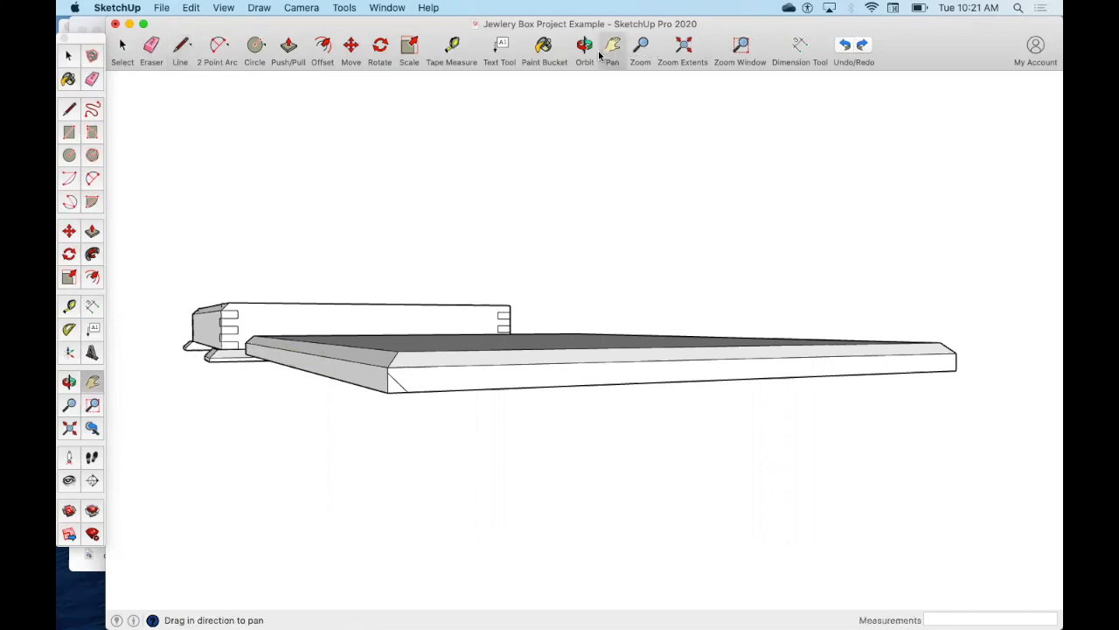
pyautogui.click(584, 48)
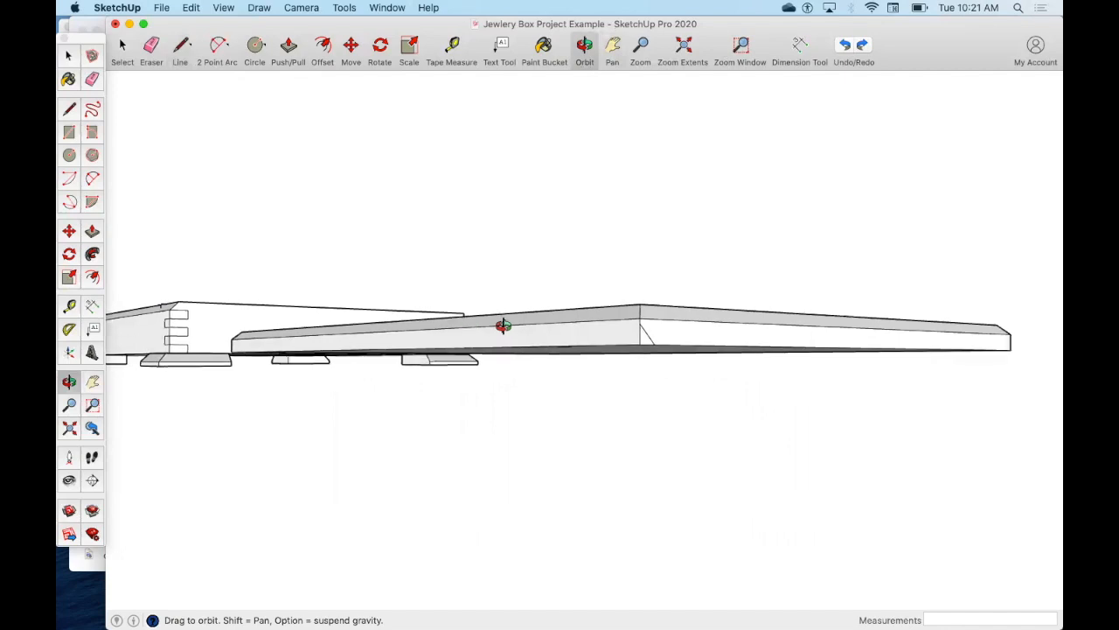
pyautogui.moveTo(502, 326); pyautogui.dragTo(512, 179)
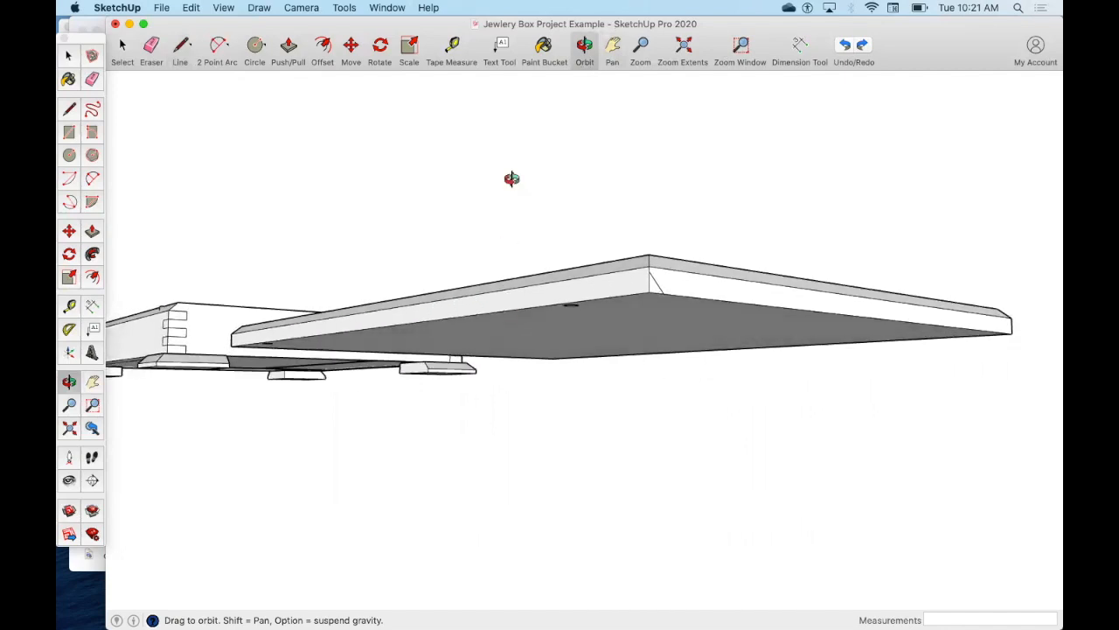
pyautogui.click(343, 7)
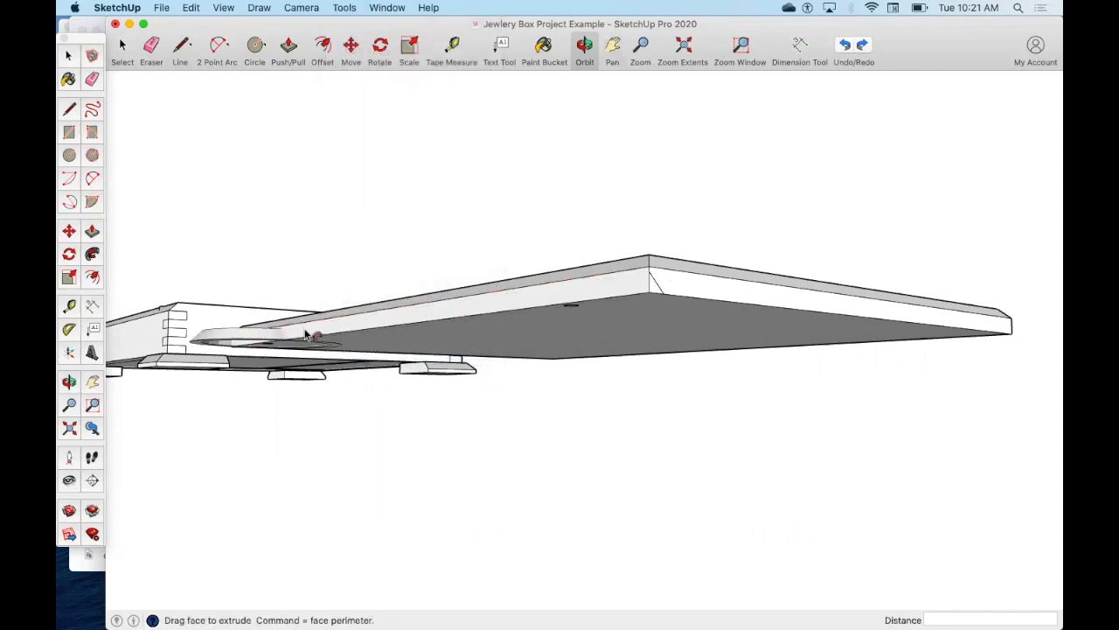
pyautogui.moveTo(556, 303)
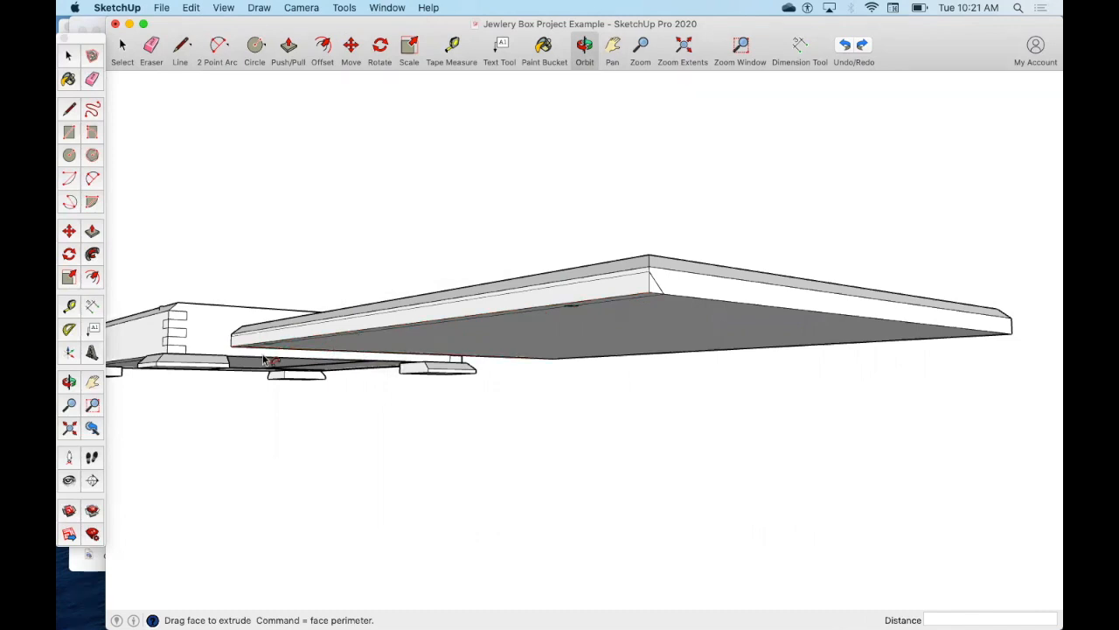
pyautogui.moveTo(249, 356)
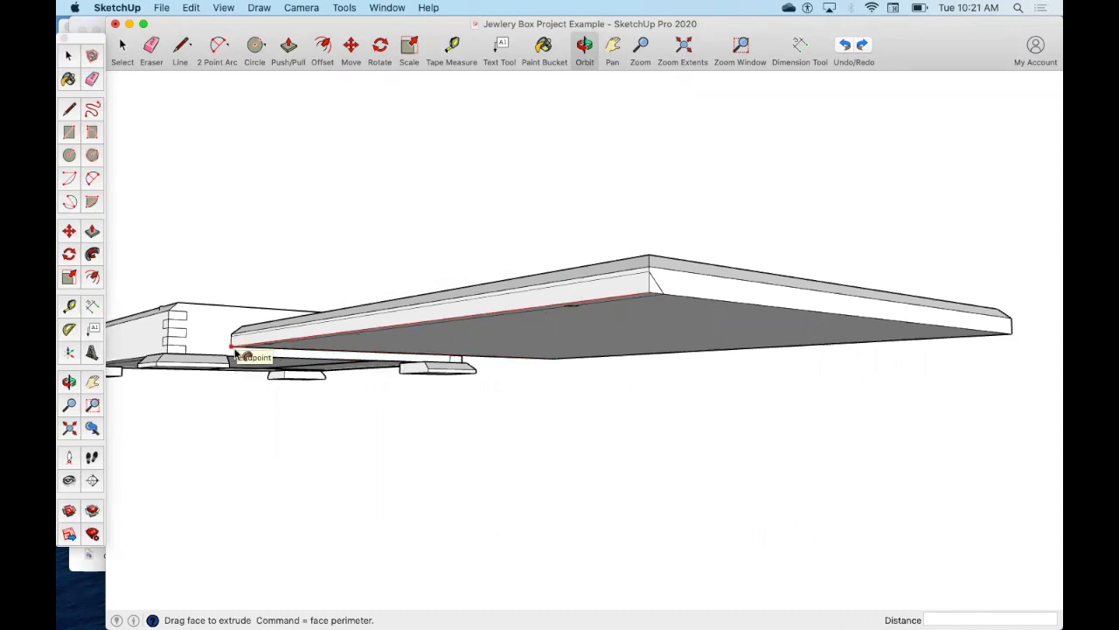
pyautogui.click(584, 48)
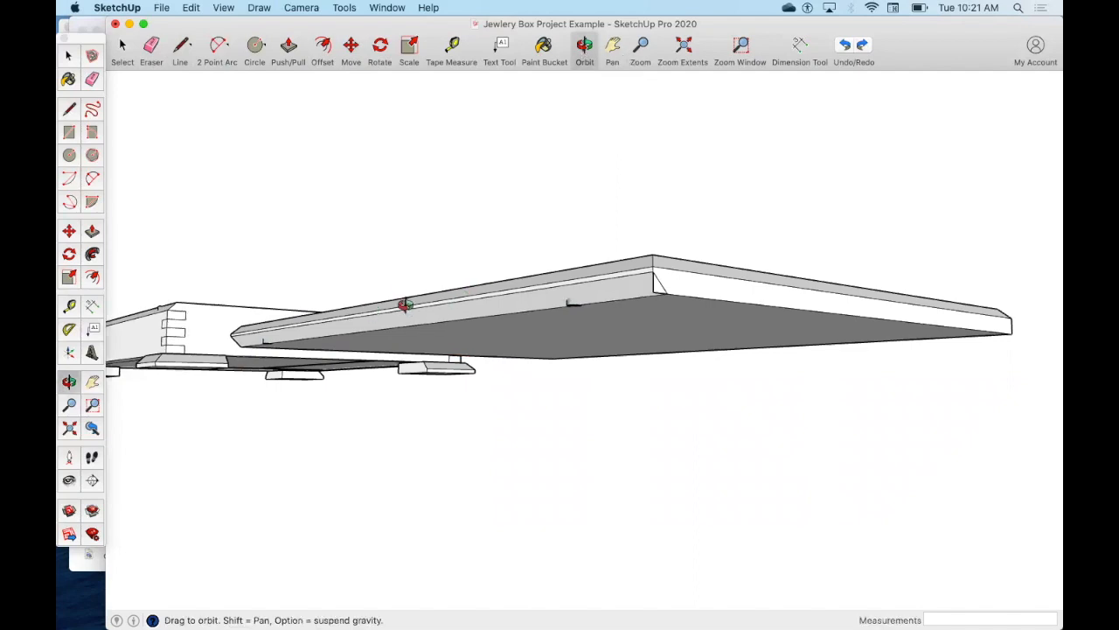
pyautogui.moveTo(406, 304); pyautogui.dragTo(523, 350)
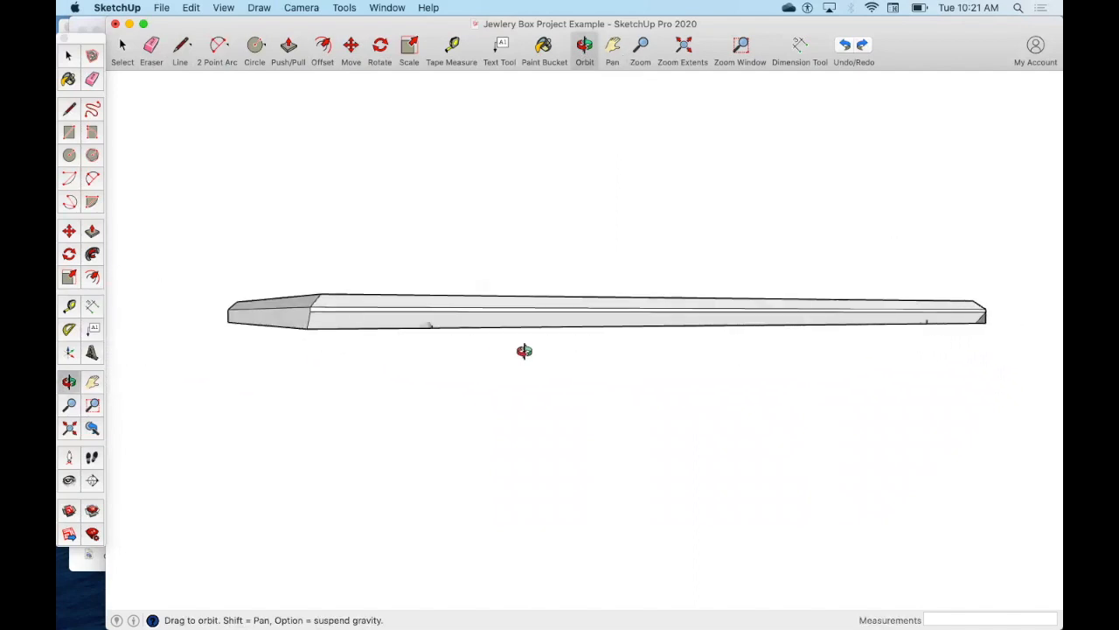
pyautogui.moveTo(525, 350); pyautogui.dragTo(398, 352)
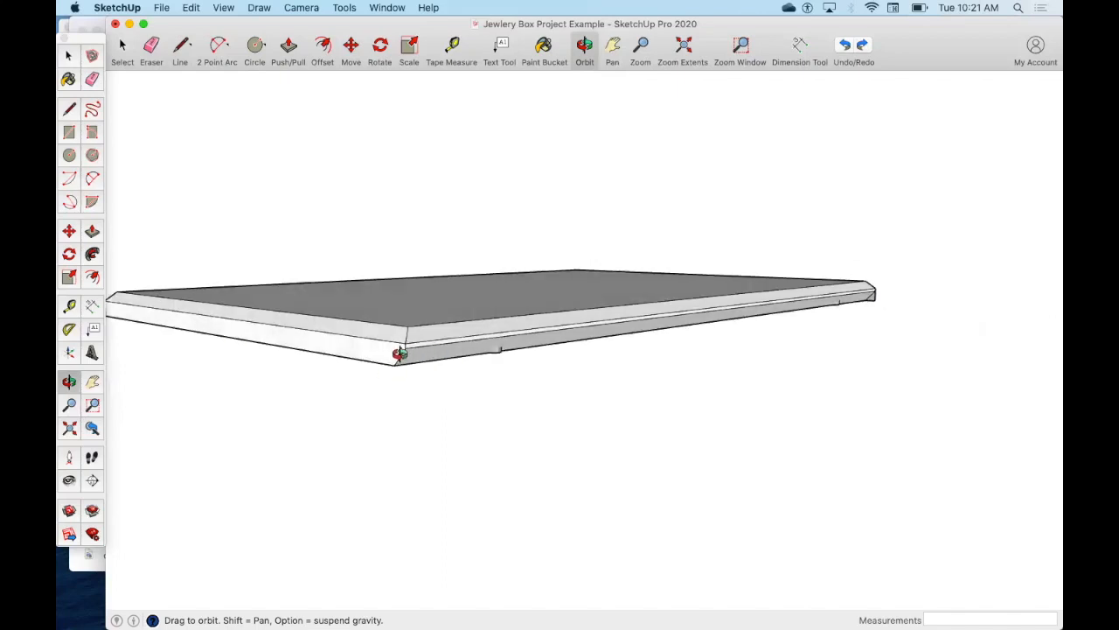
pyautogui.moveTo(312, 343)
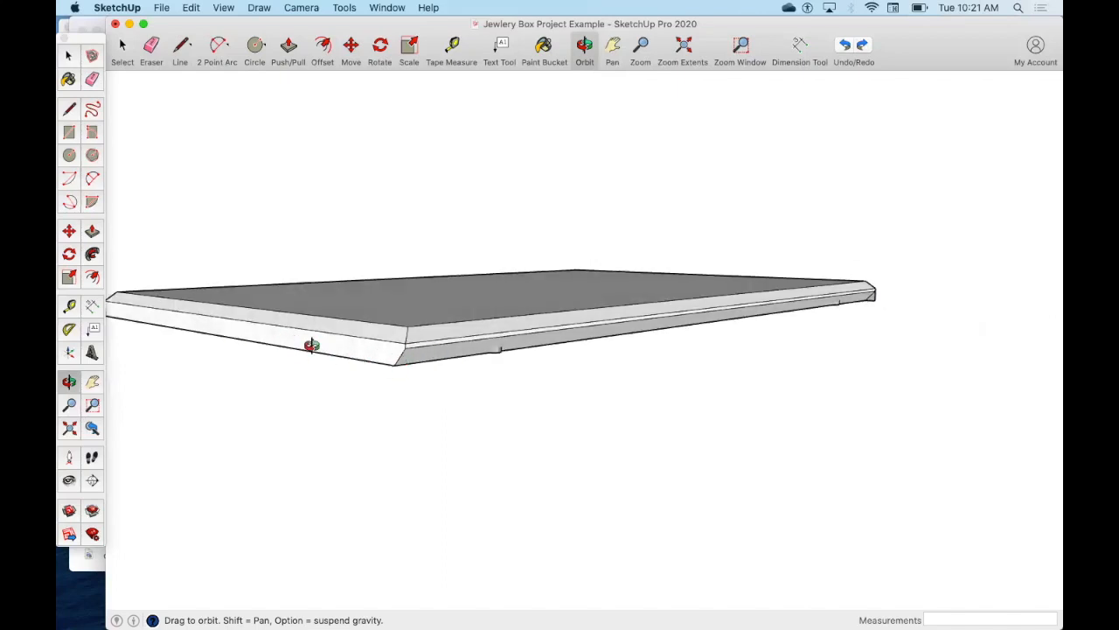
pyautogui.moveTo(312, 344); pyautogui.dragTo(831, 339)
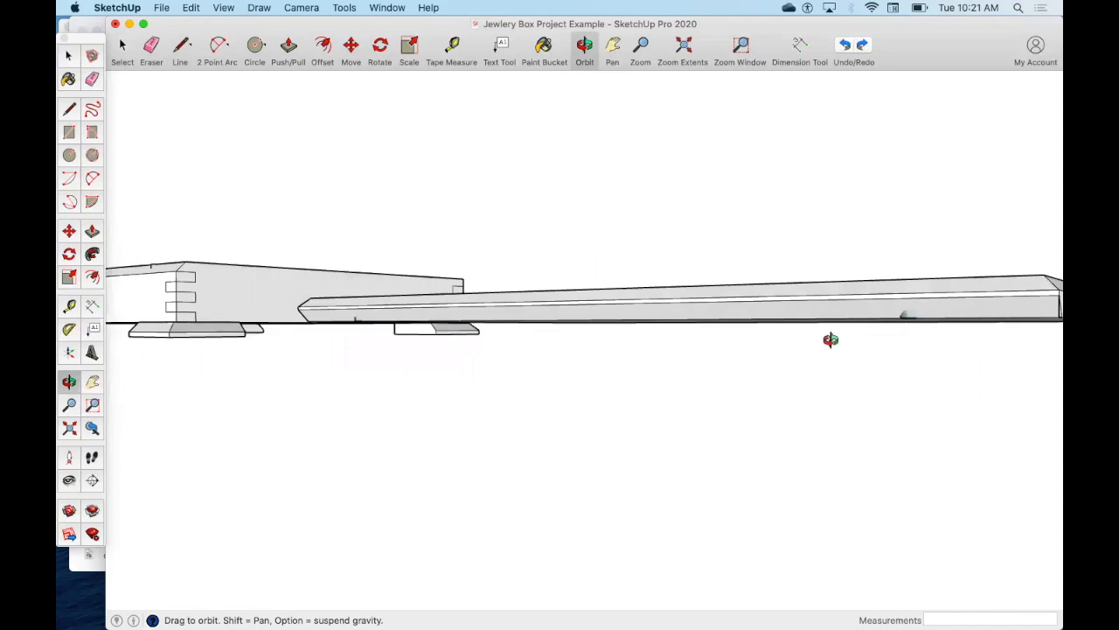
pyautogui.moveTo(829, 339); pyautogui.dragTo(737, 330)
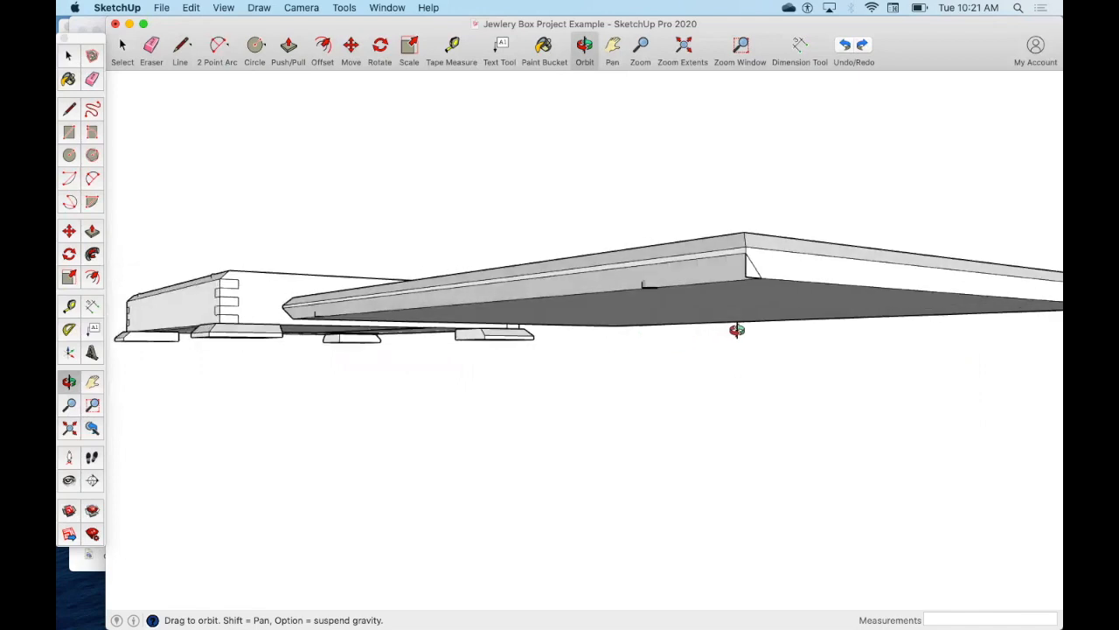
pyautogui.click(150, 48)
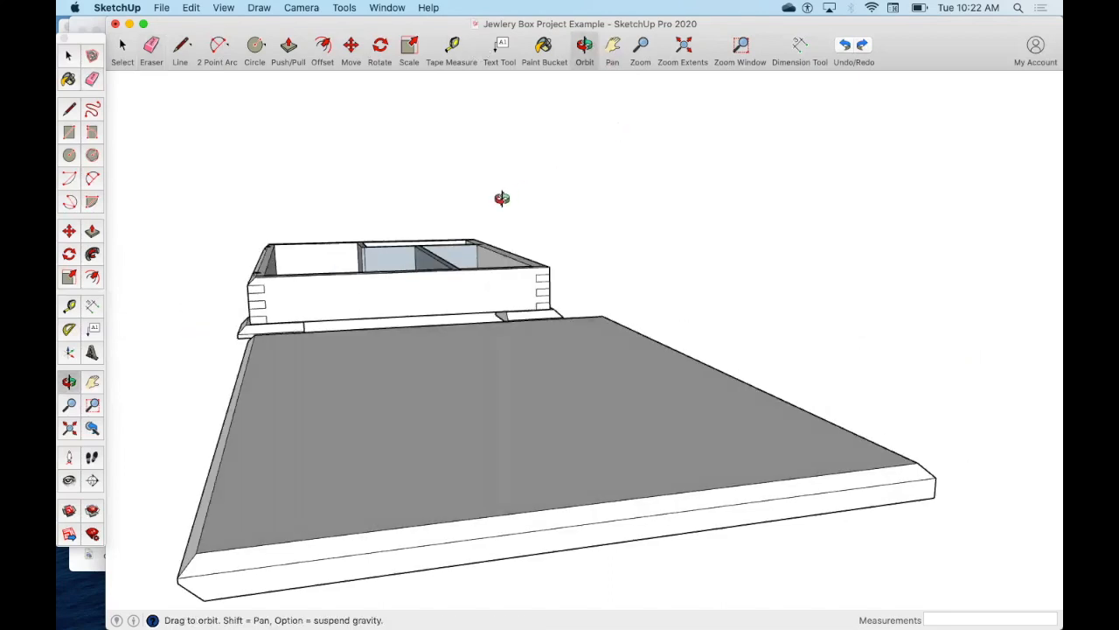
# - From a low side view, make the lid's loose faces and edges into one group
pyautogui.moveTo(503, 198); pyautogui.dragTo(175, 70)
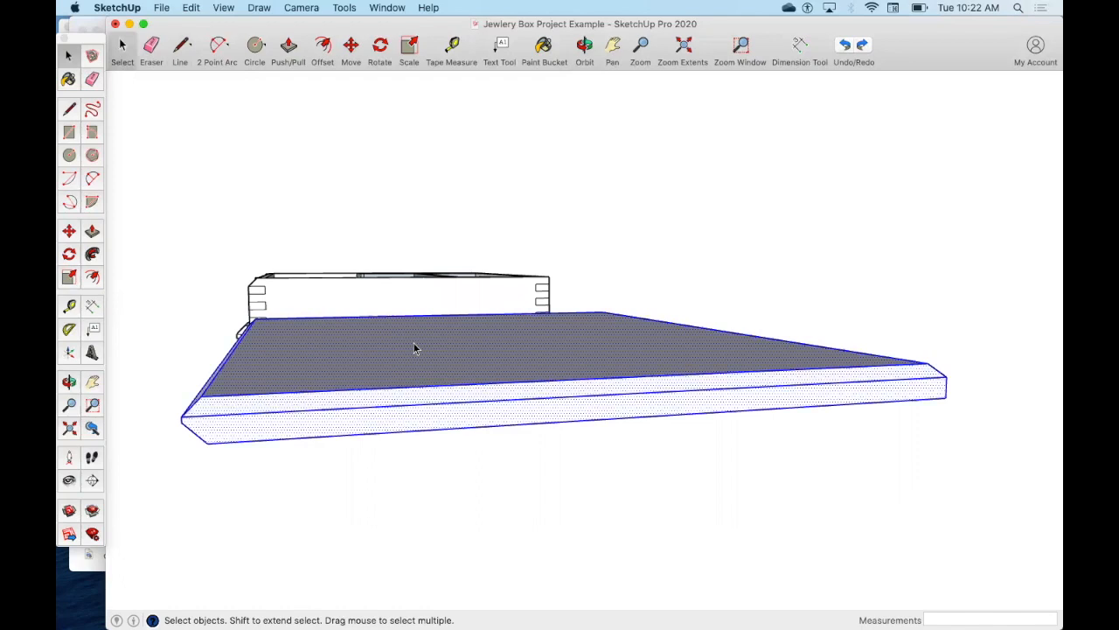
pyautogui.moveTo(463, 358)
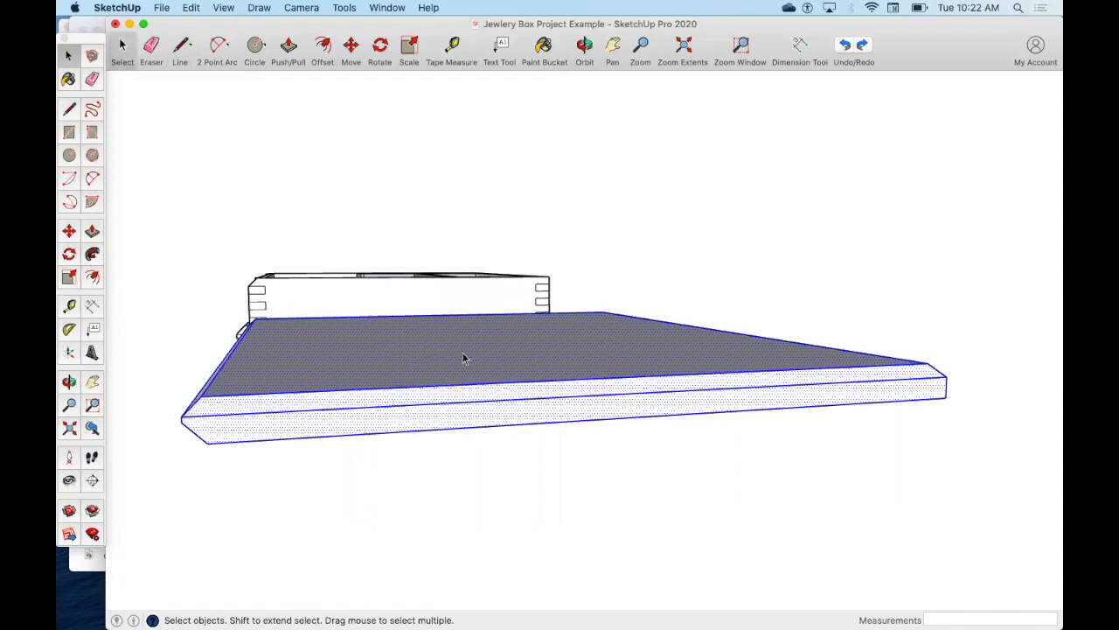
pyautogui.moveTo(501, 309)
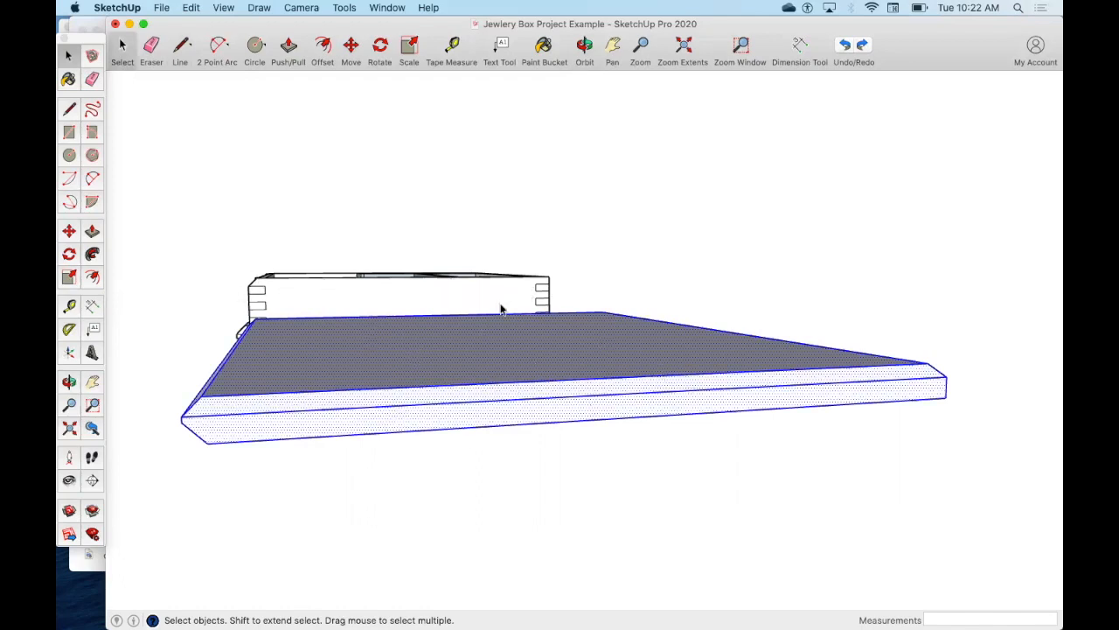
pyautogui.moveTo(478, 359)
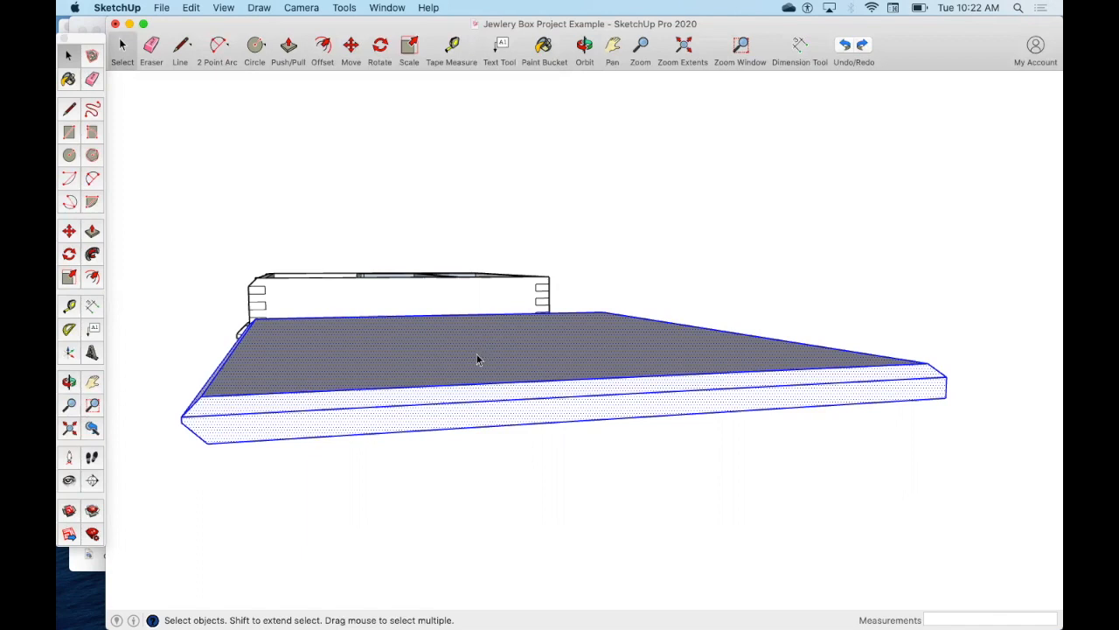
pyautogui.rightClick(478, 360)
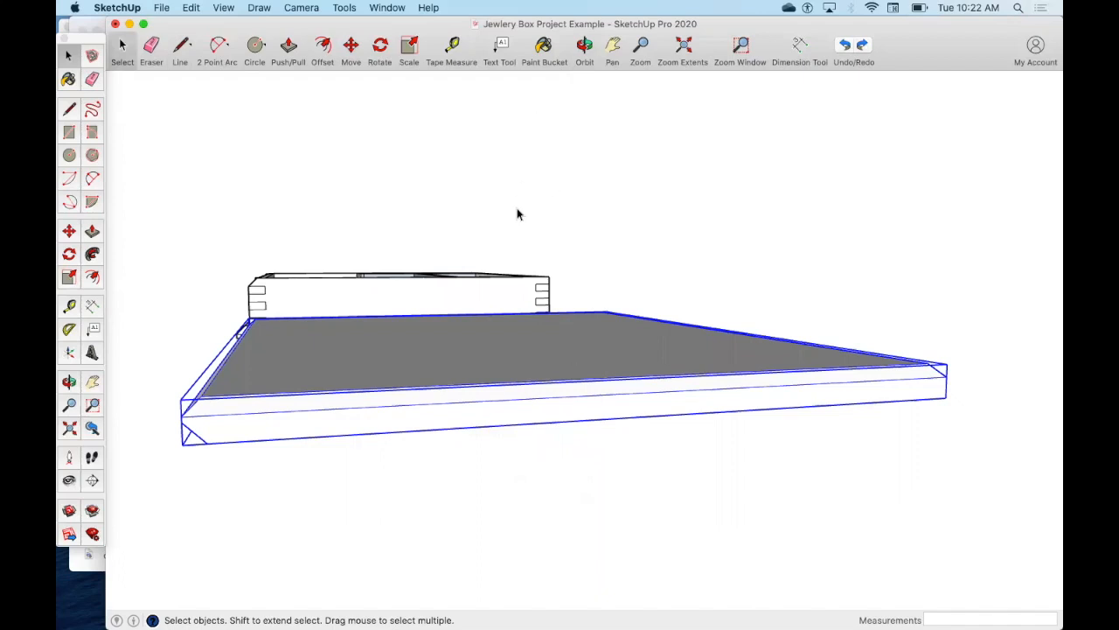
pyautogui.moveTo(315, 7)
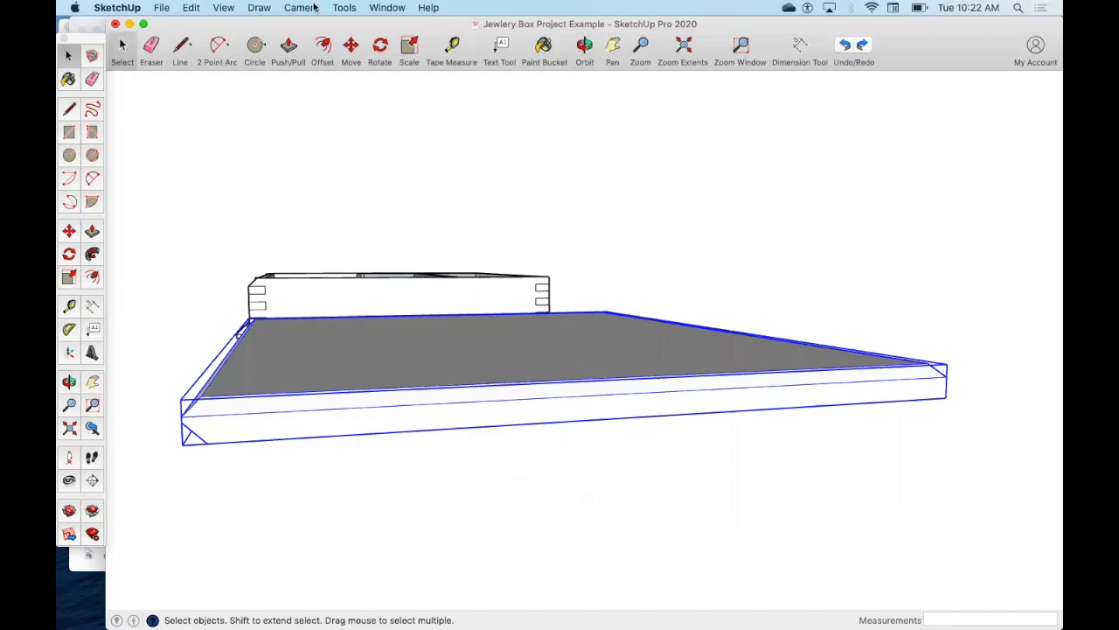
# - Rotate the grouped lid upward about its bottom corner edge so it stands open
pyautogui.click(380, 50)
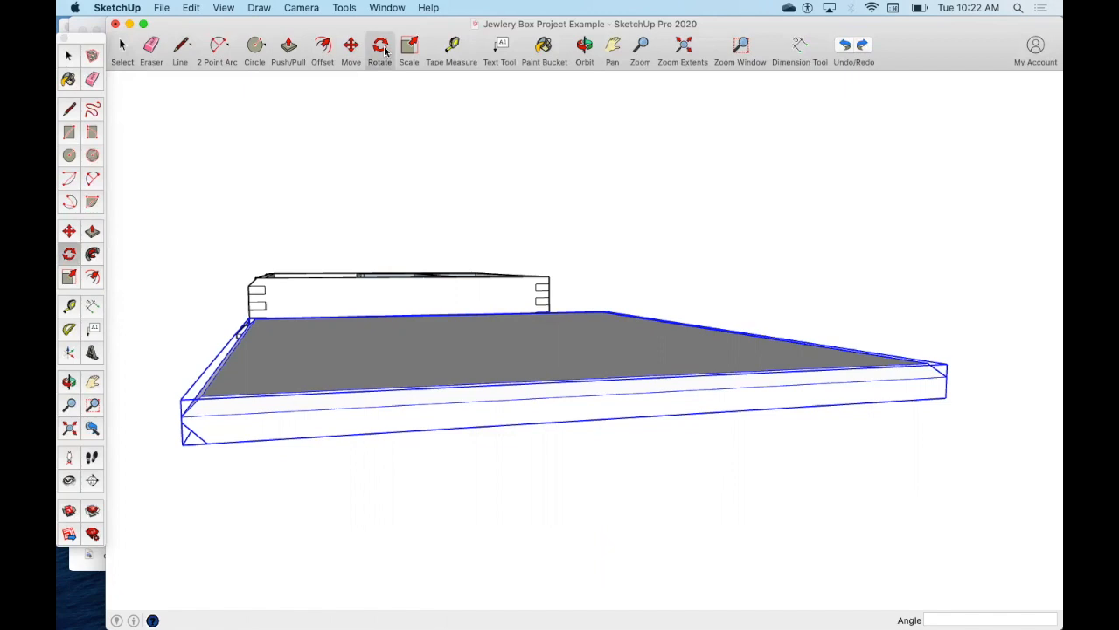
pyautogui.click(379, 45)
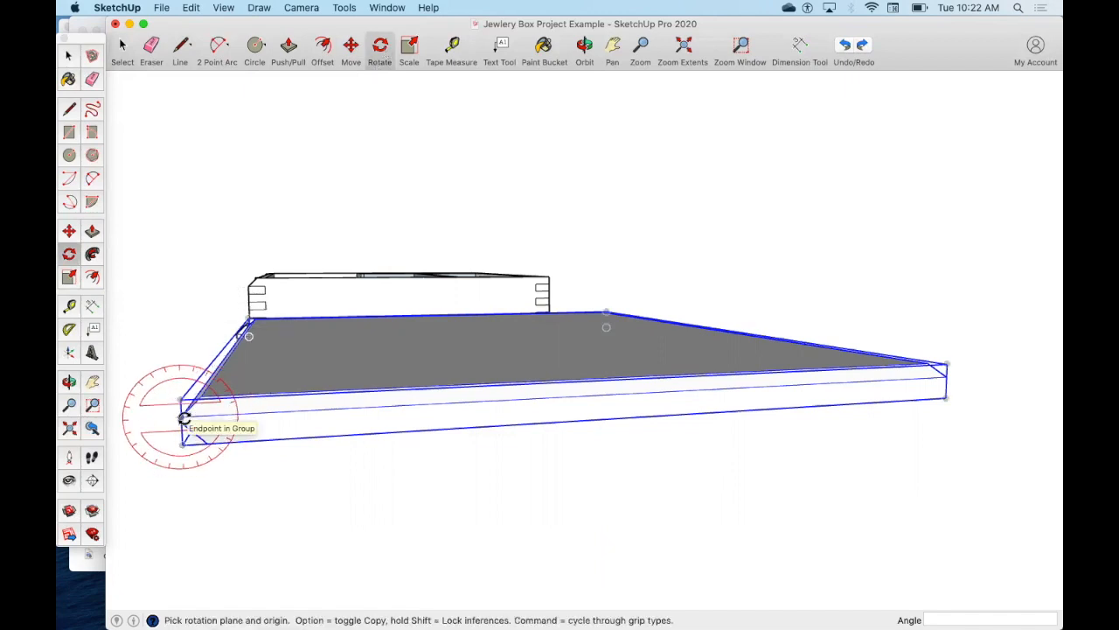
pyautogui.click(184, 417)
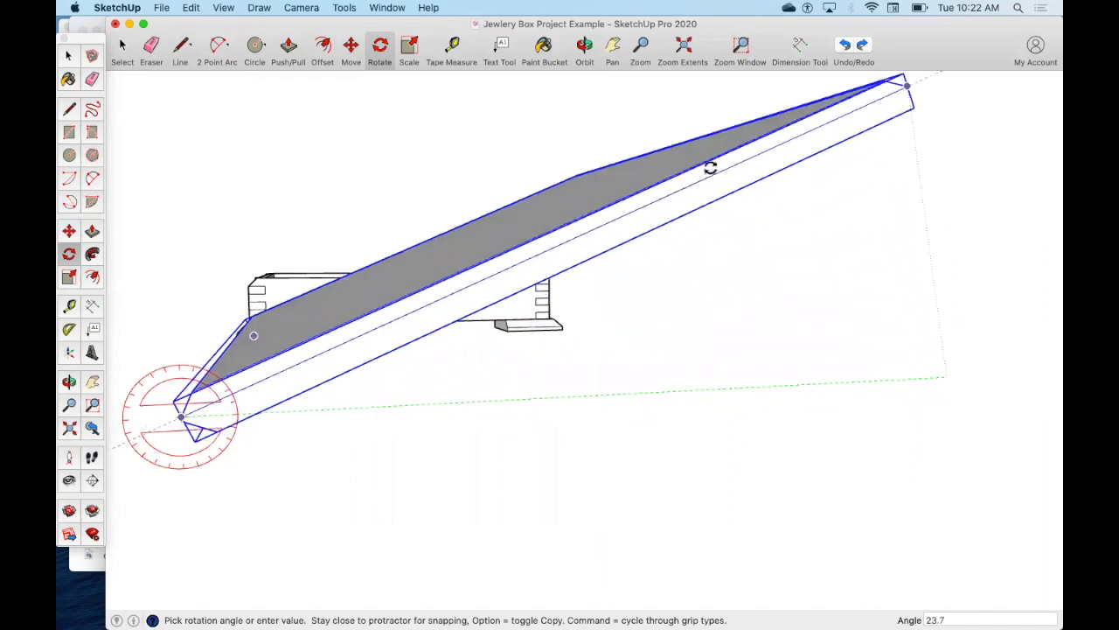
pyautogui.moveTo(251, 163)
pyautogui.write('56.3')
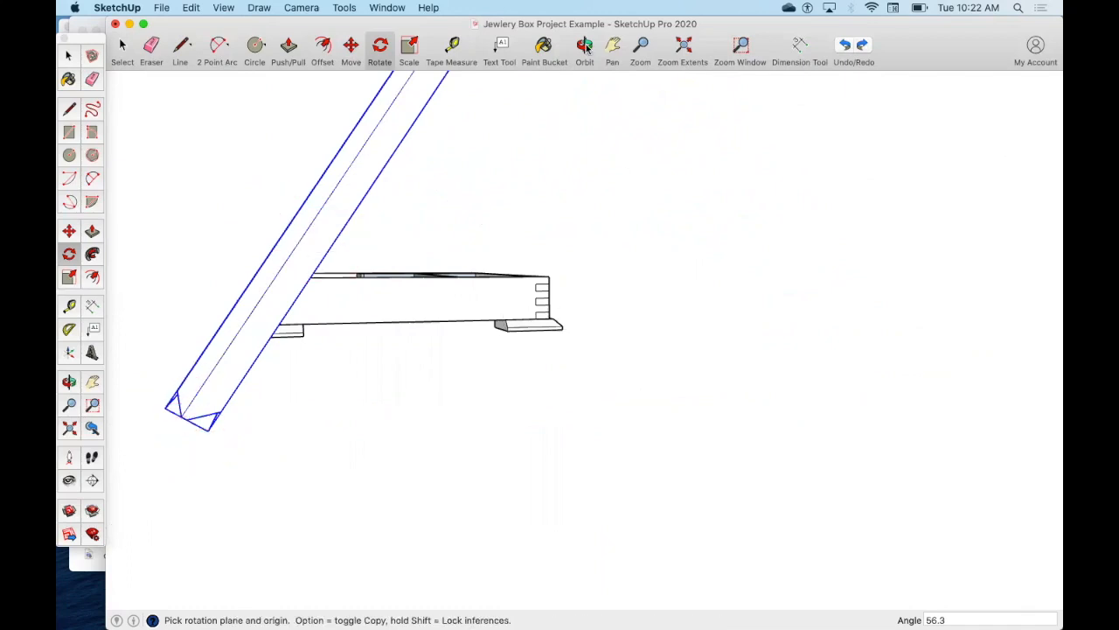
pyautogui.click(584, 45)
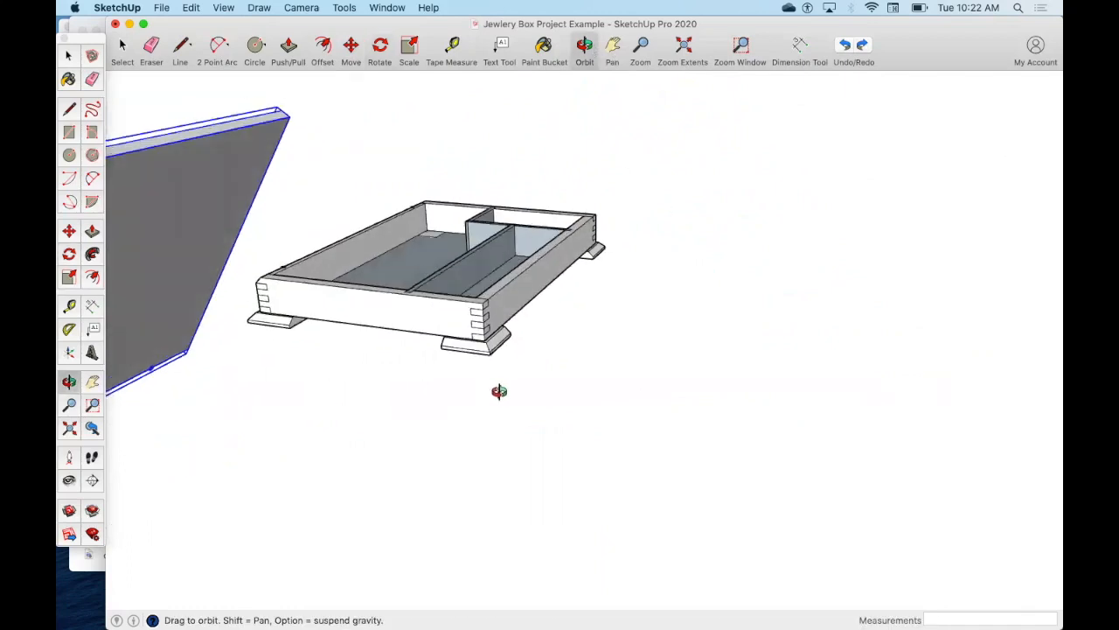
pyautogui.moveTo(499, 391); pyautogui.dragTo(481, 254)
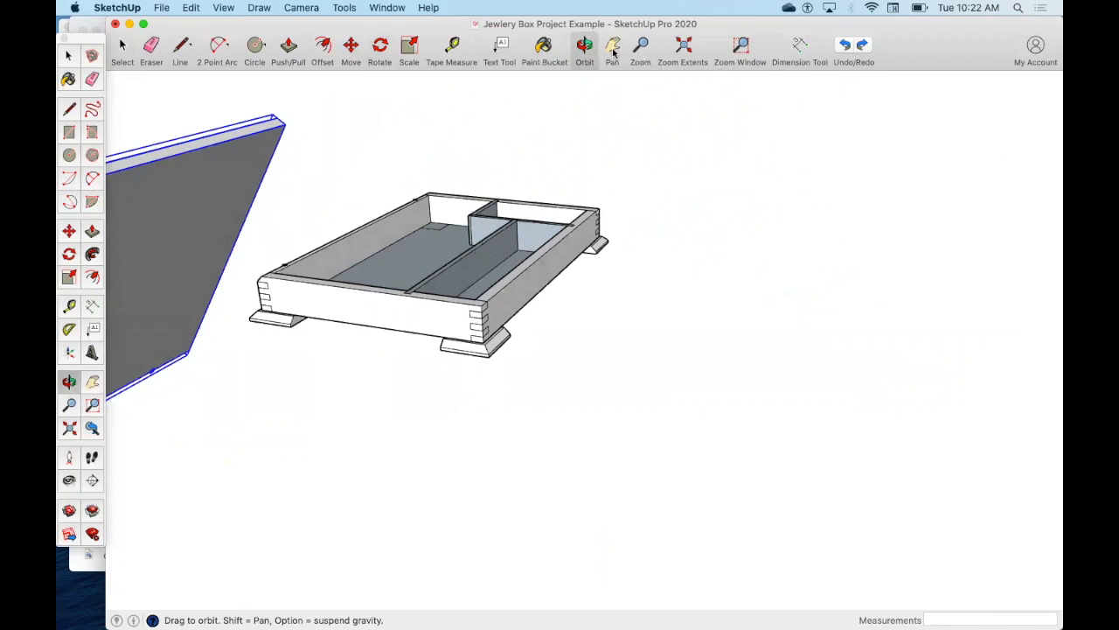
pyautogui.click(612, 46)
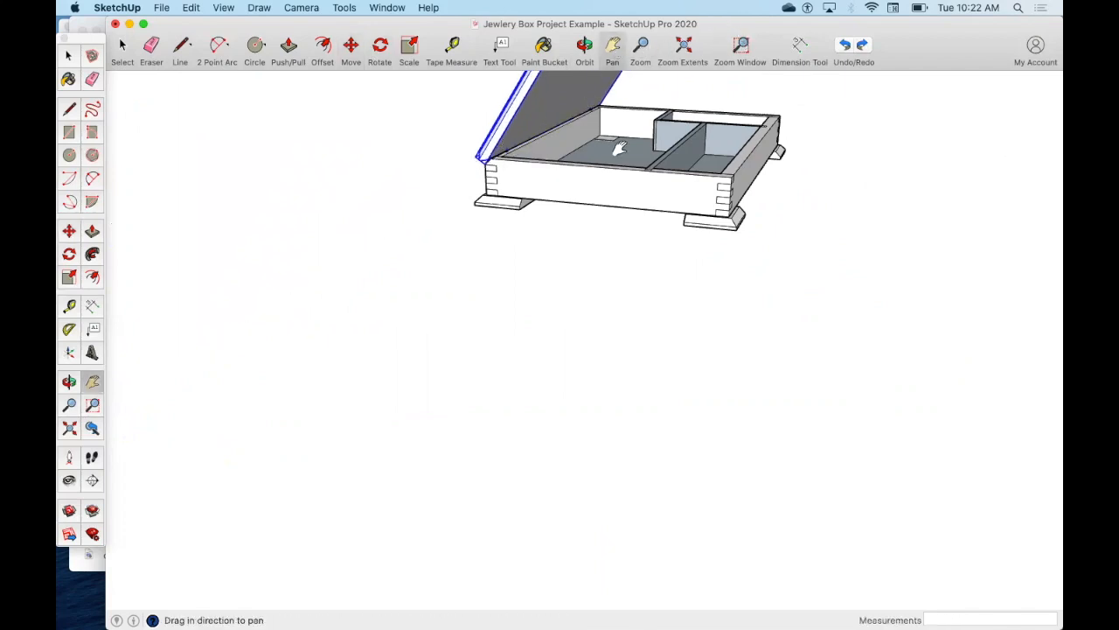
pyautogui.click(740, 44)
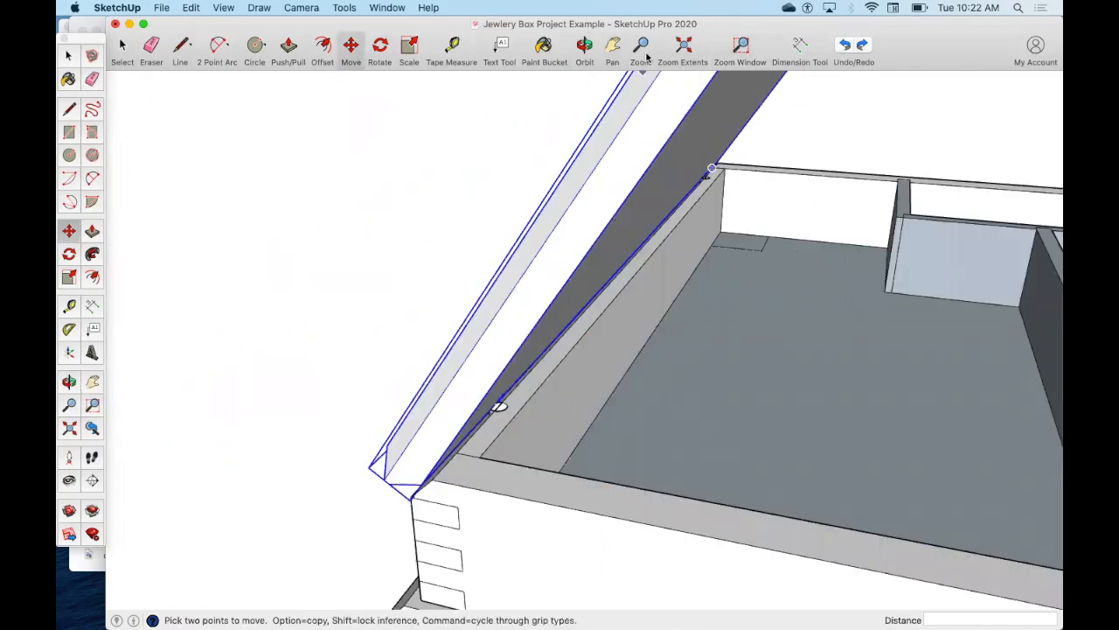
# - Move the lid group 3/16 inch so its hinge edge seats on the box's back edge
pyautogui.click(585, 48)
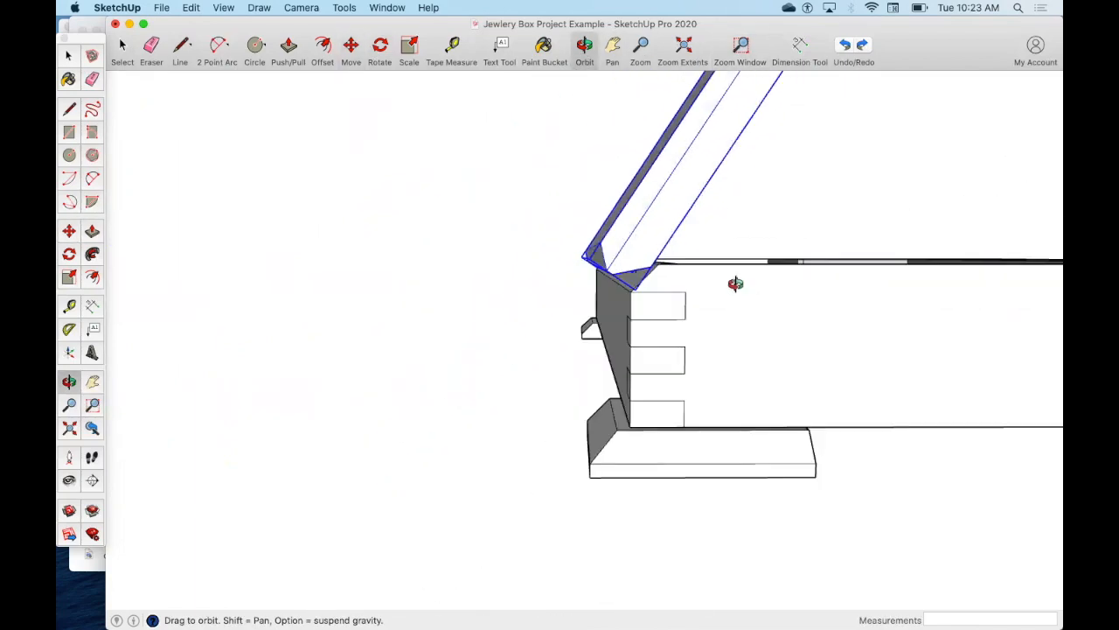
pyautogui.moveTo(736, 283); pyautogui.dragTo(801, 255)
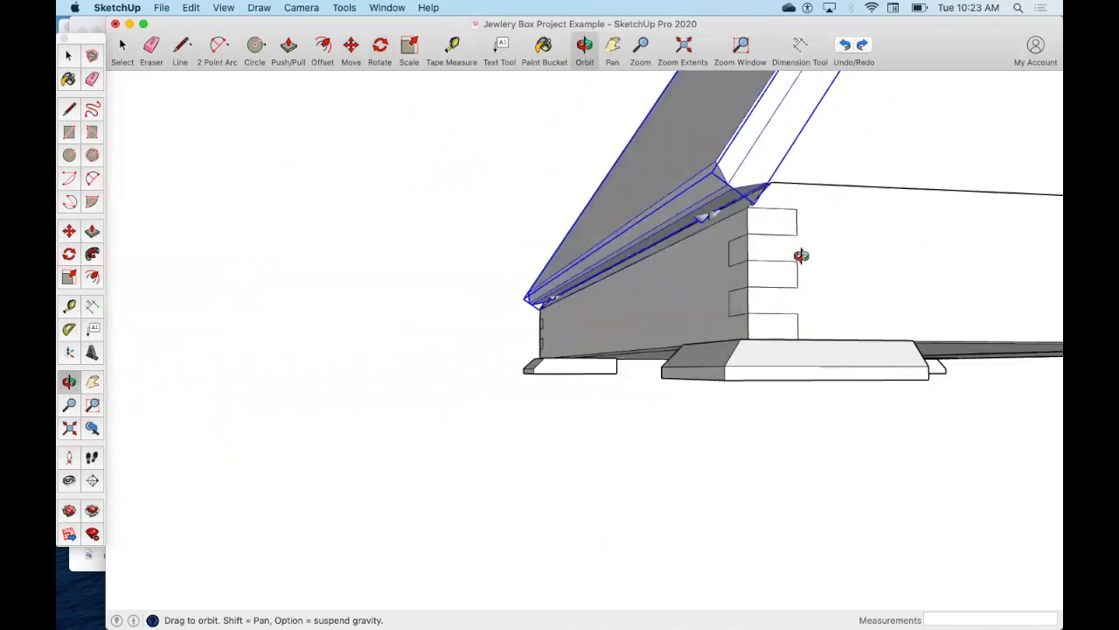
pyautogui.moveTo(801, 255); pyautogui.dragTo(792, 217)
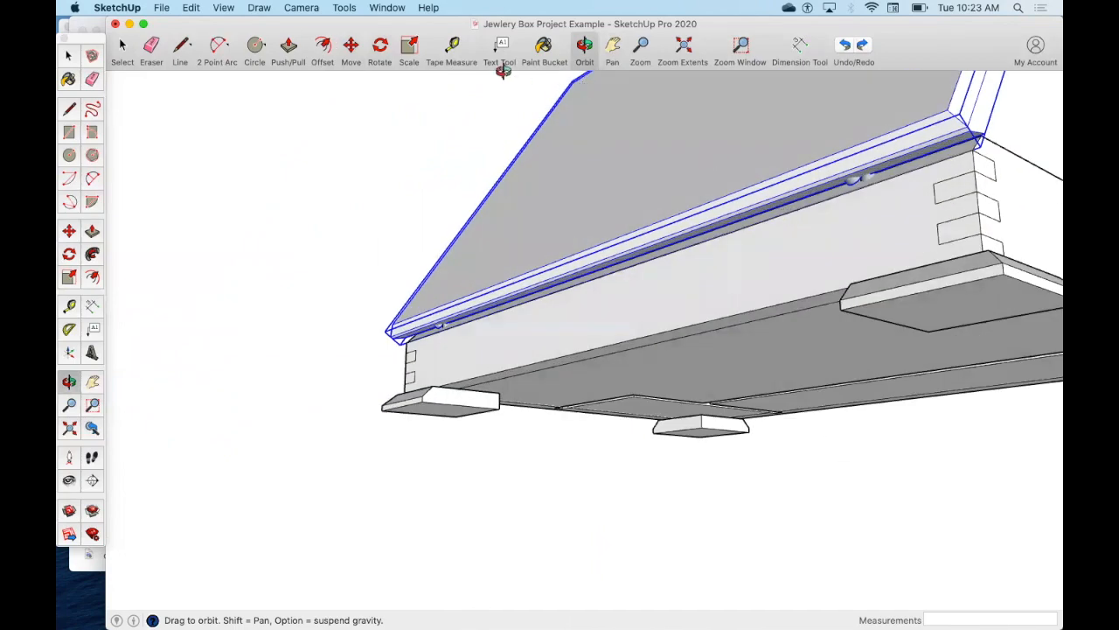
pyautogui.click(350, 46)
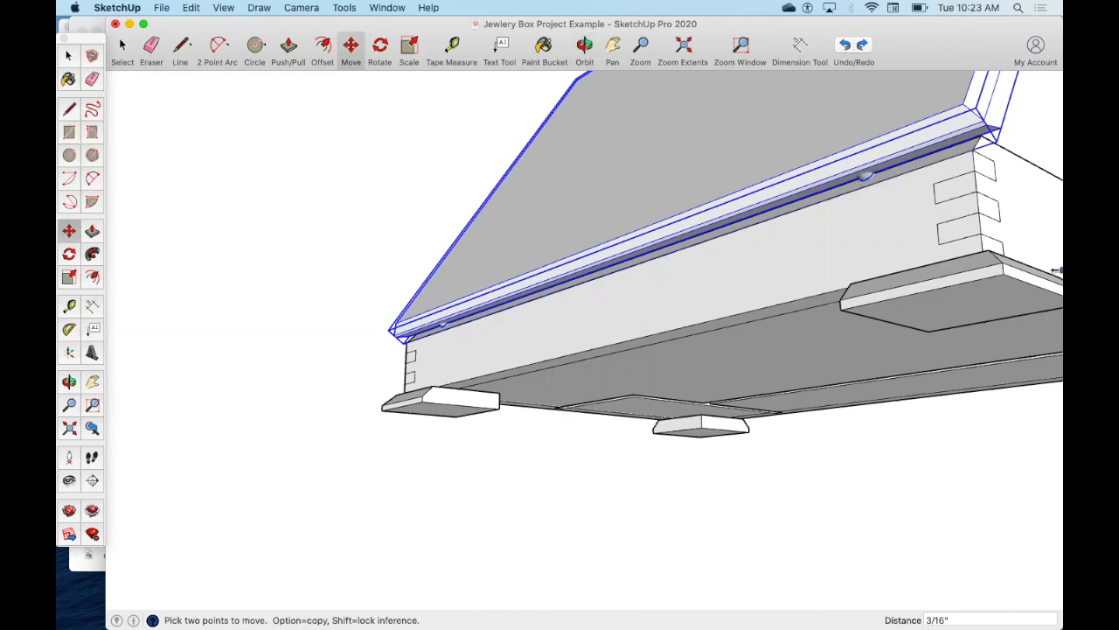
pyautogui.click(584, 48)
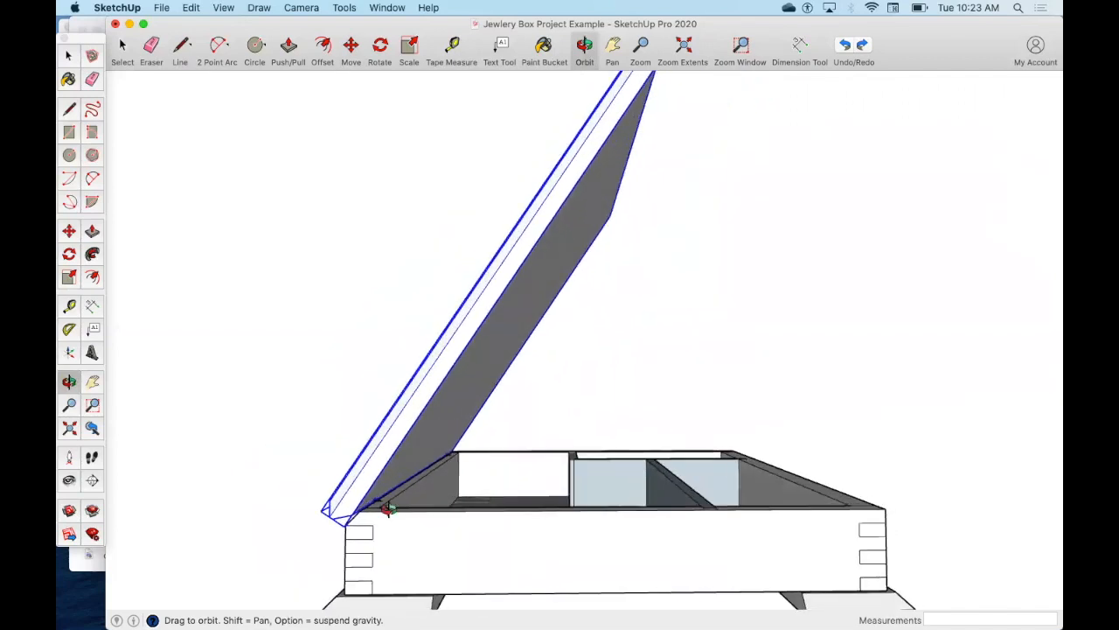
pyautogui.moveTo(441, 115)
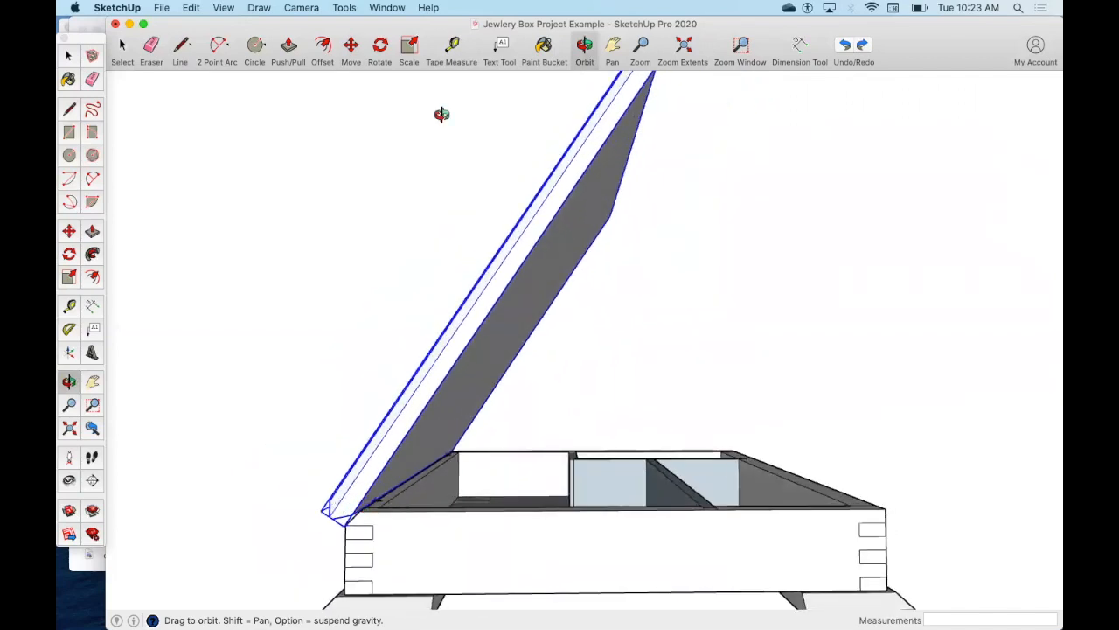
# - Zoom into the hinge corner and inspect the joint from underneath
pyautogui.click(740, 45)
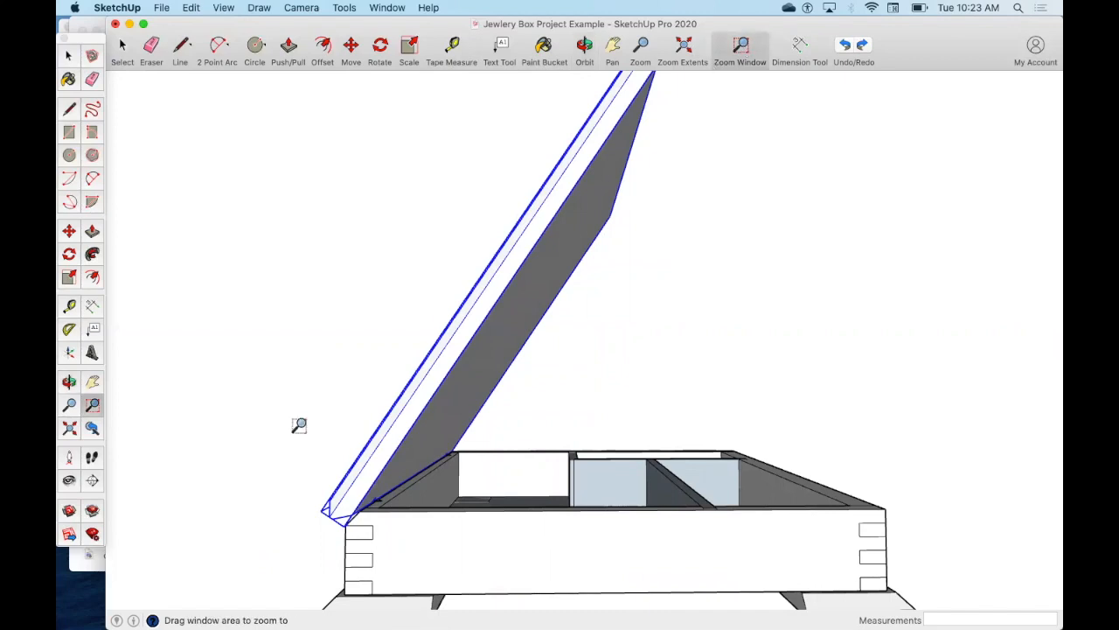
pyautogui.click(350, 44)
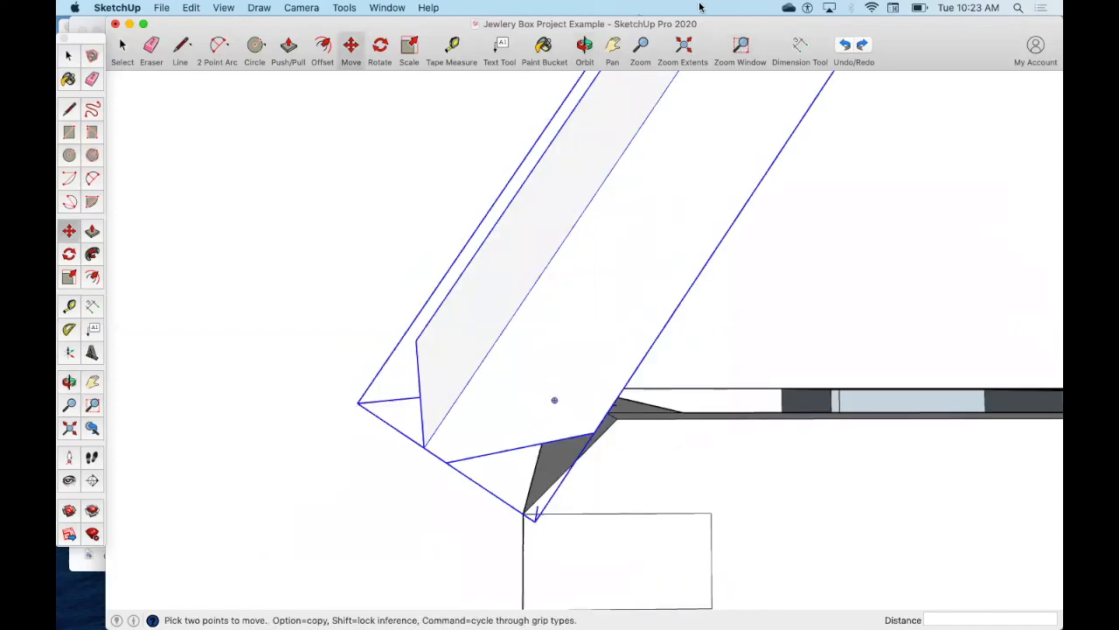
pyautogui.click(584, 50)
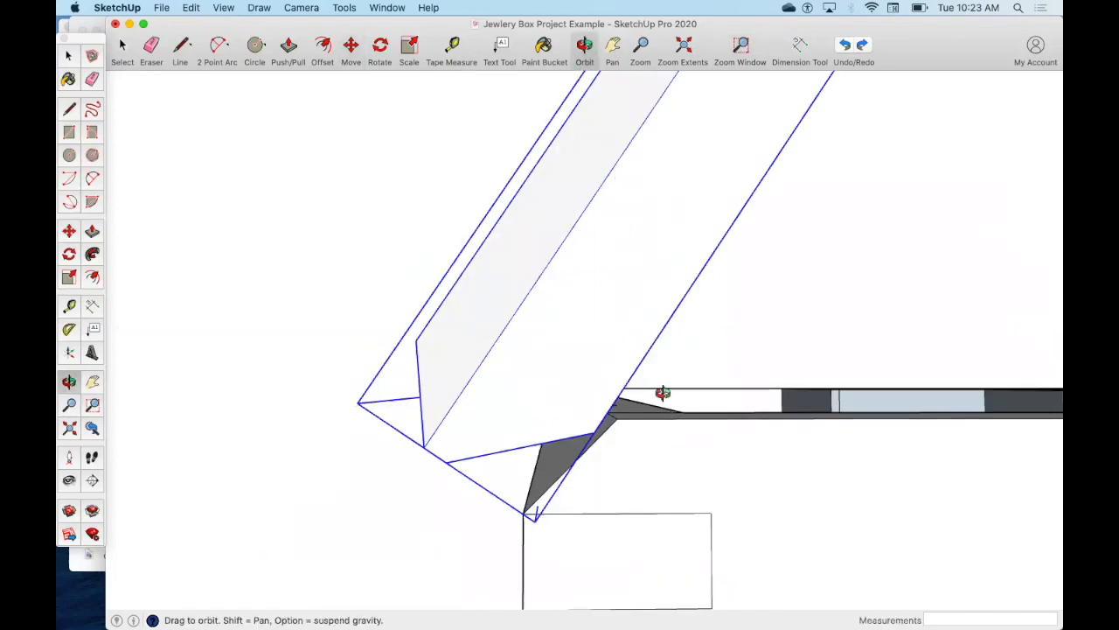
pyautogui.moveTo(663, 392); pyautogui.dragTo(760, 341)
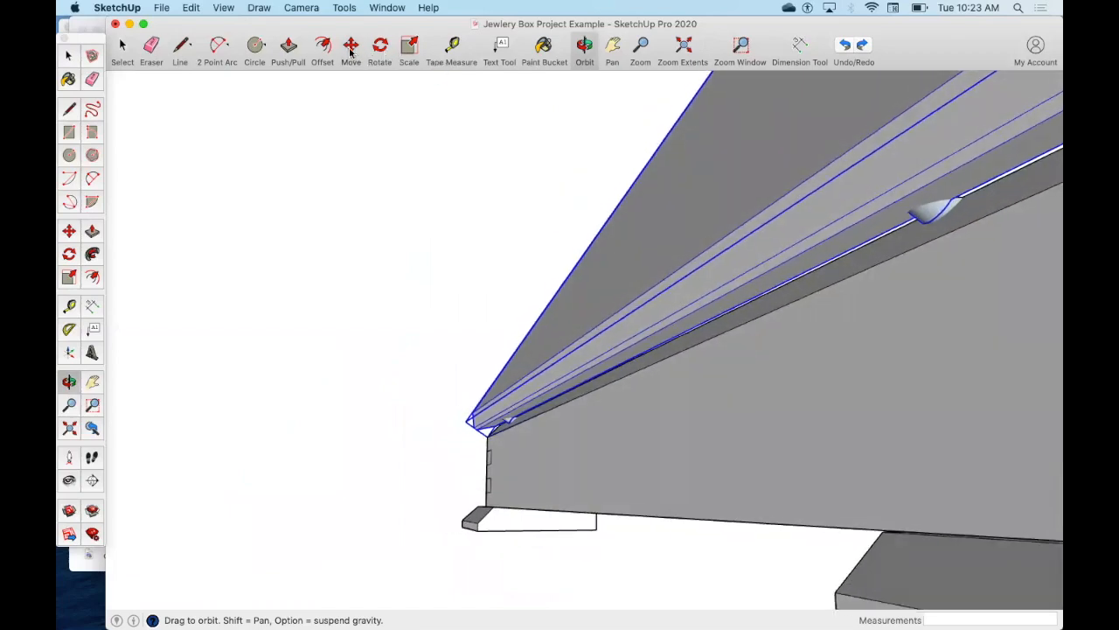
pyautogui.click(350, 45)
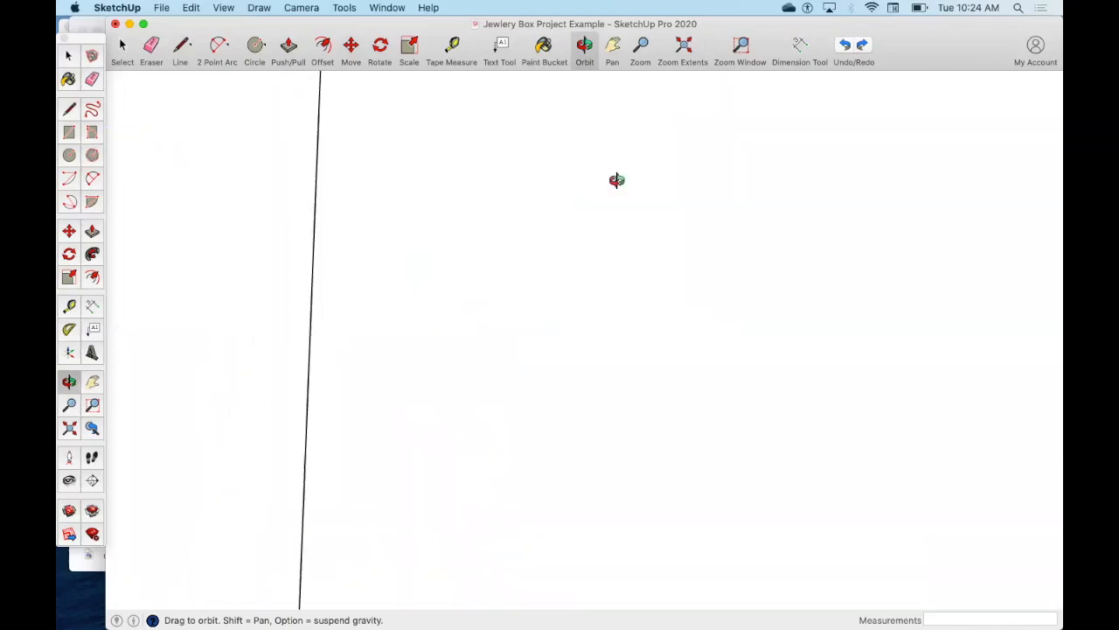
pyautogui.moveTo(616, 180); pyautogui.dragTo(566, 256)
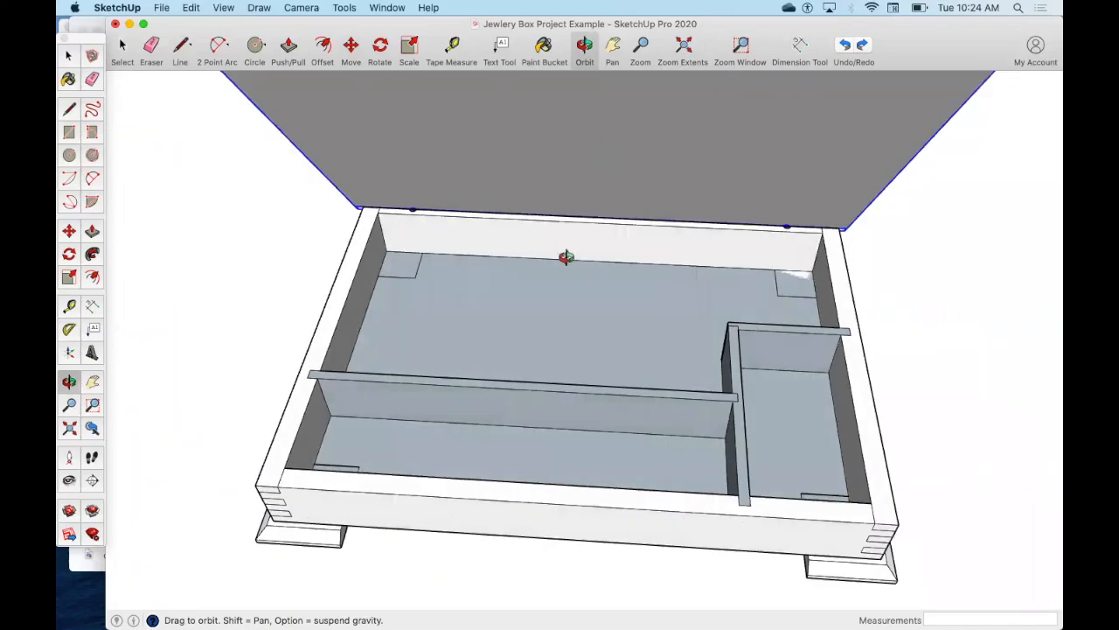
pyautogui.click(740, 45)
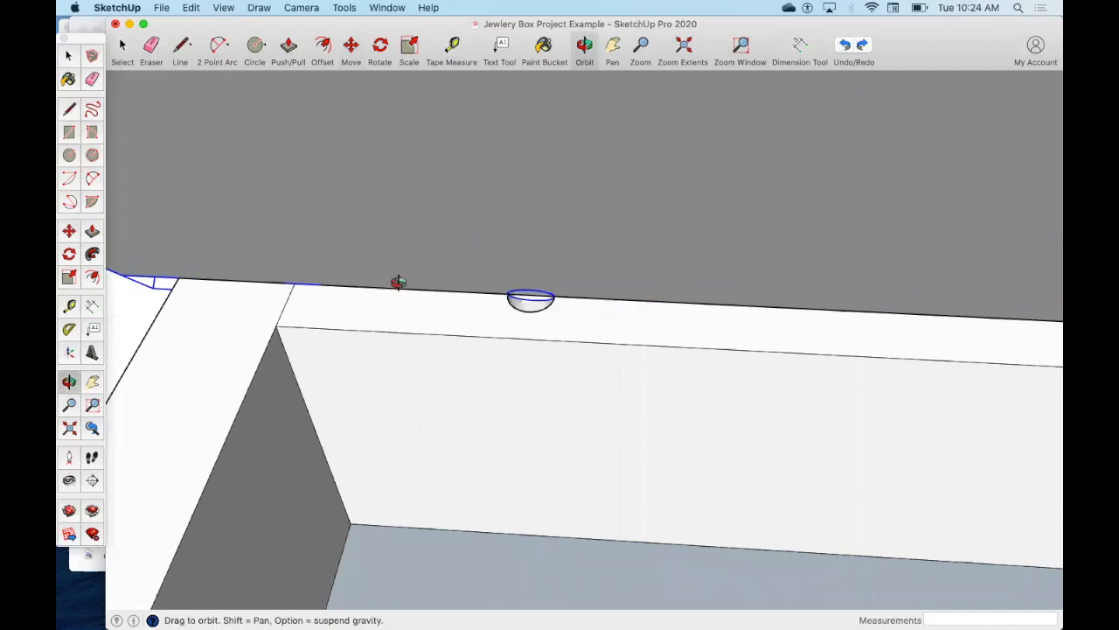
pyautogui.moveTo(398, 281); pyautogui.dragTo(516, 367)
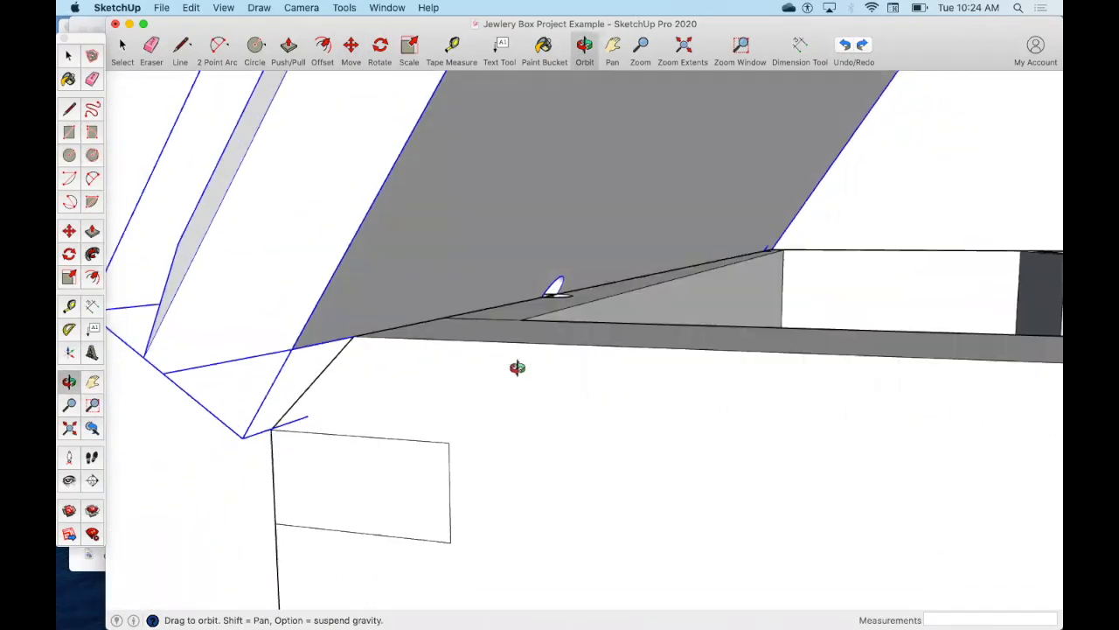
pyautogui.moveTo(517, 368); pyautogui.dragTo(498, 395)
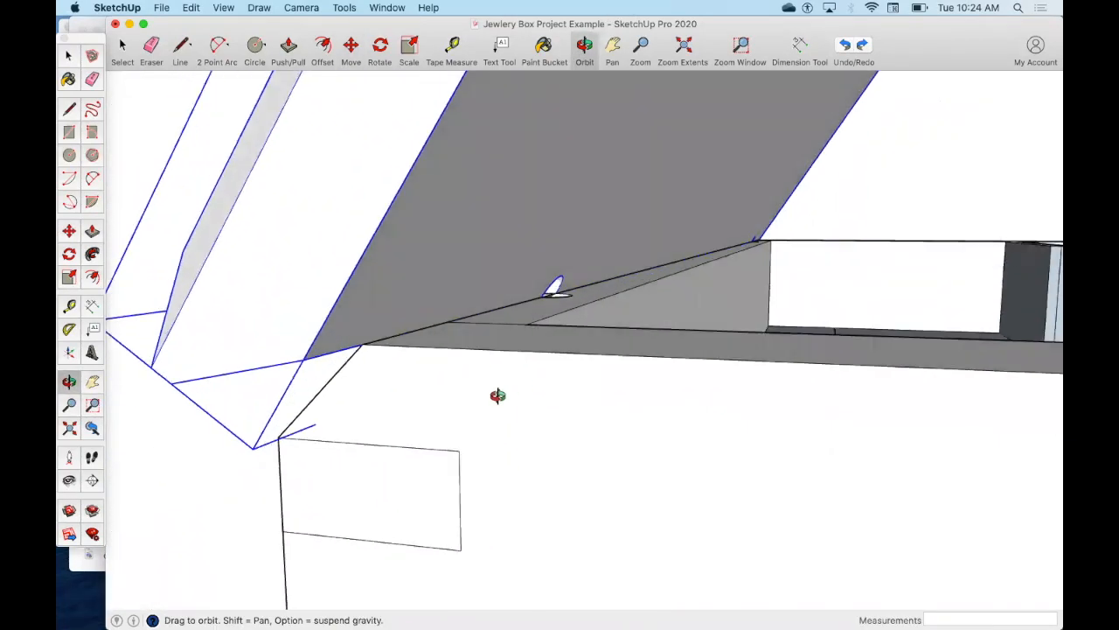
pyautogui.moveTo(498, 395); pyautogui.dragTo(564, 287)
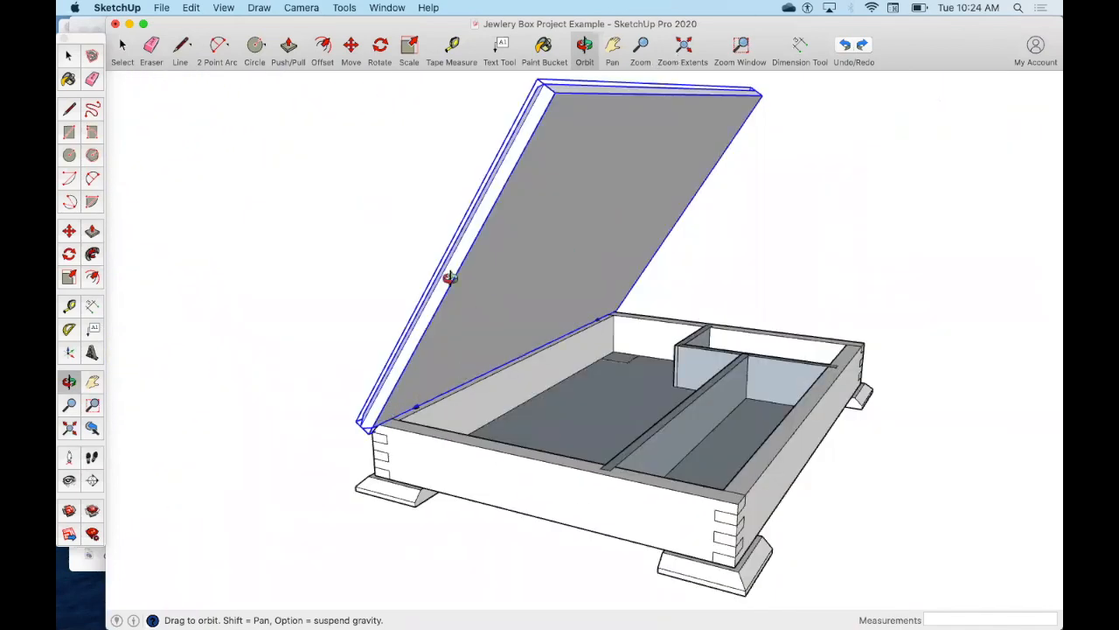
pyautogui.moveTo(450, 278); pyautogui.dragTo(665, 208)
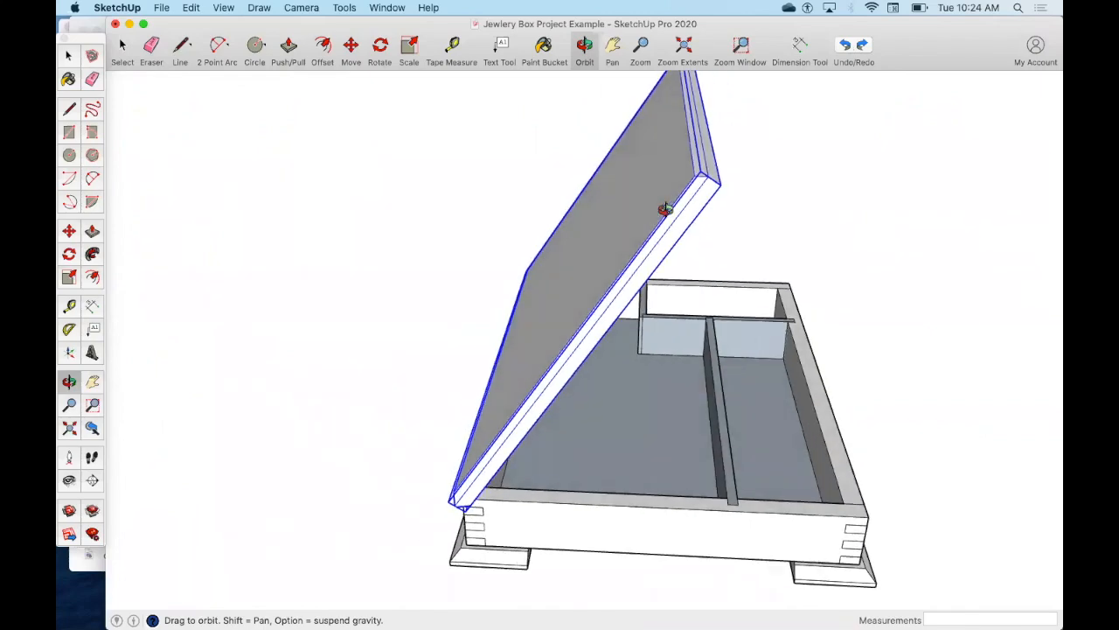
pyautogui.moveTo(664, 210); pyautogui.dragTo(691, 367)
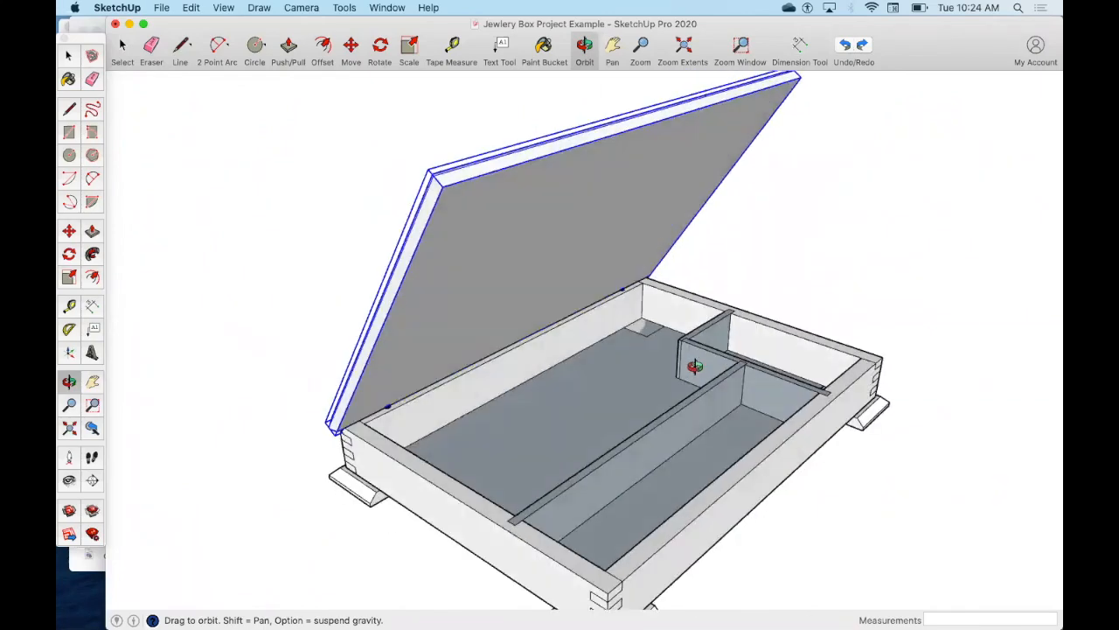
pyautogui.moveTo(691, 367); pyautogui.dragTo(491, 377)
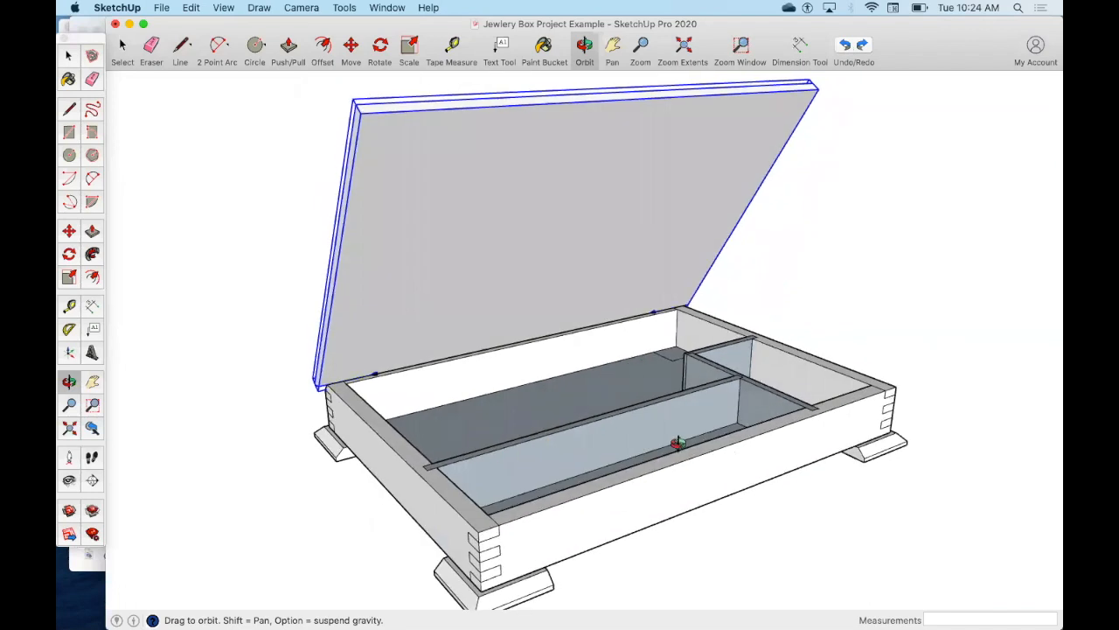
pyautogui.moveTo(779, 398)
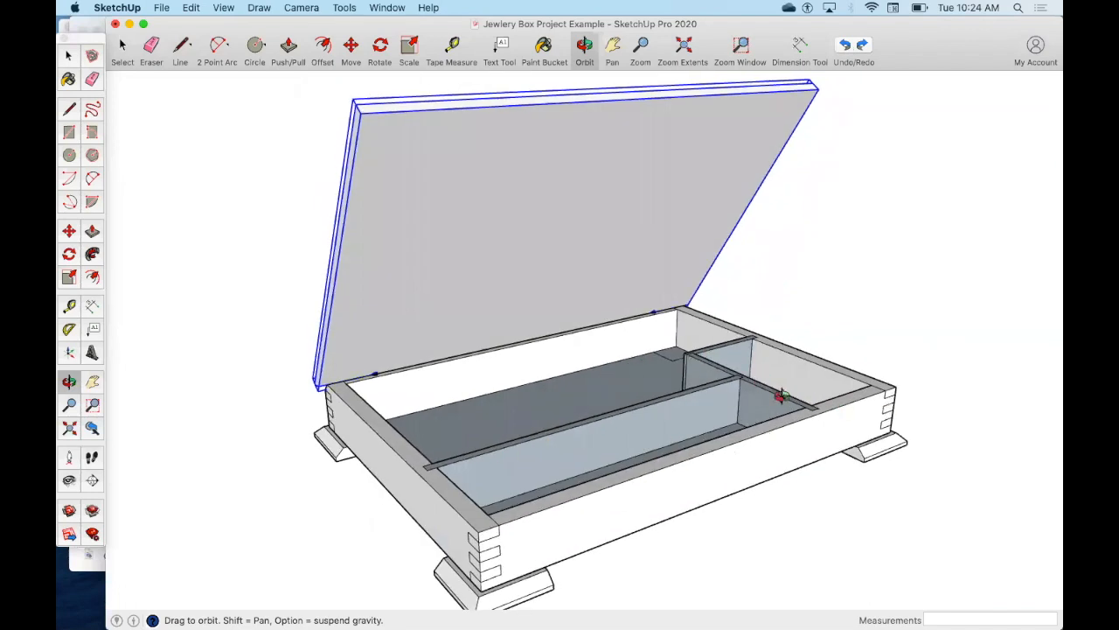
pyautogui.moveTo(717, 354)
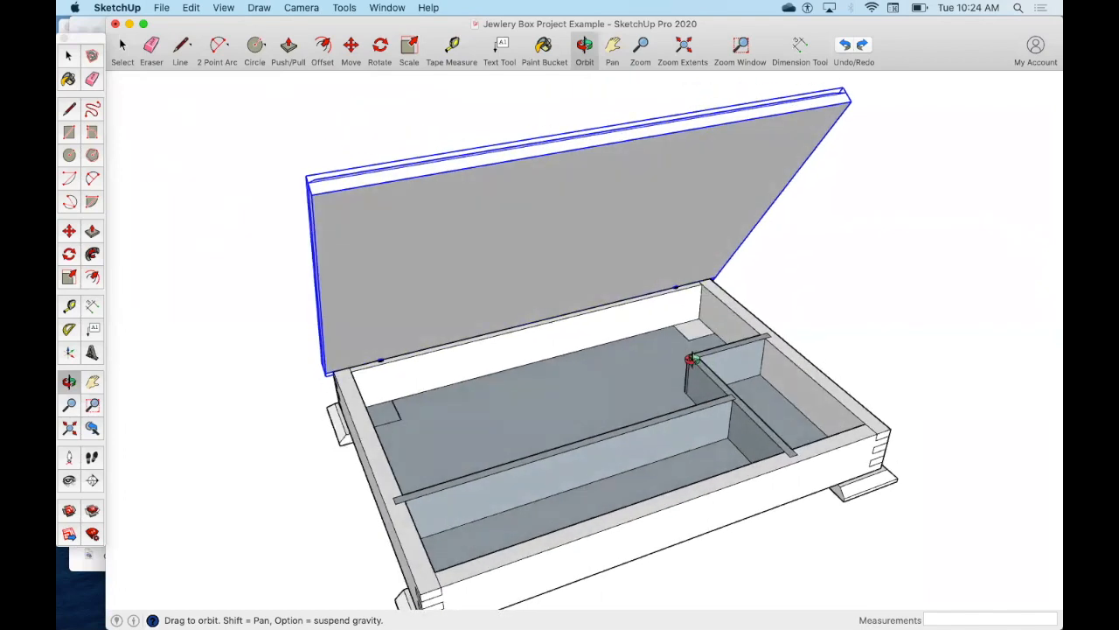
pyautogui.moveTo(737, 398)
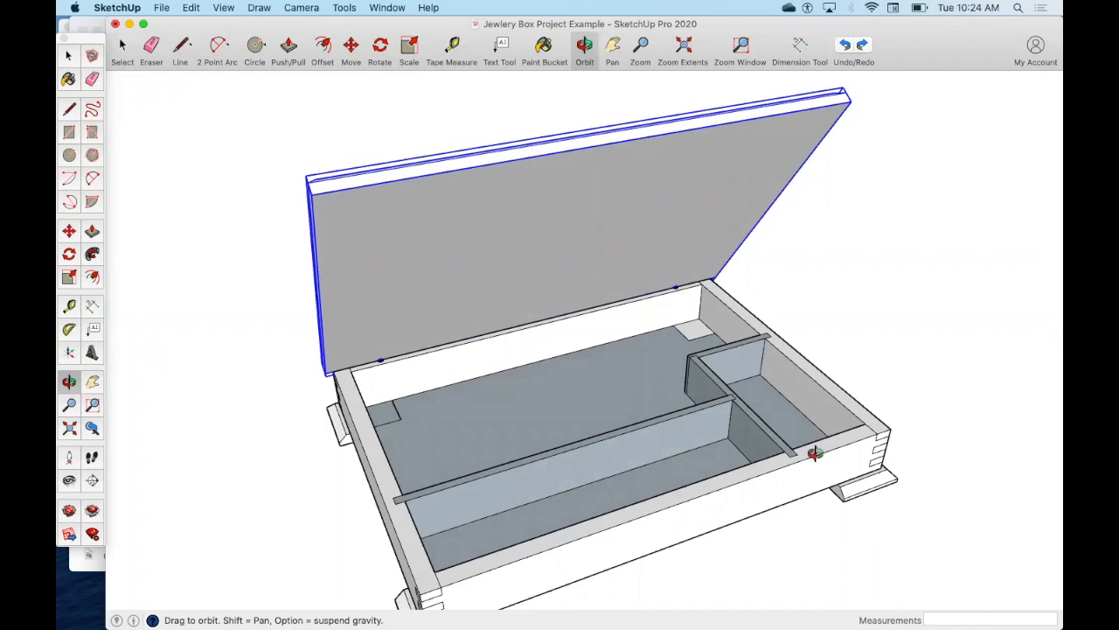
pyautogui.moveTo(818, 453); pyautogui.dragTo(805, 320)
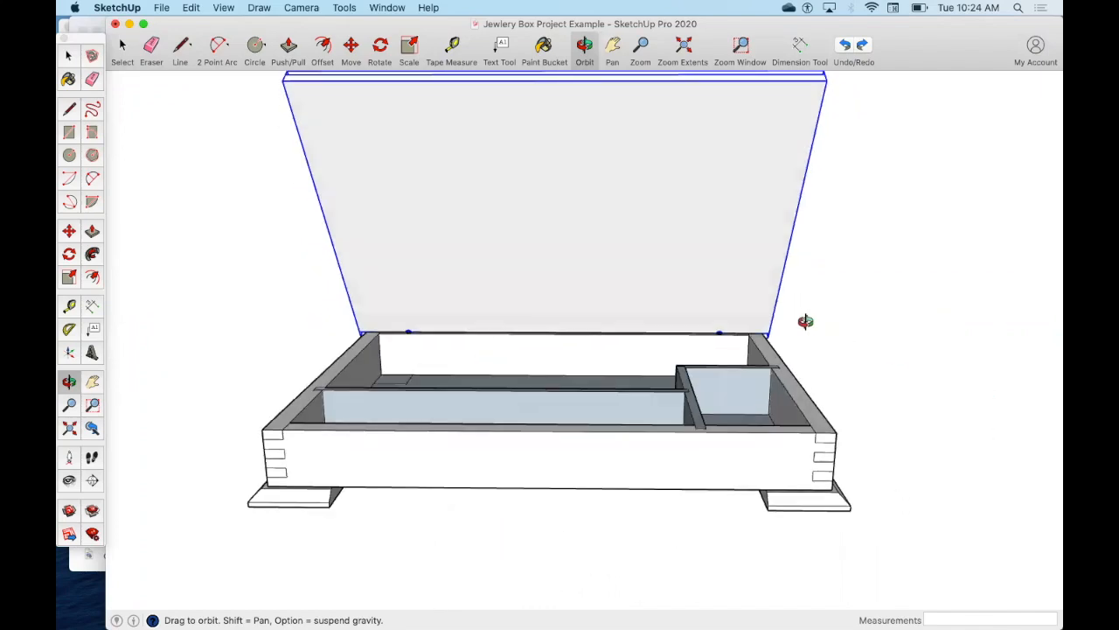
pyautogui.moveTo(806, 321); pyautogui.dragTo(632, 473)
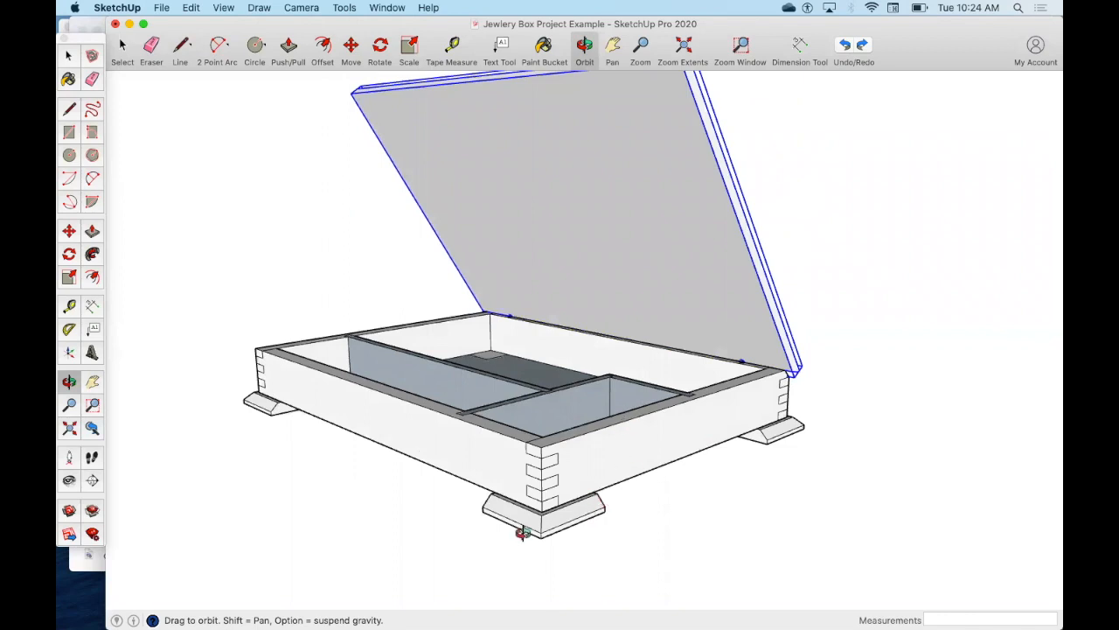
pyautogui.moveTo(551, 510)
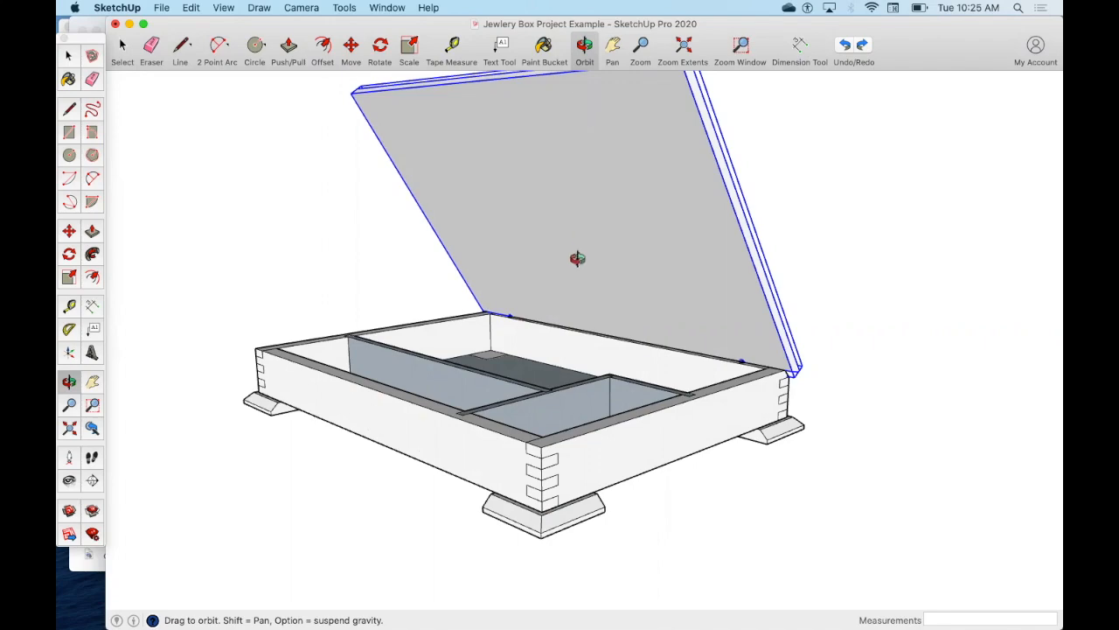
pyautogui.moveTo(577, 258); pyautogui.dragTo(707, 362)
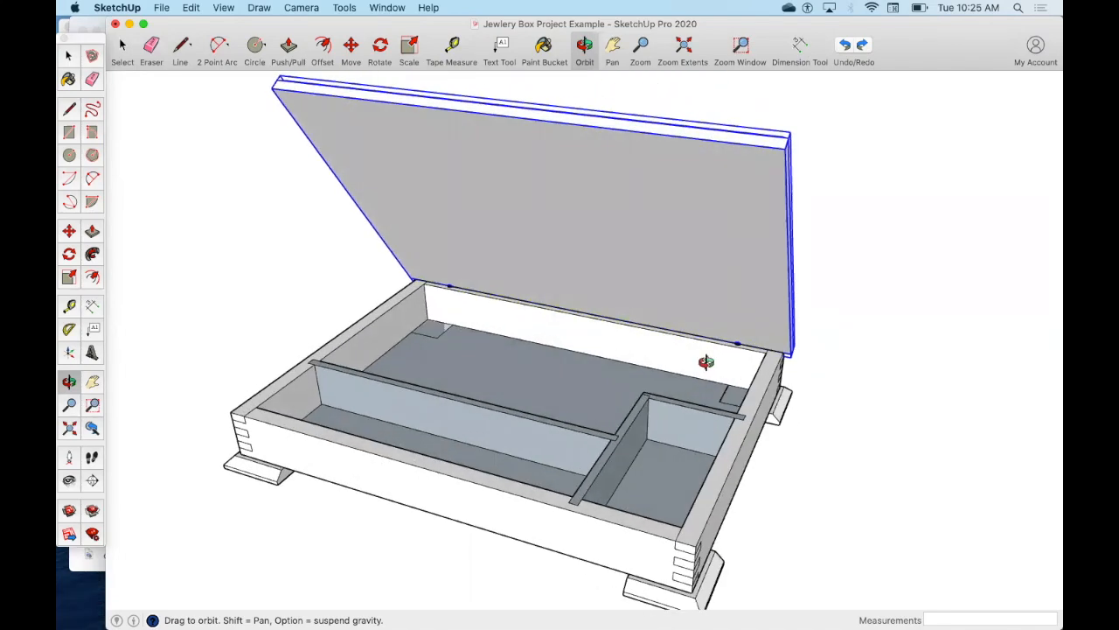
pyautogui.moveTo(706, 362); pyautogui.dragTo(453, 392)
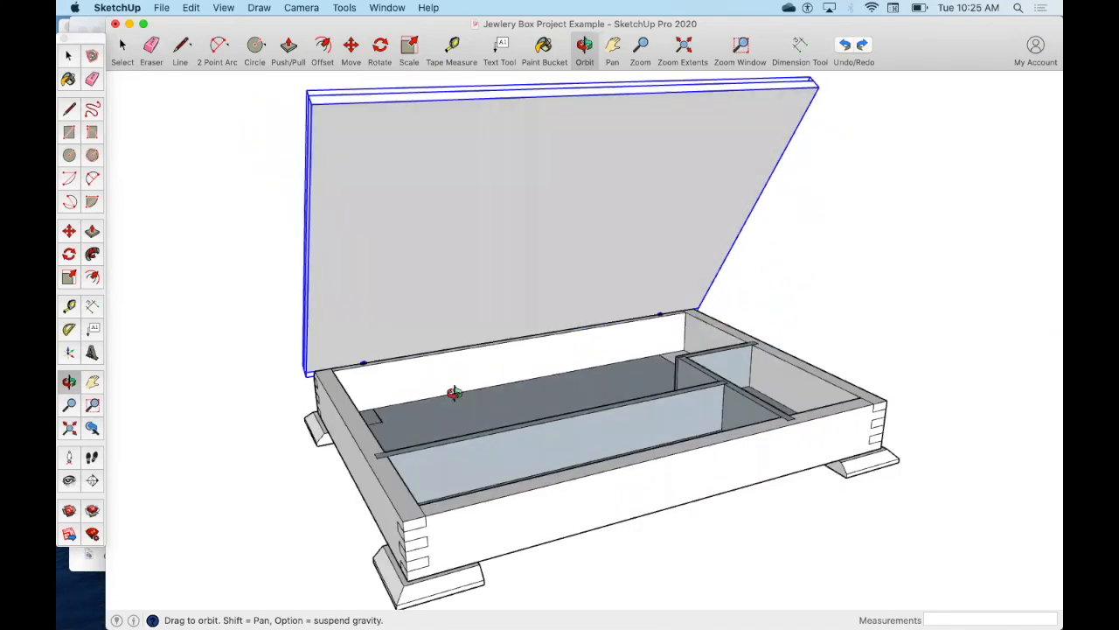
pyautogui.moveTo(454, 393); pyautogui.dragTo(428, 417)
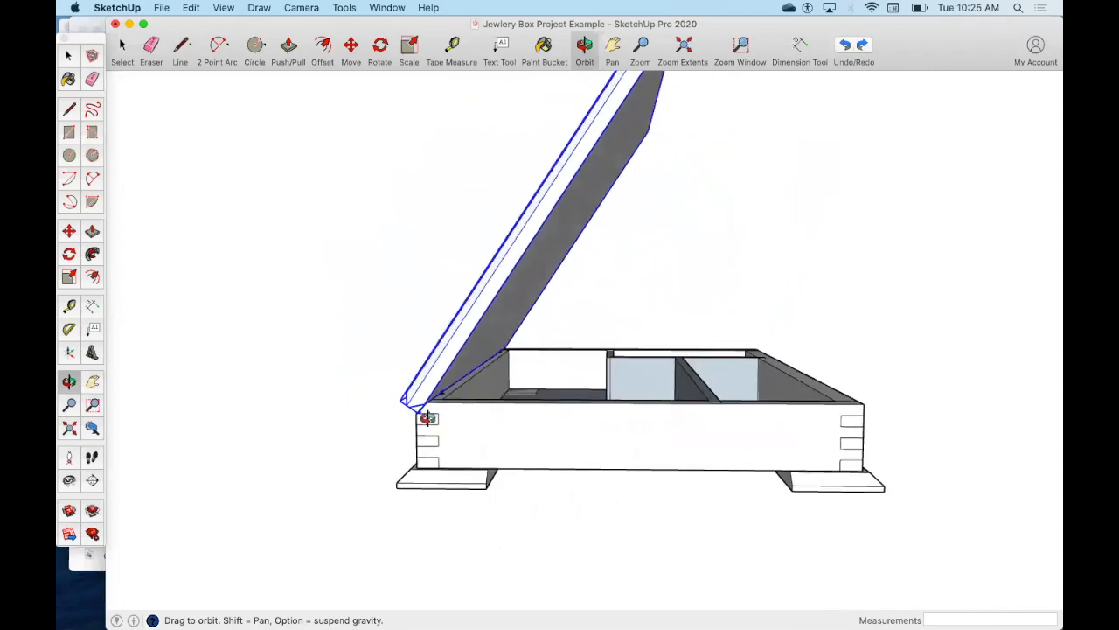
pyautogui.moveTo(428, 417); pyautogui.dragTo(464, 372)
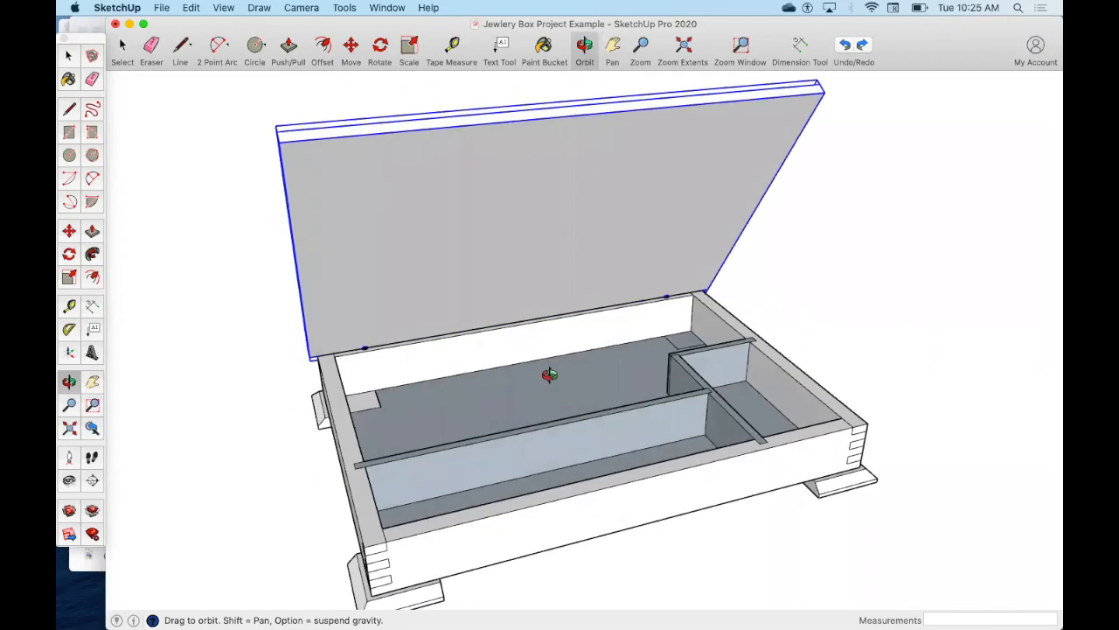
pyautogui.moveTo(550, 374); pyautogui.dragTo(527, 437)
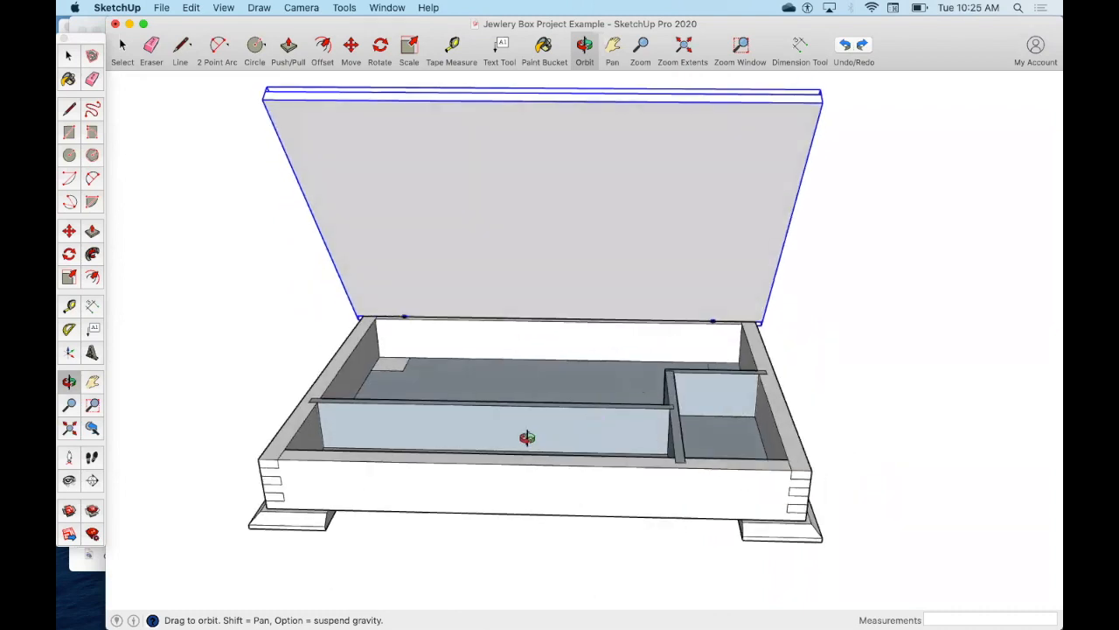
pyautogui.moveTo(695, 602)
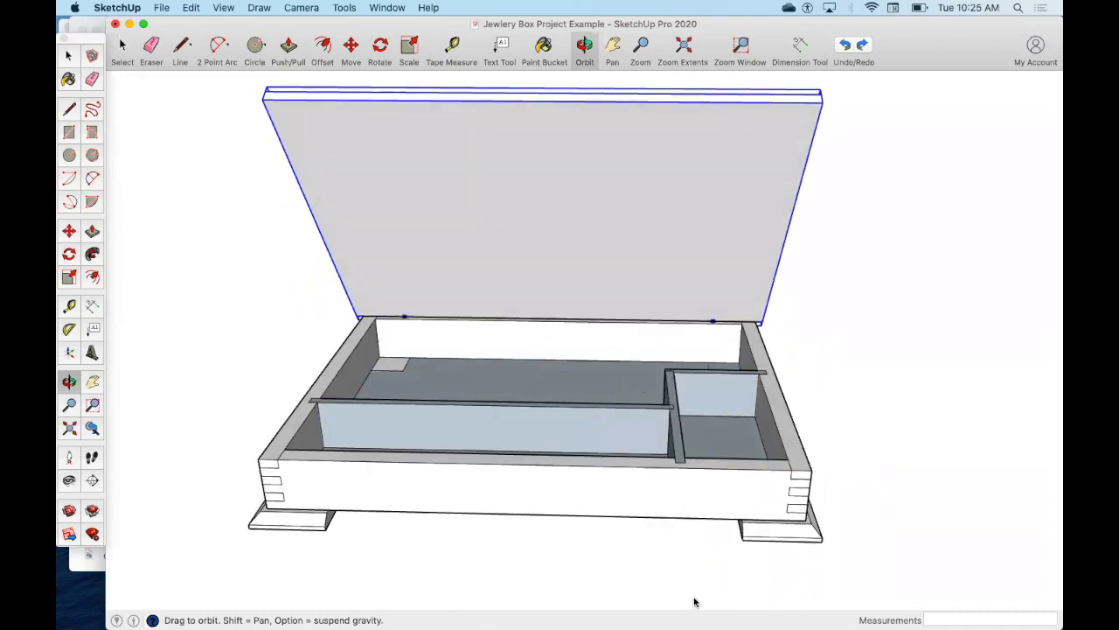